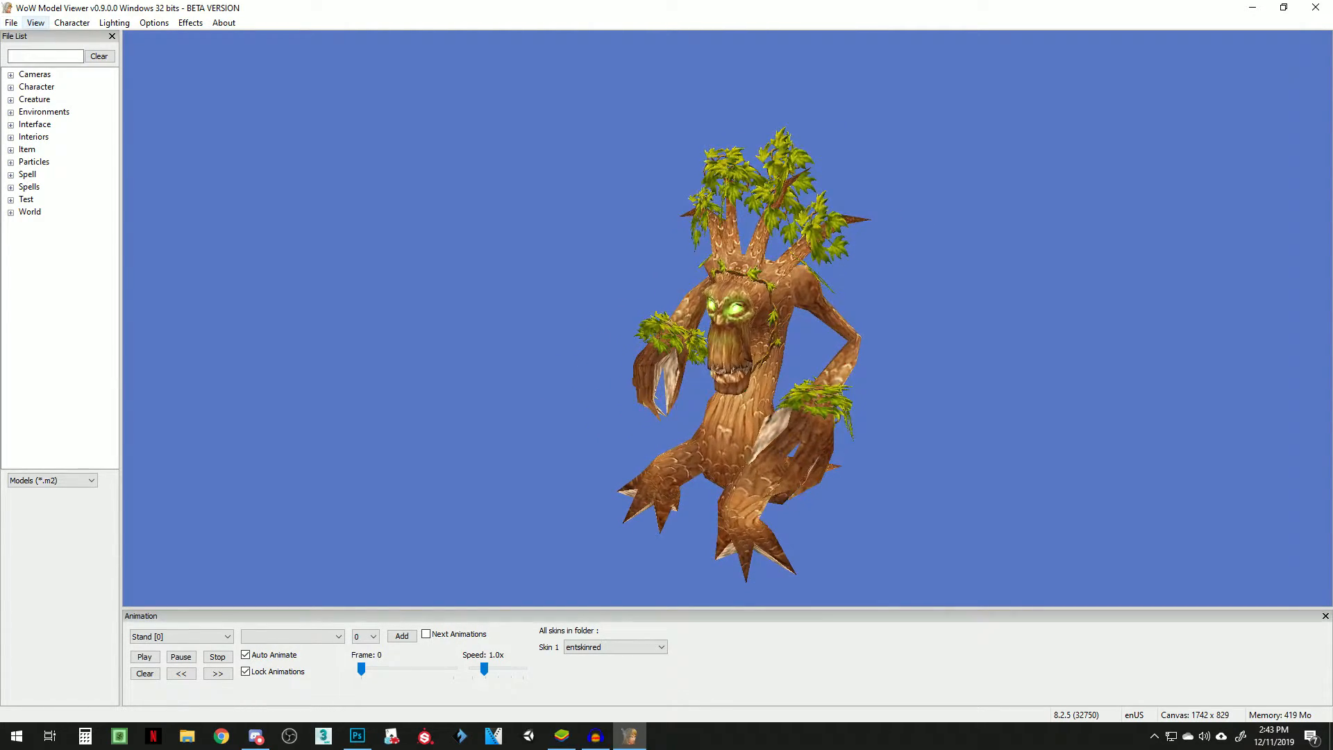
Step: Bring up the NPC Models chooser from the View menu
{"action": "left_click", "coordinate": [36, 22]}
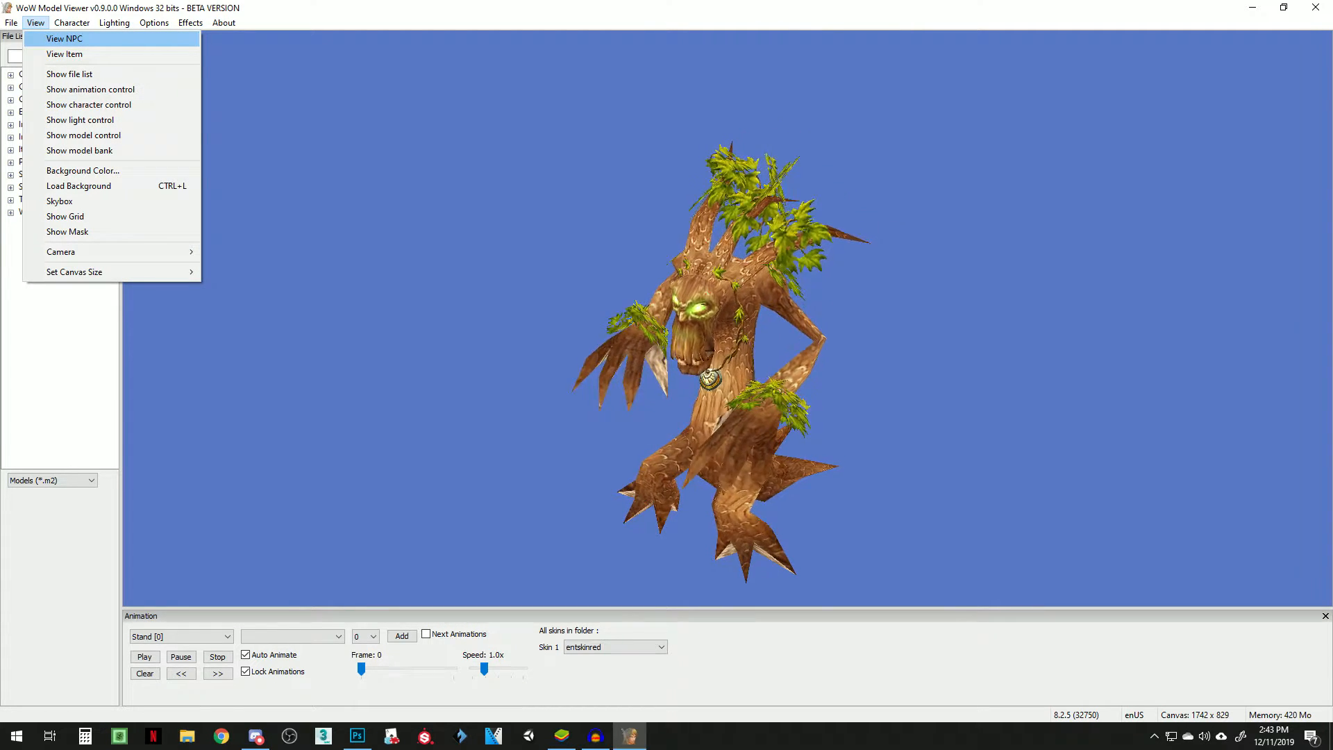
{"action": "left_click", "coordinate": [69, 74]}
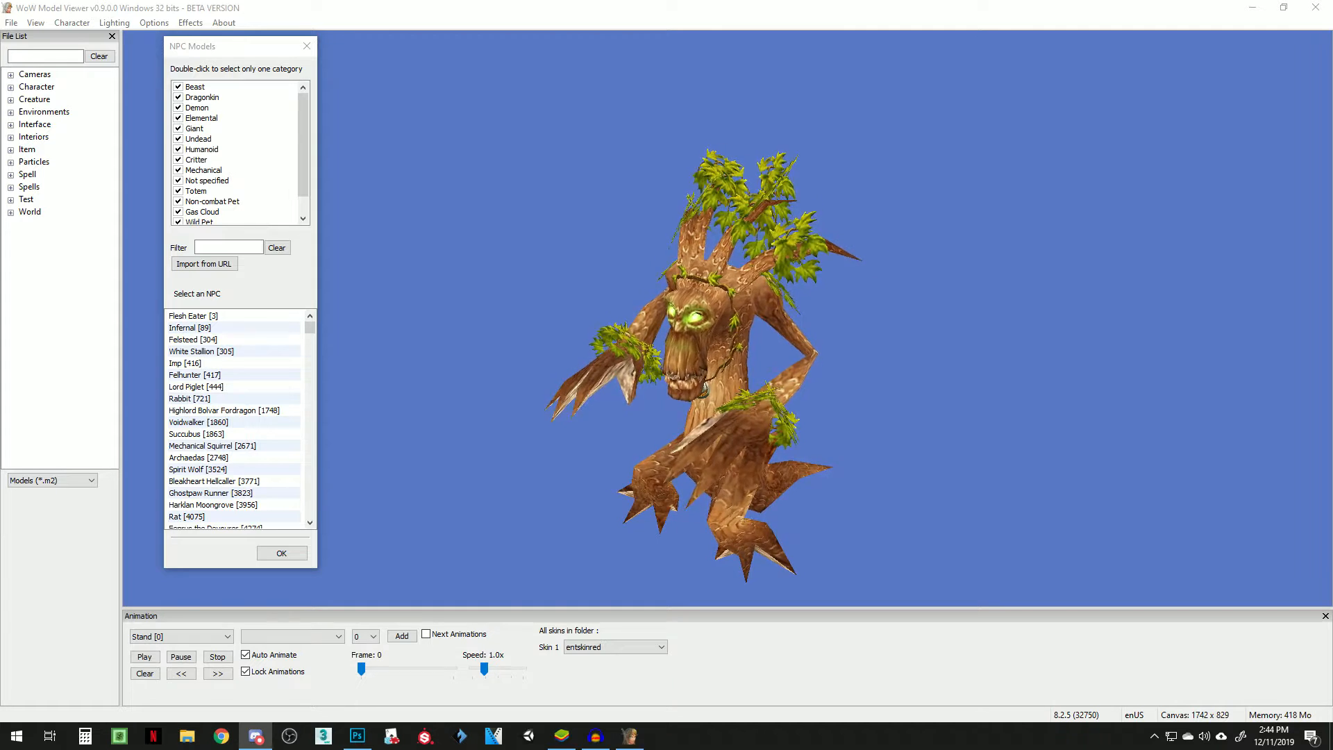
Step: Filter the NPC list by 'treant' and load the Treant [109896] model
{"action": "type", "text": "treant"}
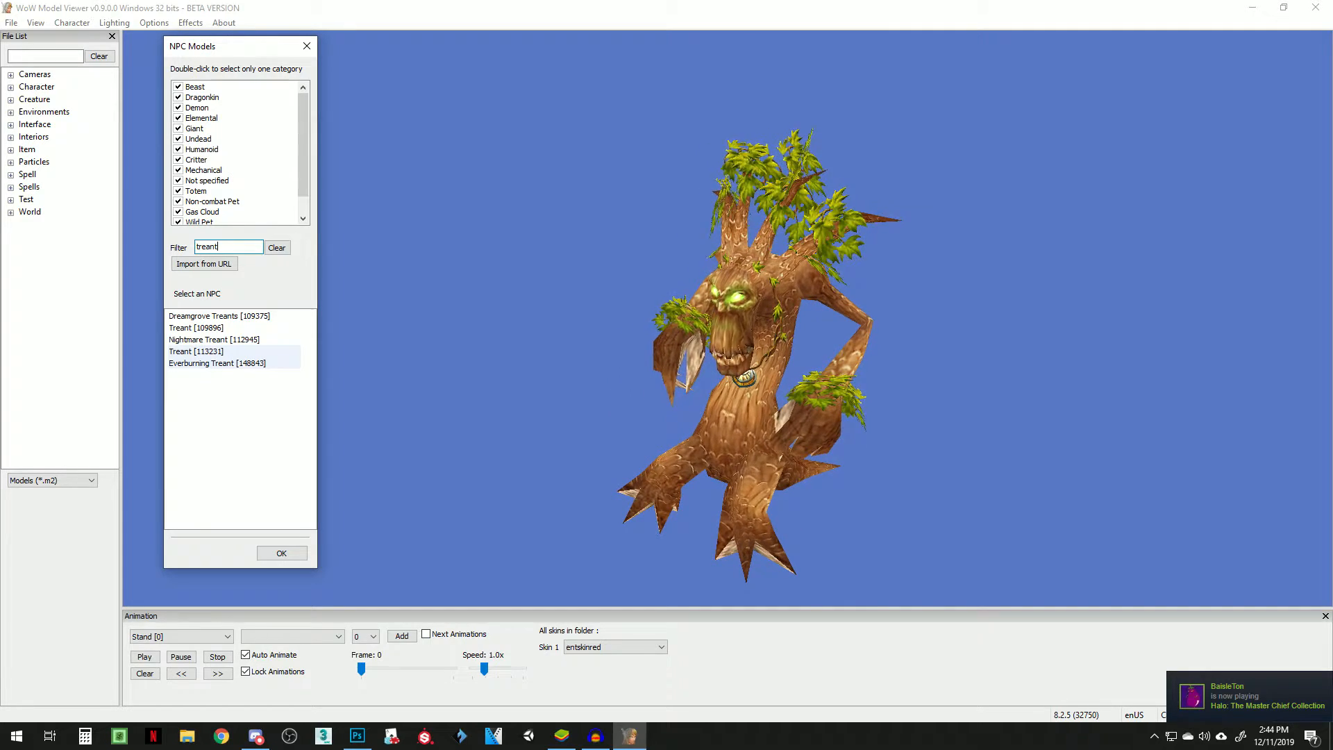
{"action": "left_click", "coordinate": [195, 328]}
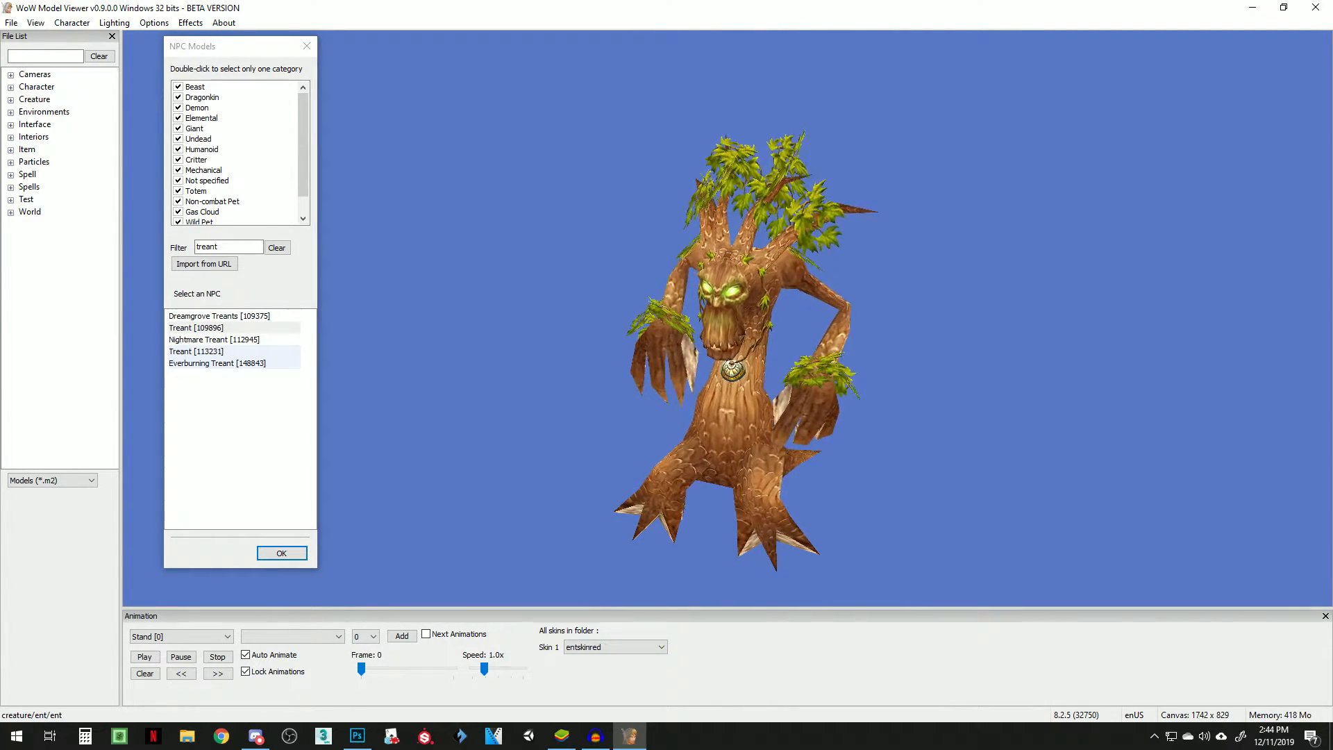
Step: Start an FBX export of the treant model
{"action": "left_click", "coordinate": [12, 22]}
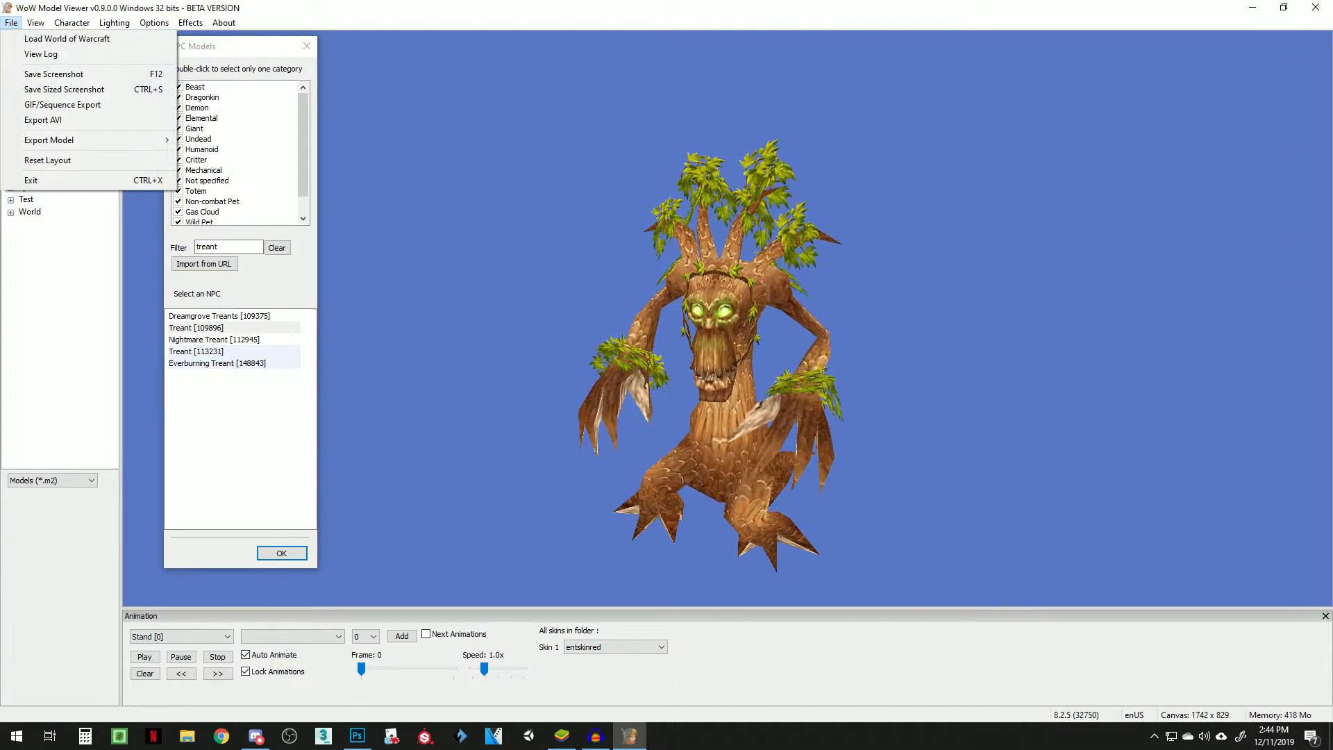
{"action": "left_click", "coordinate": [48, 139]}
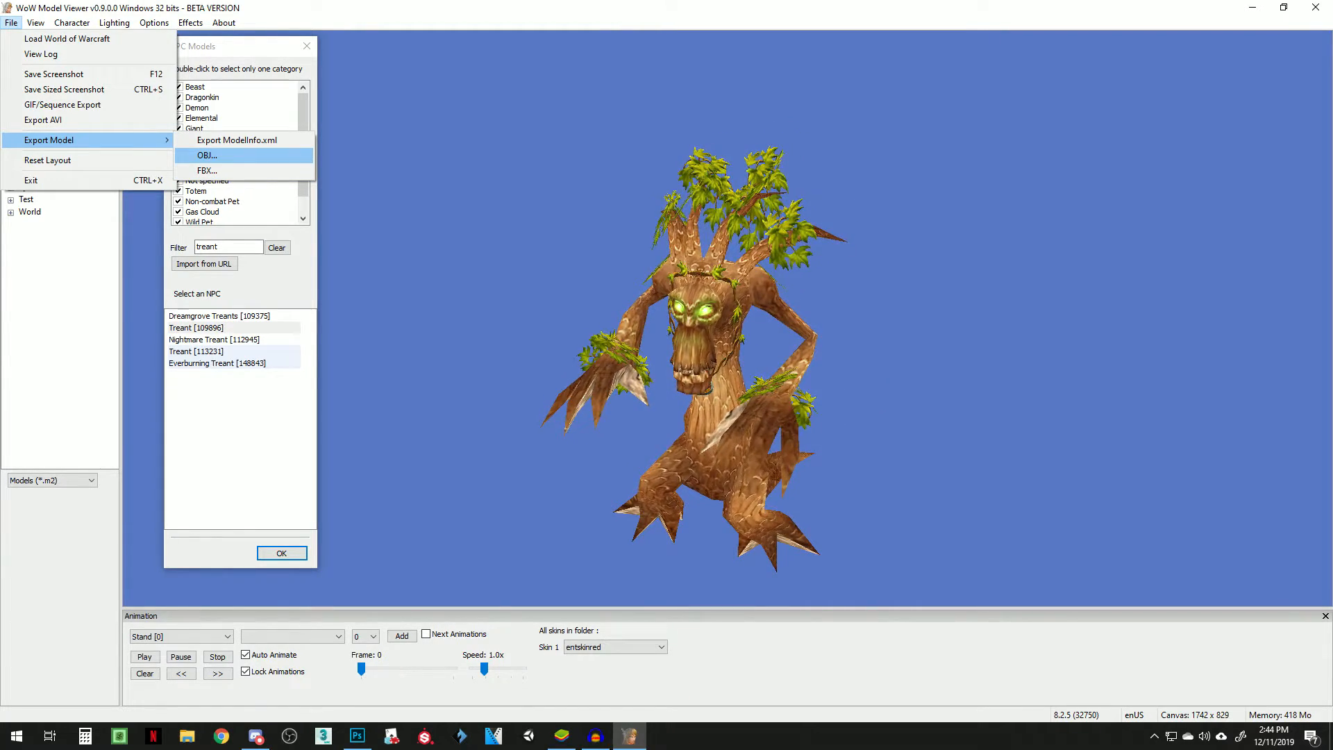
{"action": "mouse_move", "coordinate": [207, 170]}
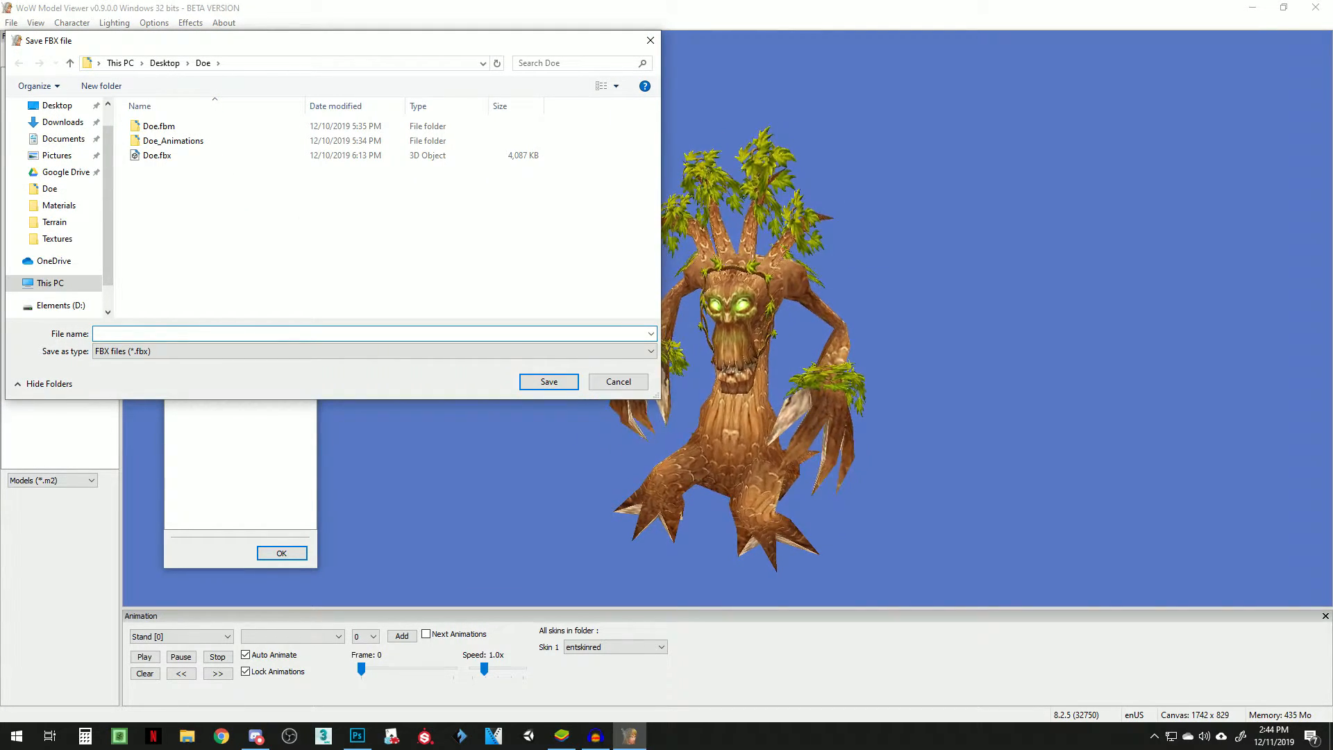
Step: Create a new 'treant' folder on the Desktop and choose it as the export destination
{"action": "left_click", "coordinate": [57, 104]}
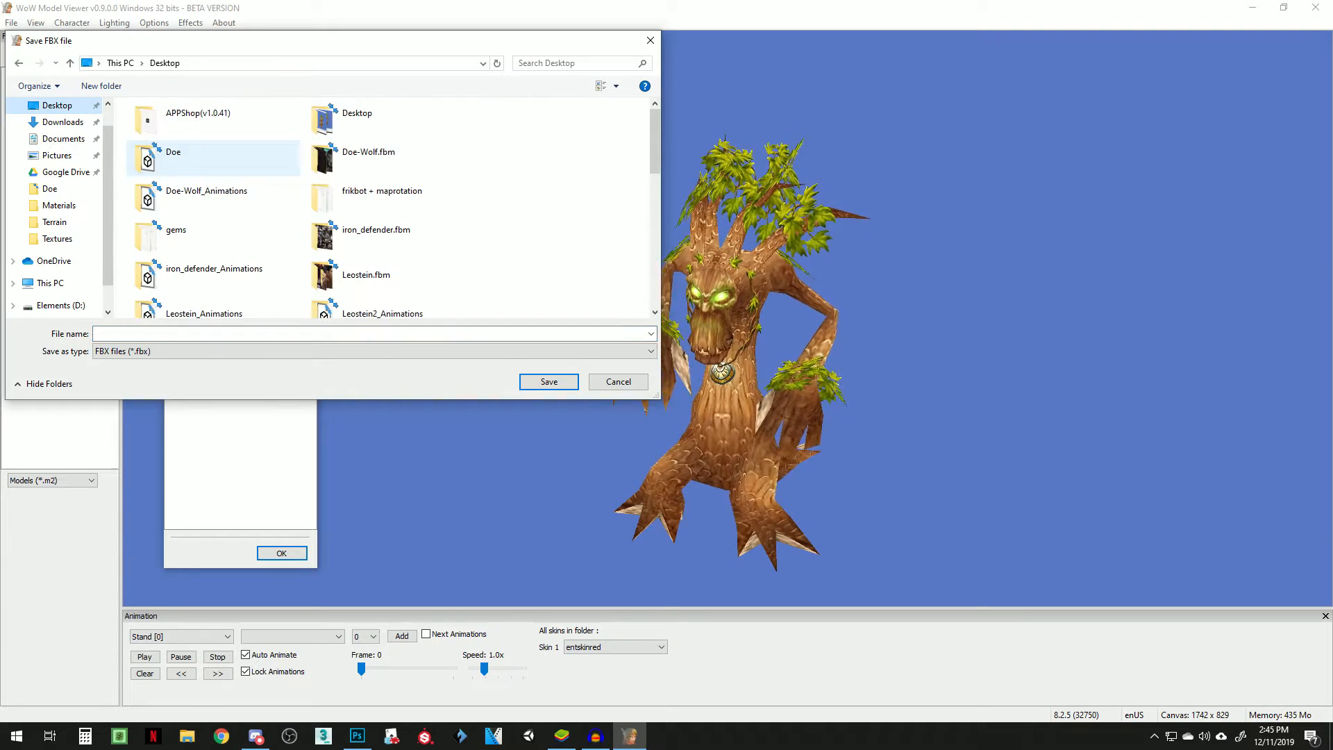
{"action": "right_click", "coordinate": [383, 204]}
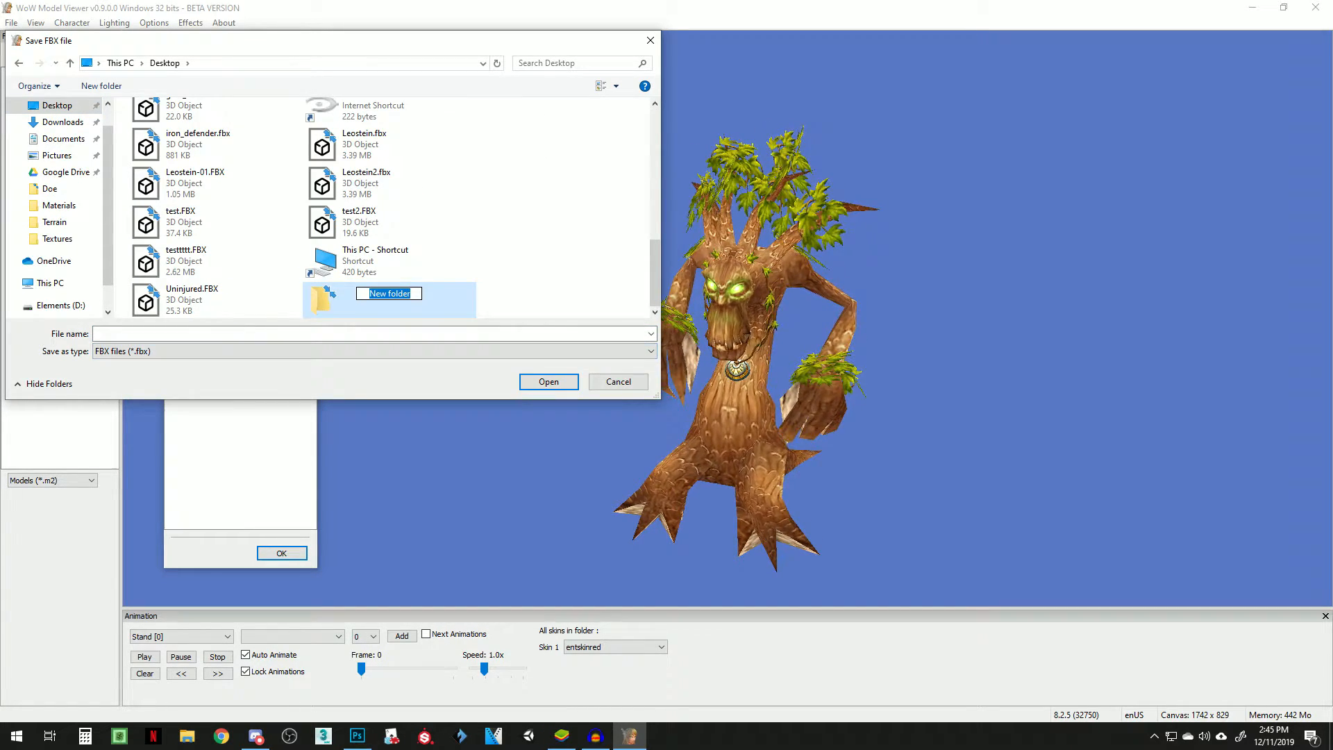
{"action": "type", "text": "treant"}
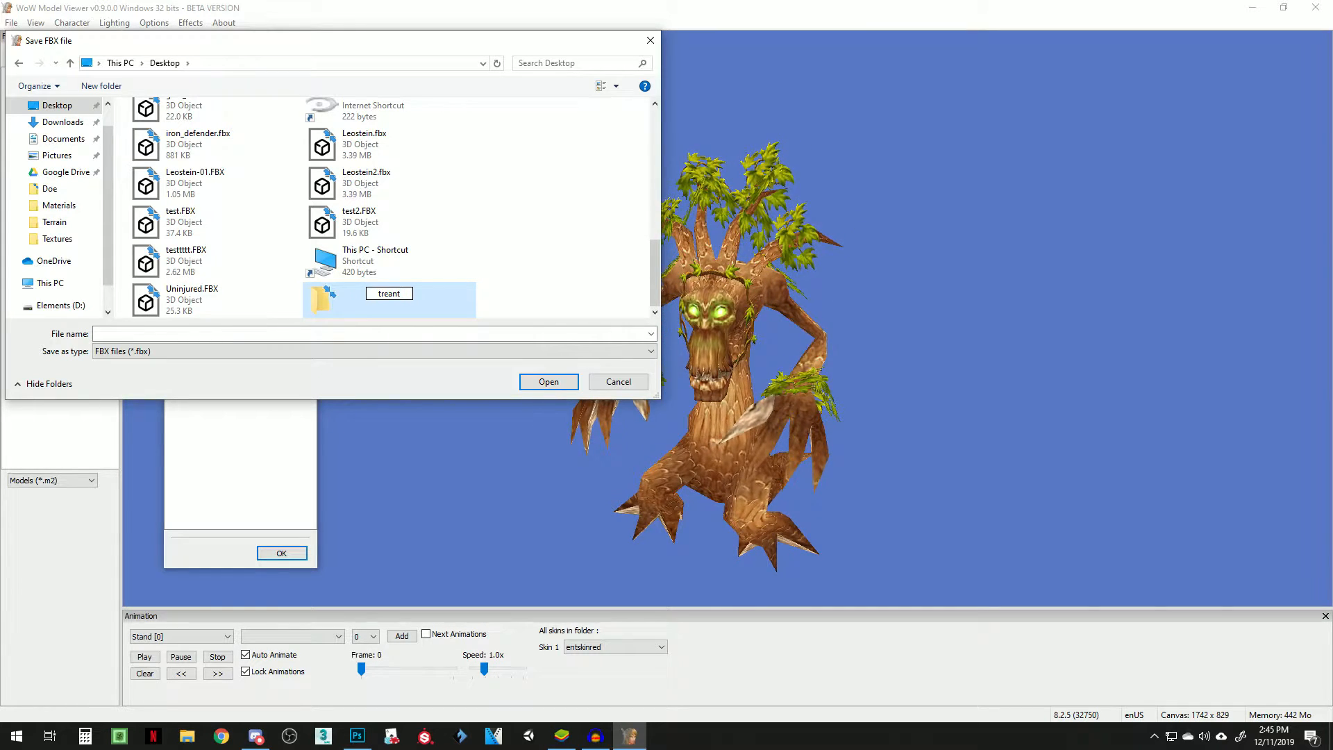
{"action": "double_click", "coordinate": [387, 300]}
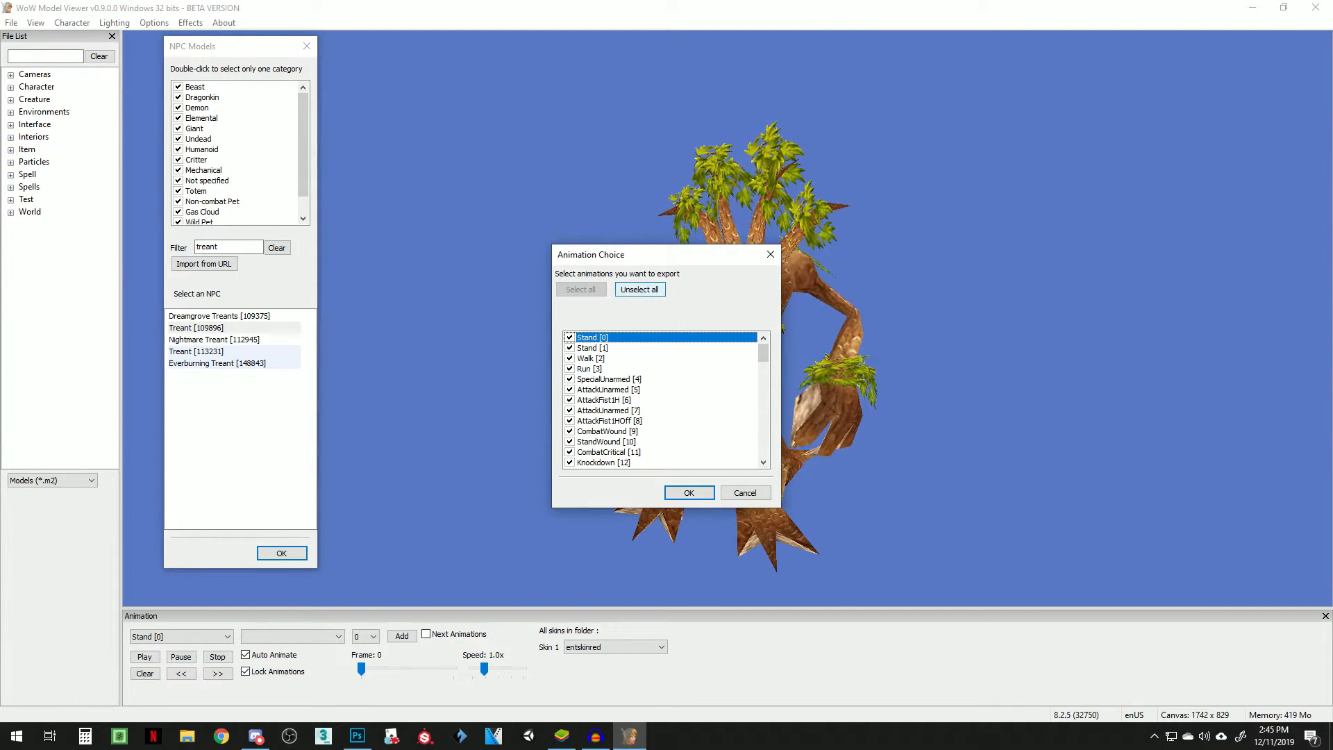
Step: Export with only the Stand [1] animation included and acknowledge the success message
{"action": "left_click", "coordinate": [639, 289]}
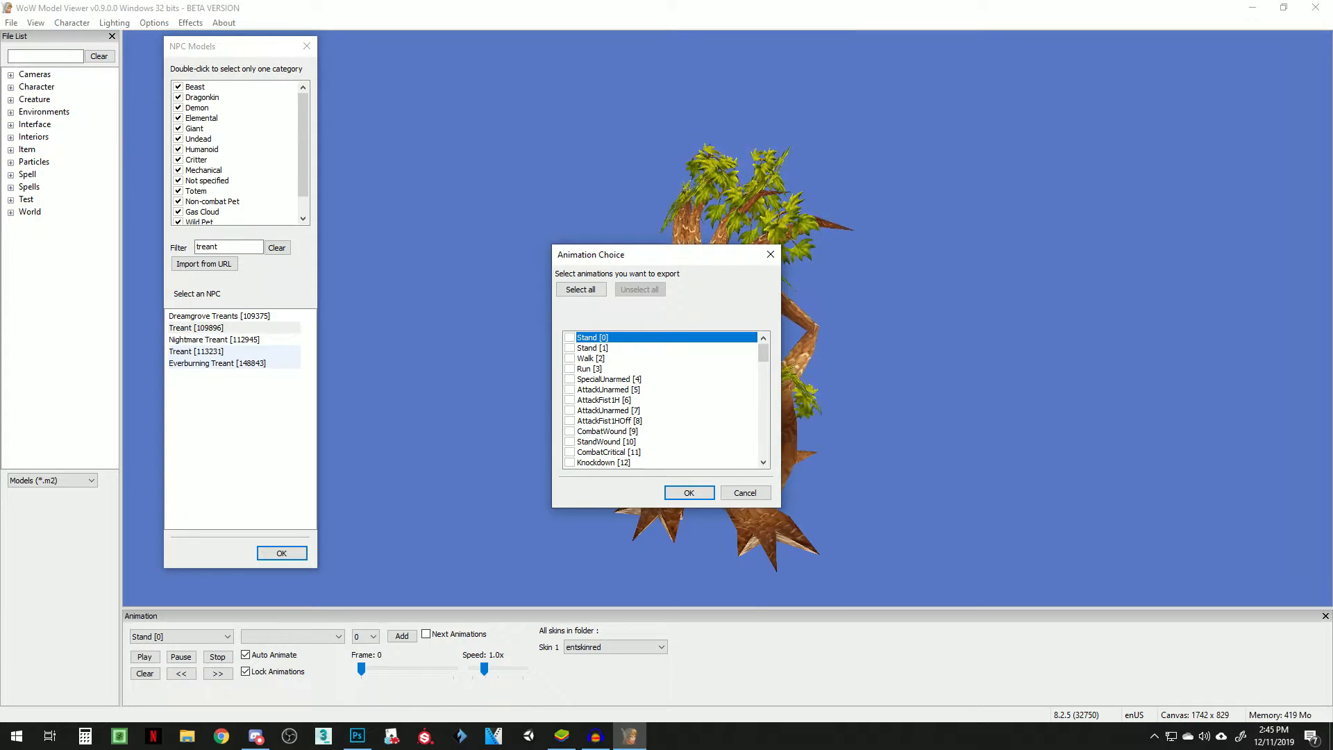
{"action": "left_click", "coordinate": [569, 348]}
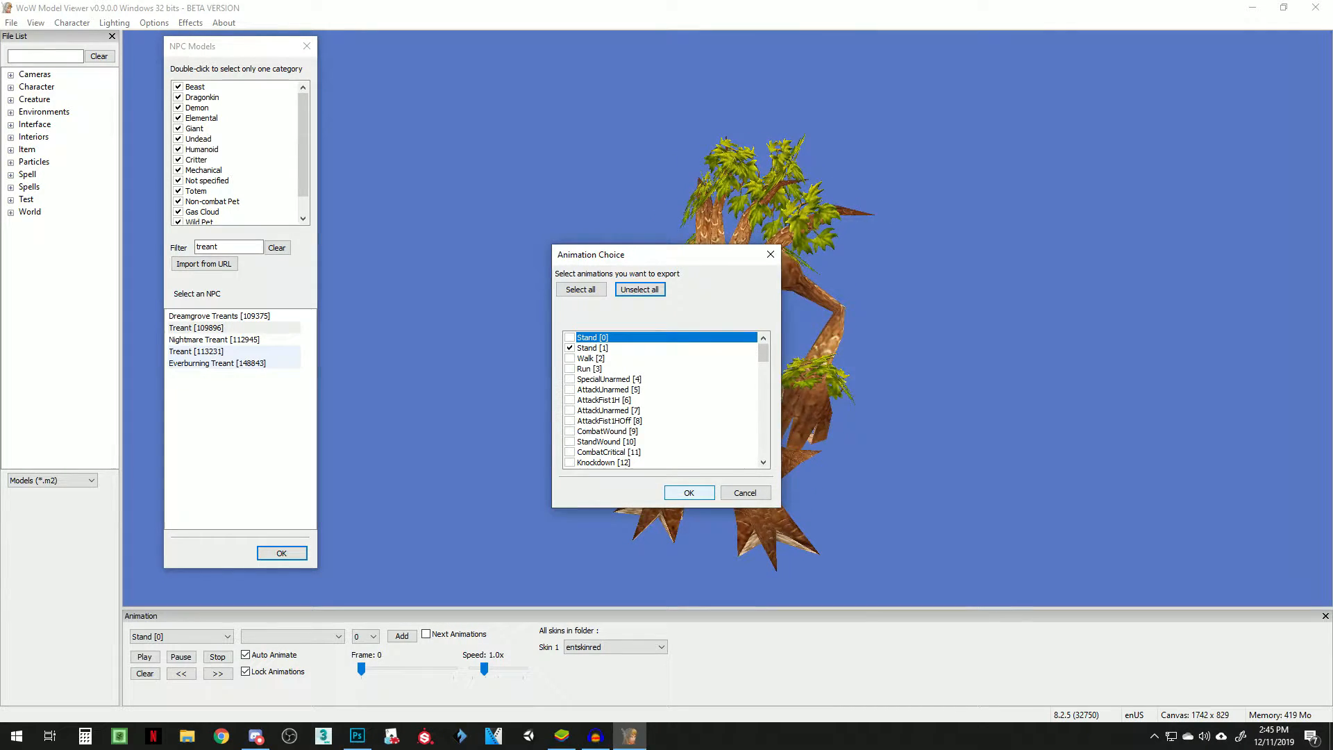
{"action": "left_click", "coordinate": [688, 492]}
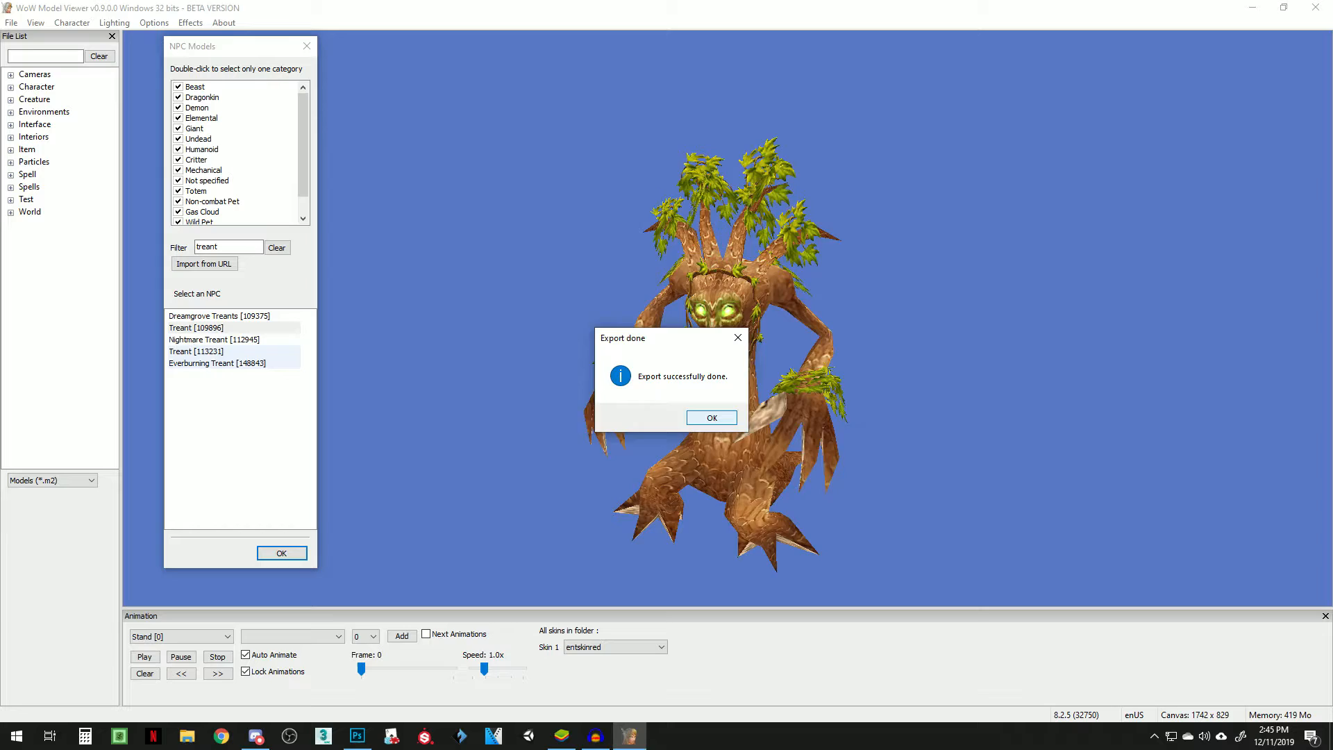
{"action": "left_click", "coordinate": [712, 418]}
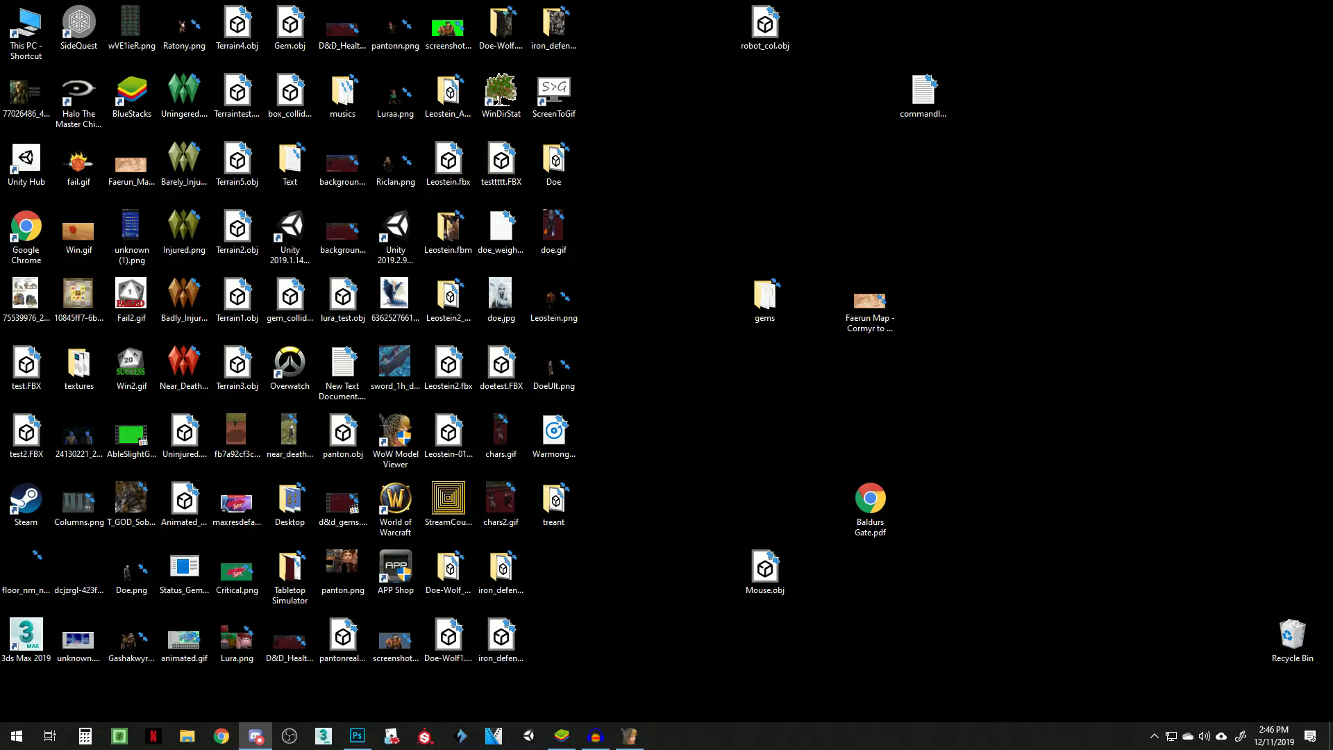
Step: Launch 3ds Max 2019 from its desktop shortcut
{"action": "double_click", "coordinate": [25, 638]}
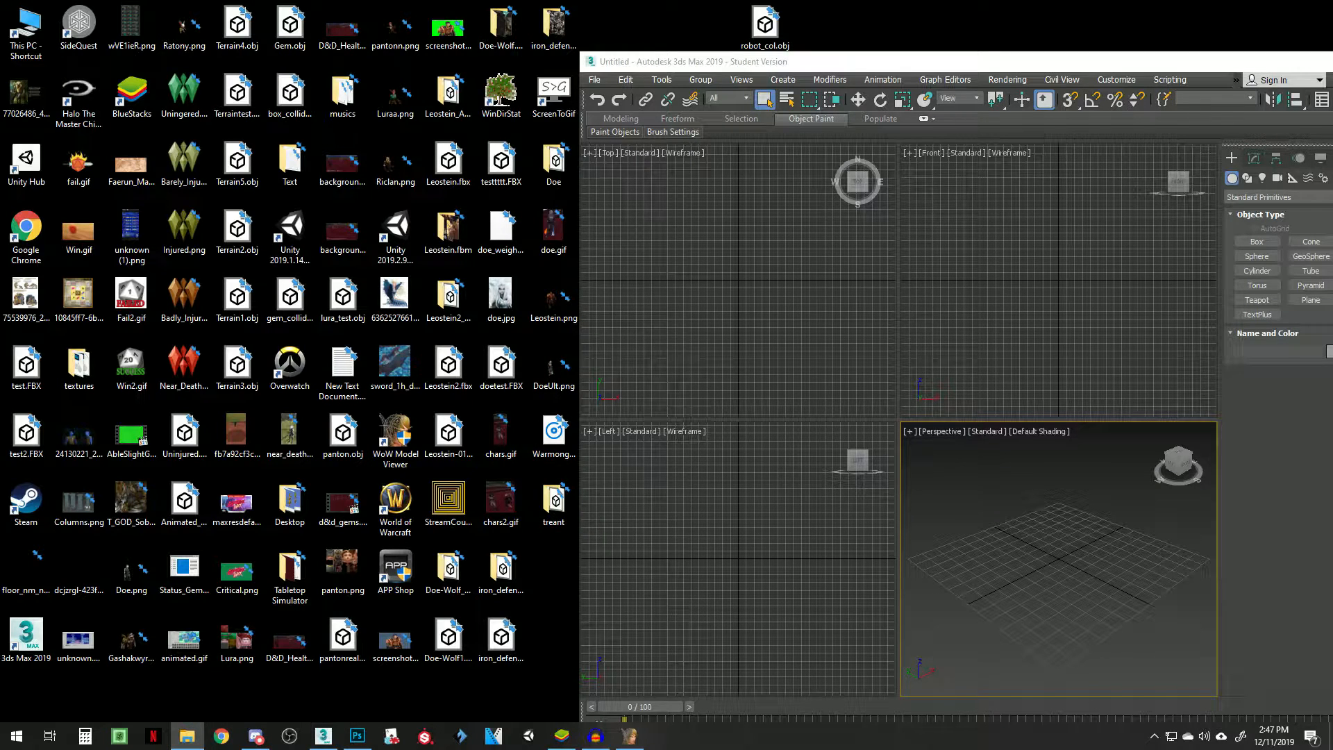
Step: Load treant.fbx from the Desktop treant folder into 3ds Max
{"action": "double_click", "coordinate": [553, 497]}
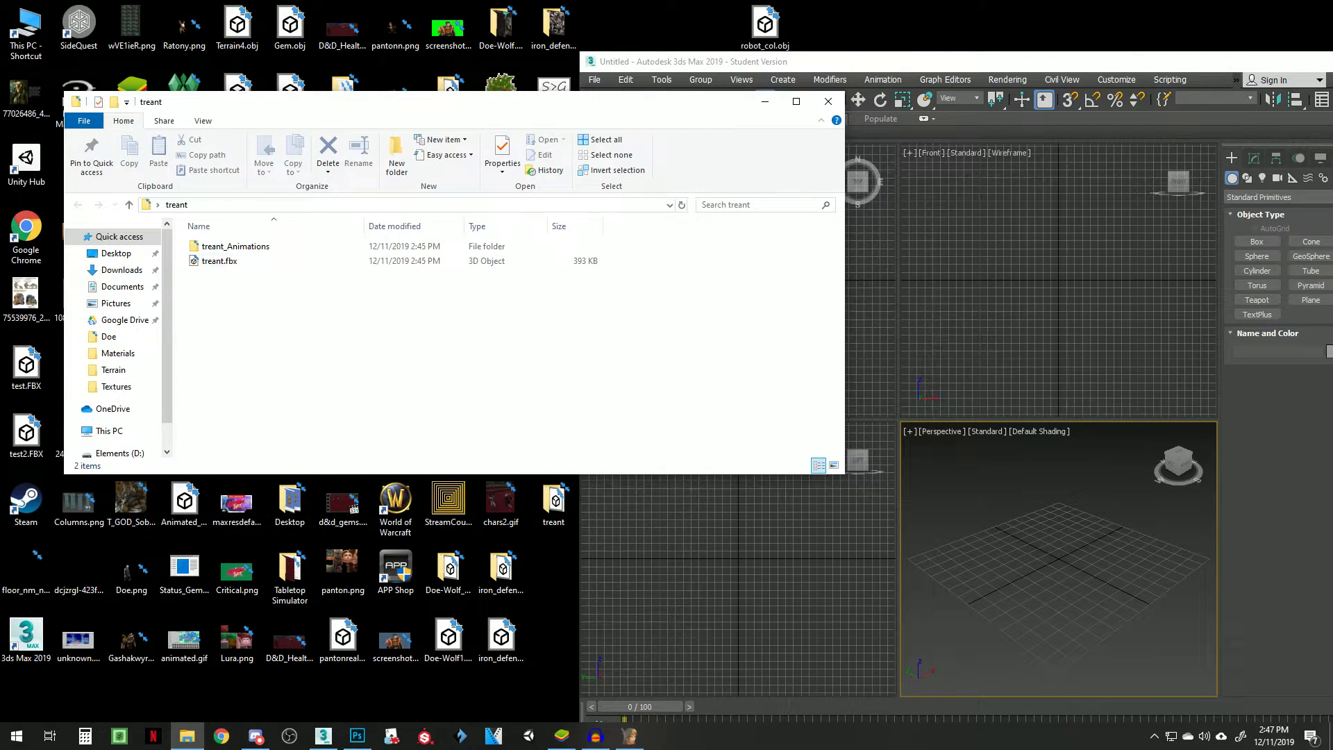
{"action": "left_click", "coordinate": [218, 261]}
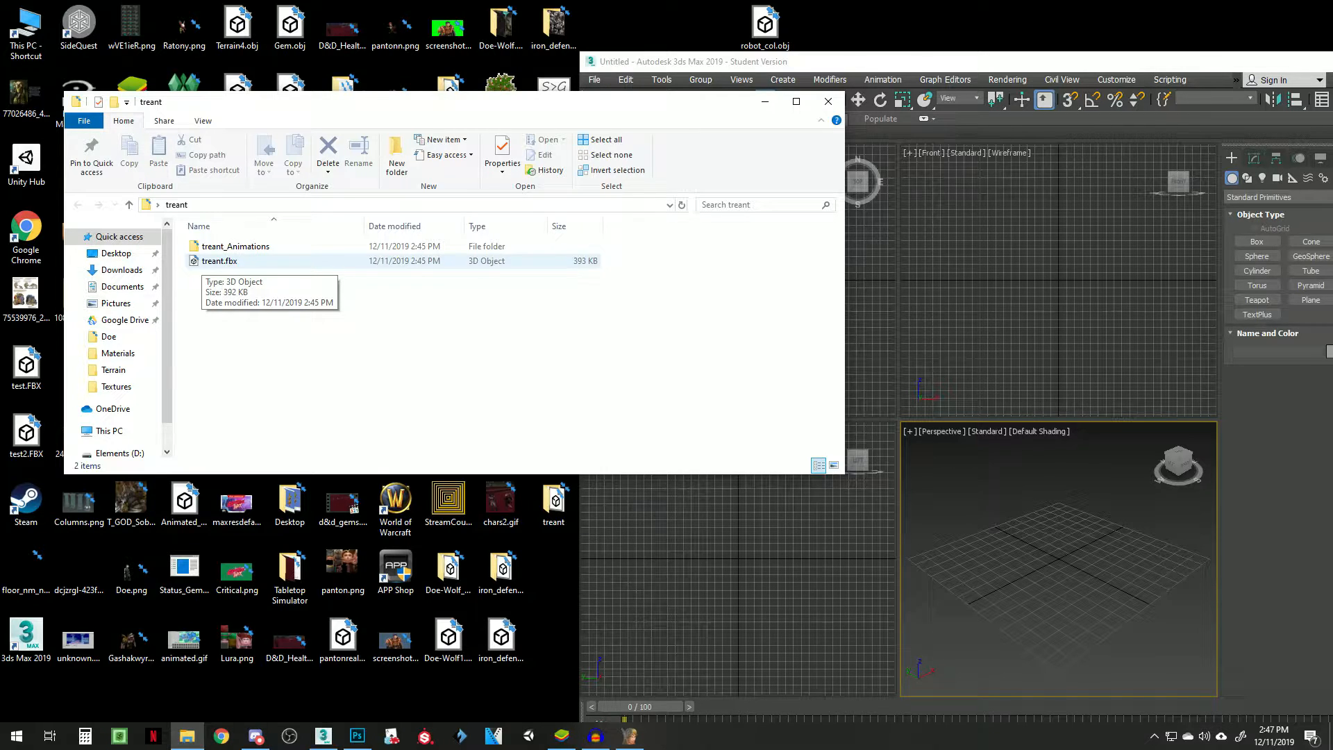
{"action": "double_click", "coordinate": [236, 246]}
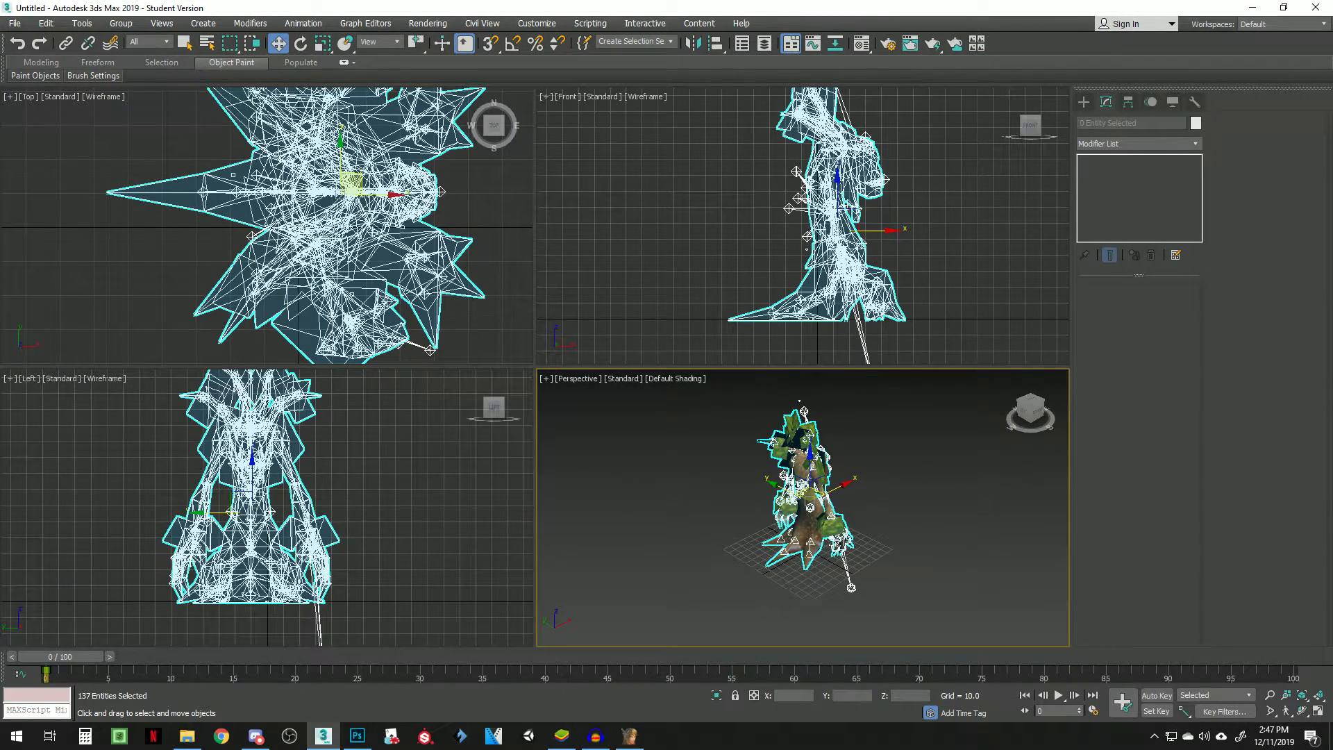
{"action": "left_click", "coordinate": [186, 736]}
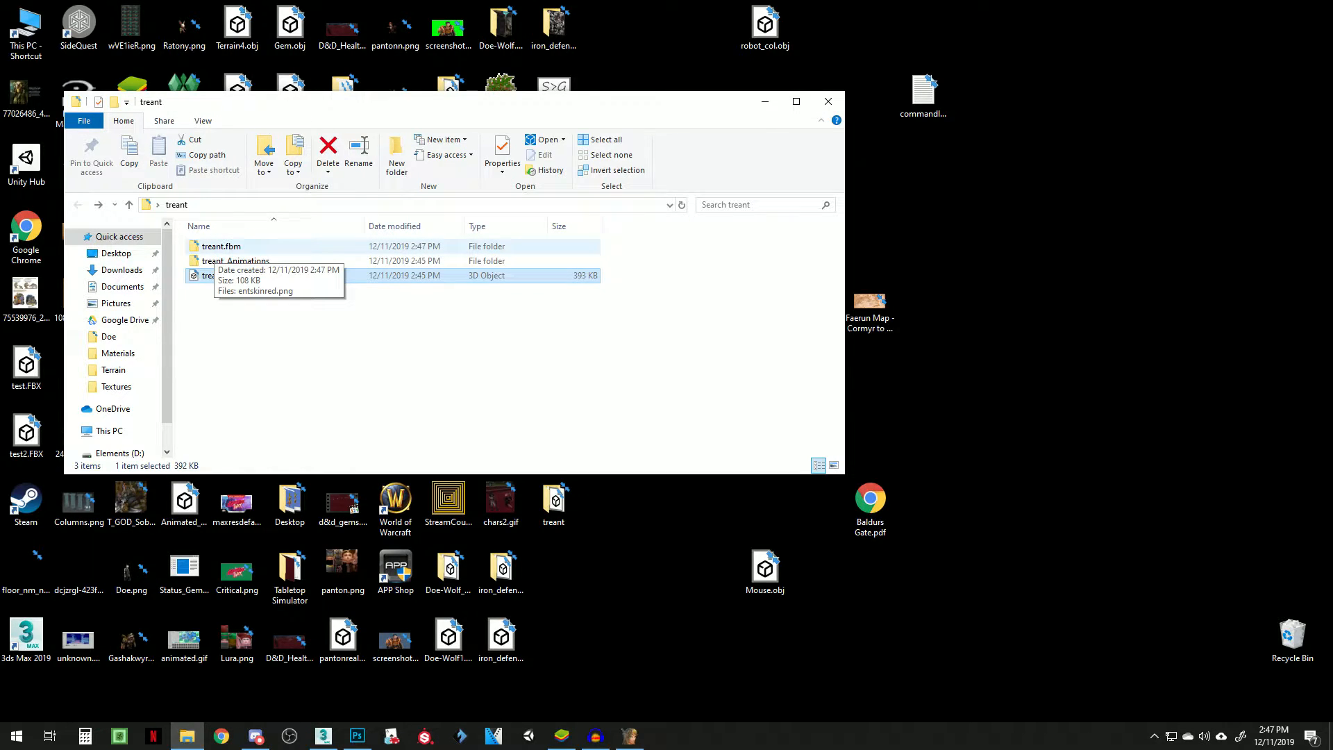
Step: View the entskinred.png texture inside treant.fbm, then switch to Unity
{"action": "double_click", "coordinate": [221, 246]}
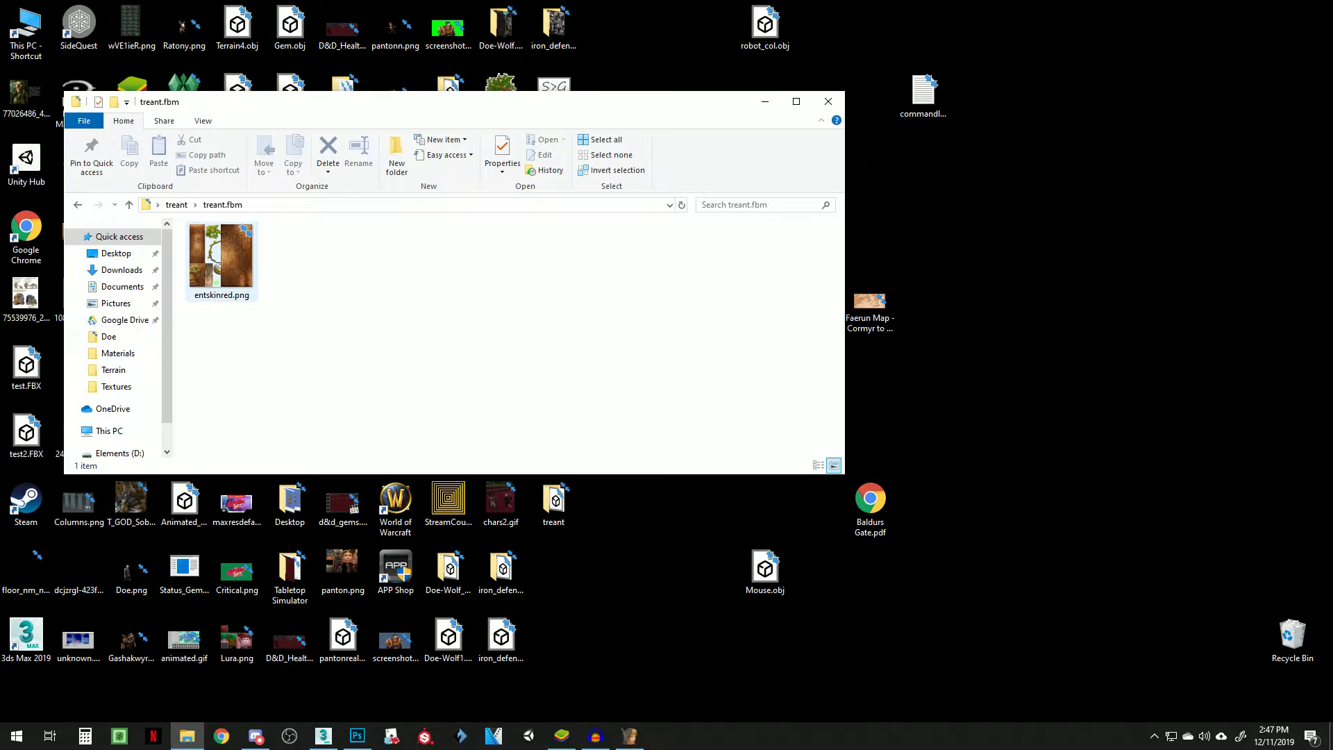
{"action": "mouse_move", "coordinate": [221, 256]}
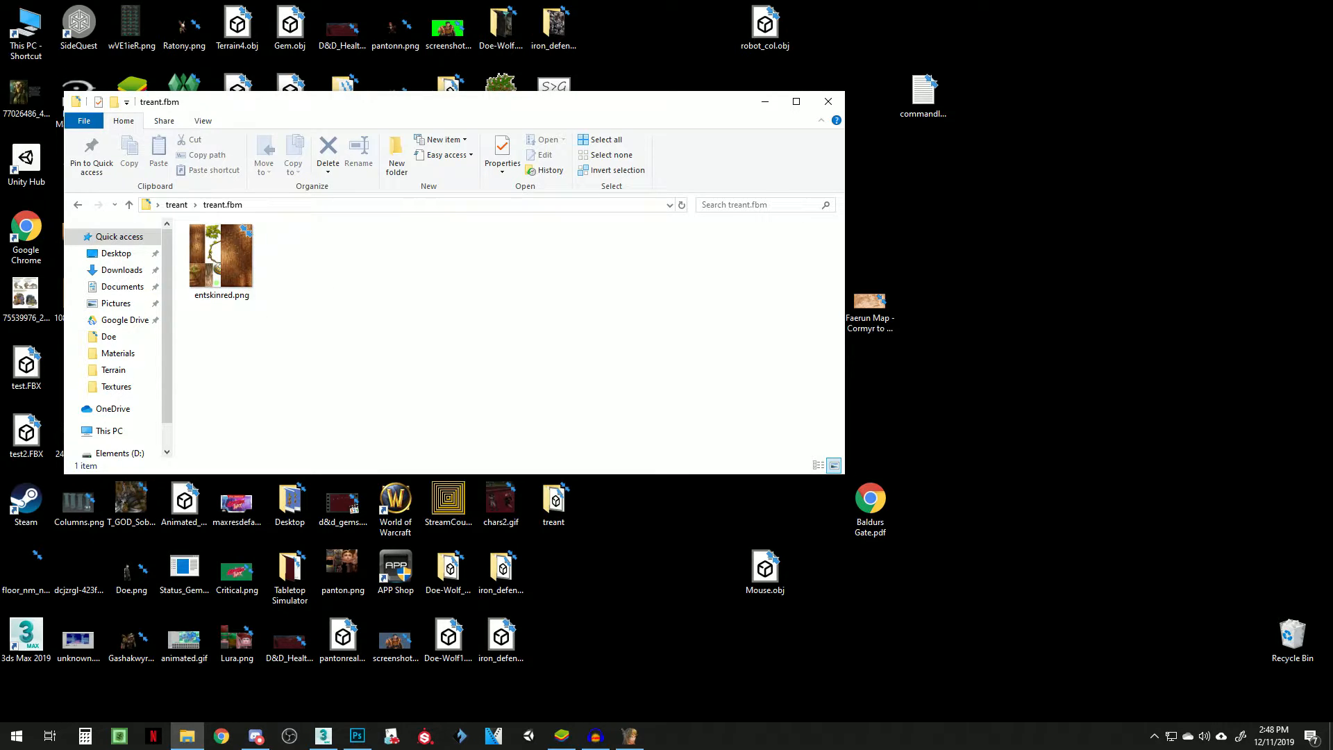
{"action": "mouse_move", "coordinate": [221, 252]}
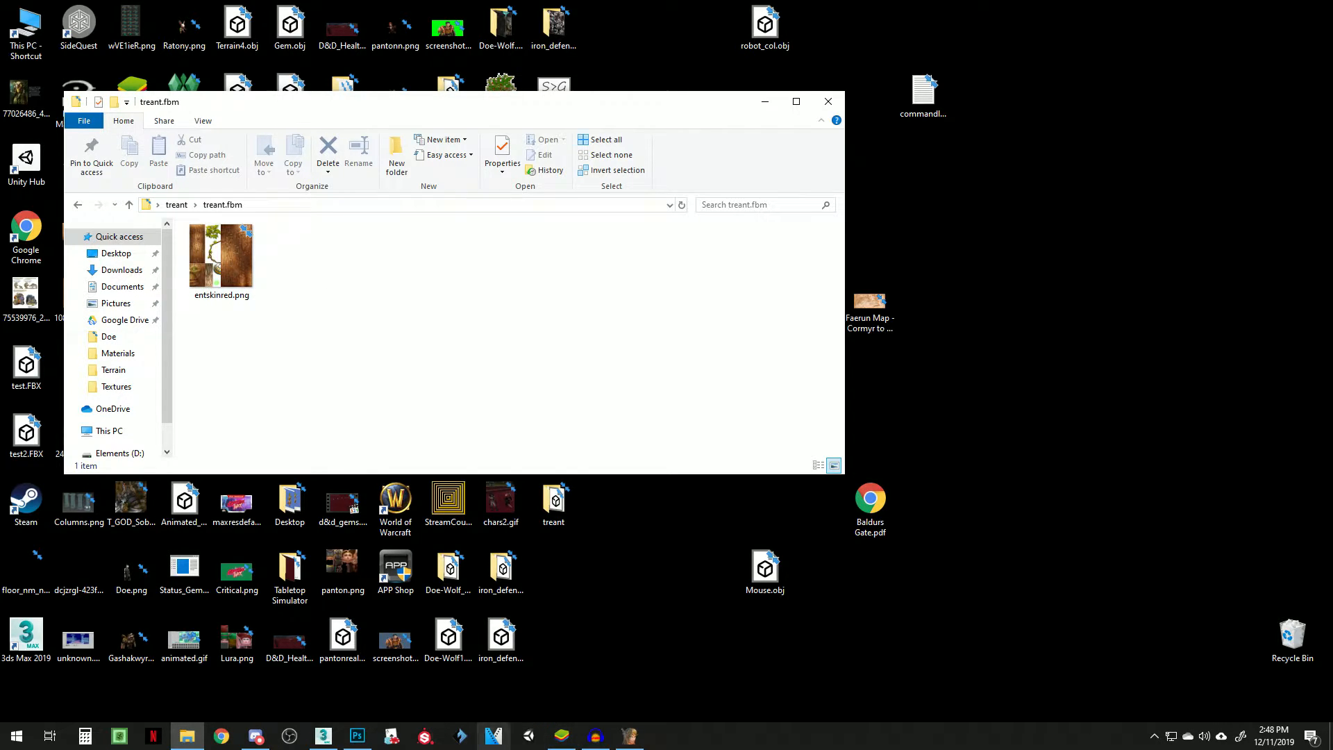
{"action": "left_click", "coordinate": [321, 736]}
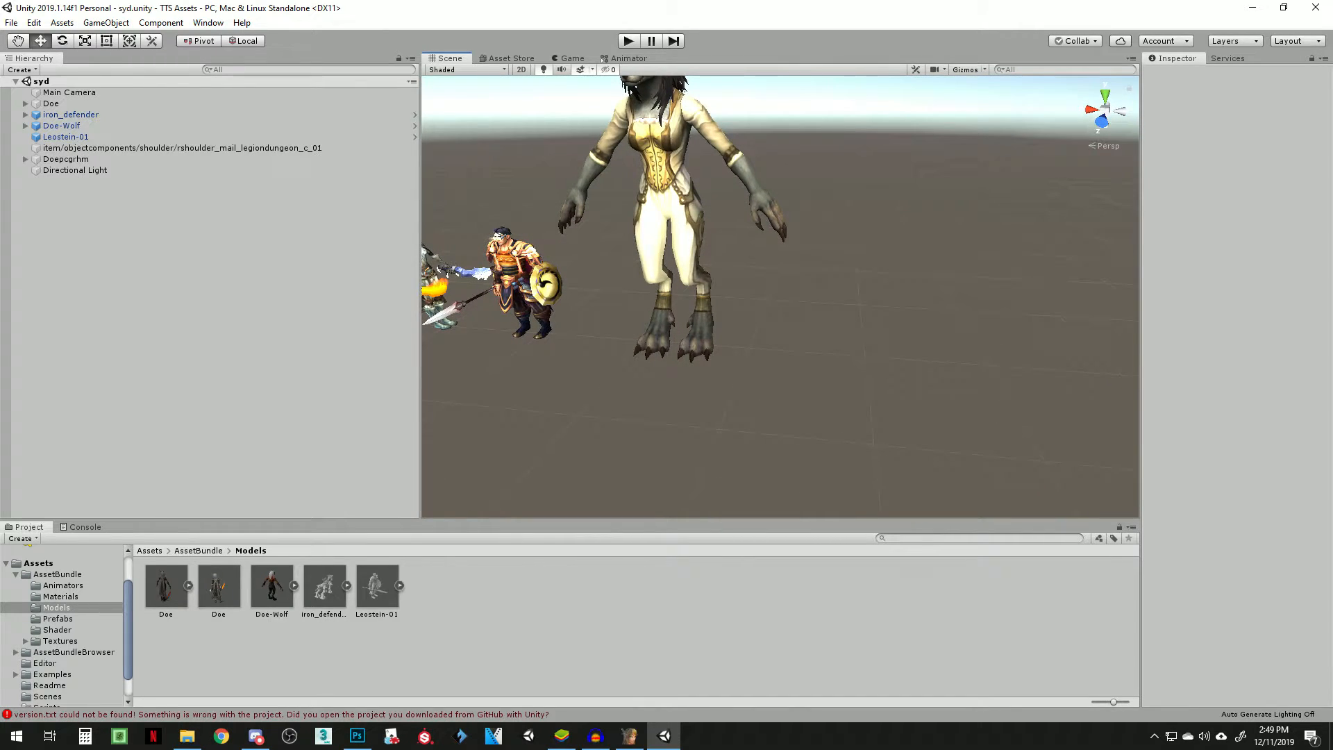
Step: Drag treant.fbx into the Assets/AssetBundle/Models folder
{"action": "left_click", "coordinate": [57, 574]}
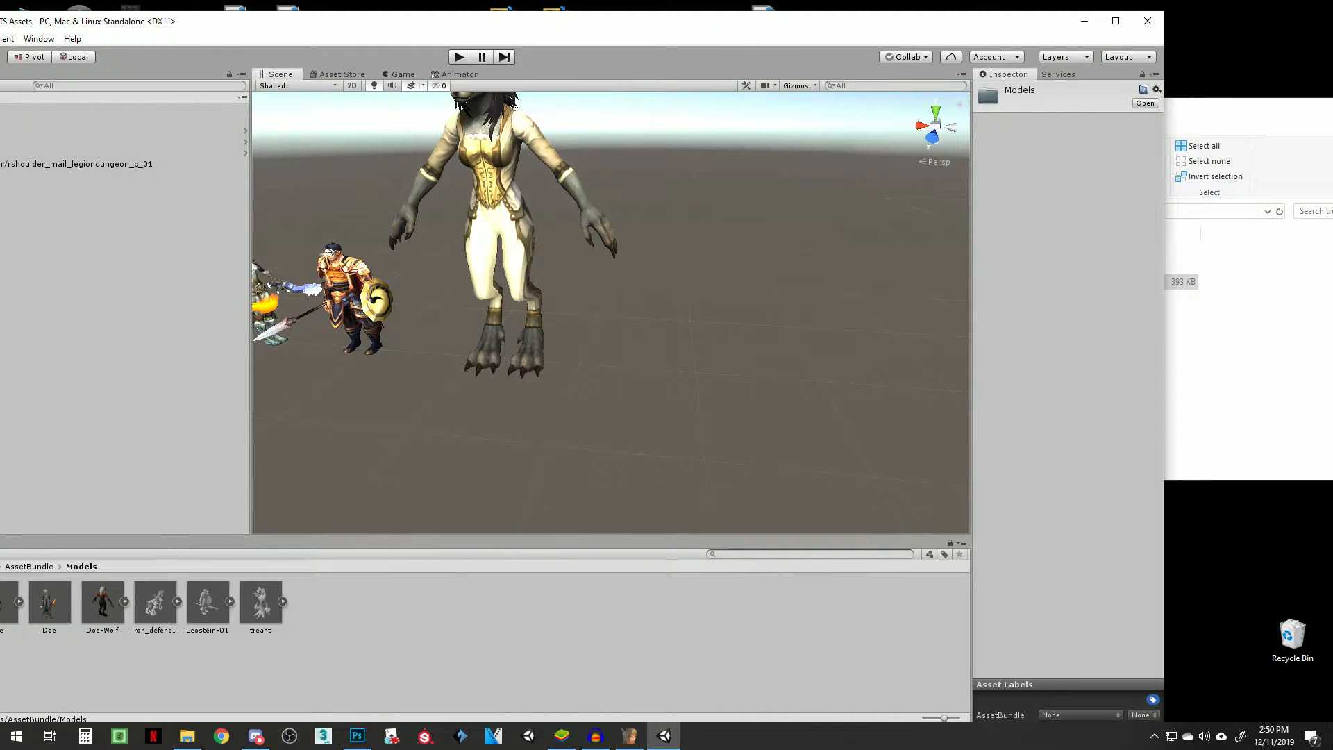
{"action": "left_click_drag", "start_coordinate": [260, 596], "coordinate": [645, 366]}
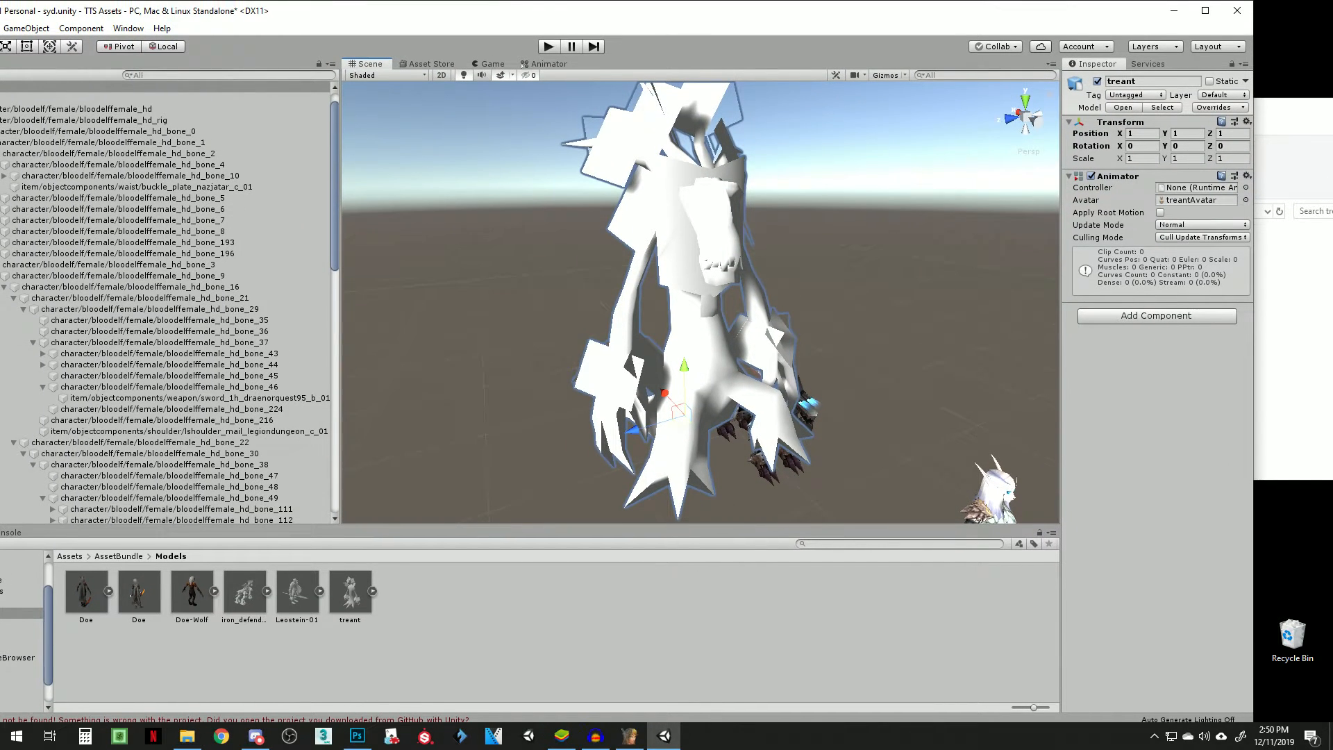
Step: Return to the AssetBundle folder in the Project window
{"action": "left_click", "coordinate": [122, 556]}
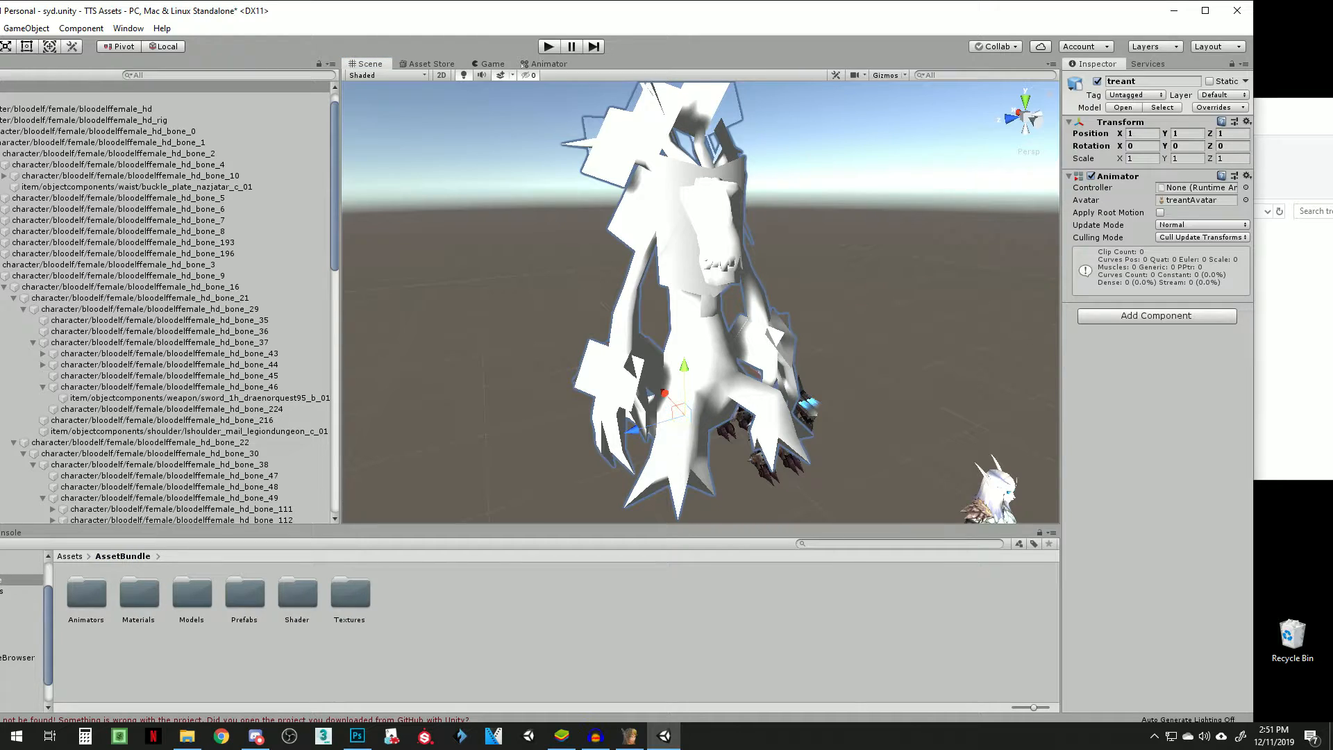
Step: Add entskinred.png from treant.fbm to the AssetBundle Textures folder
{"action": "double_click", "coordinate": [349, 596]}
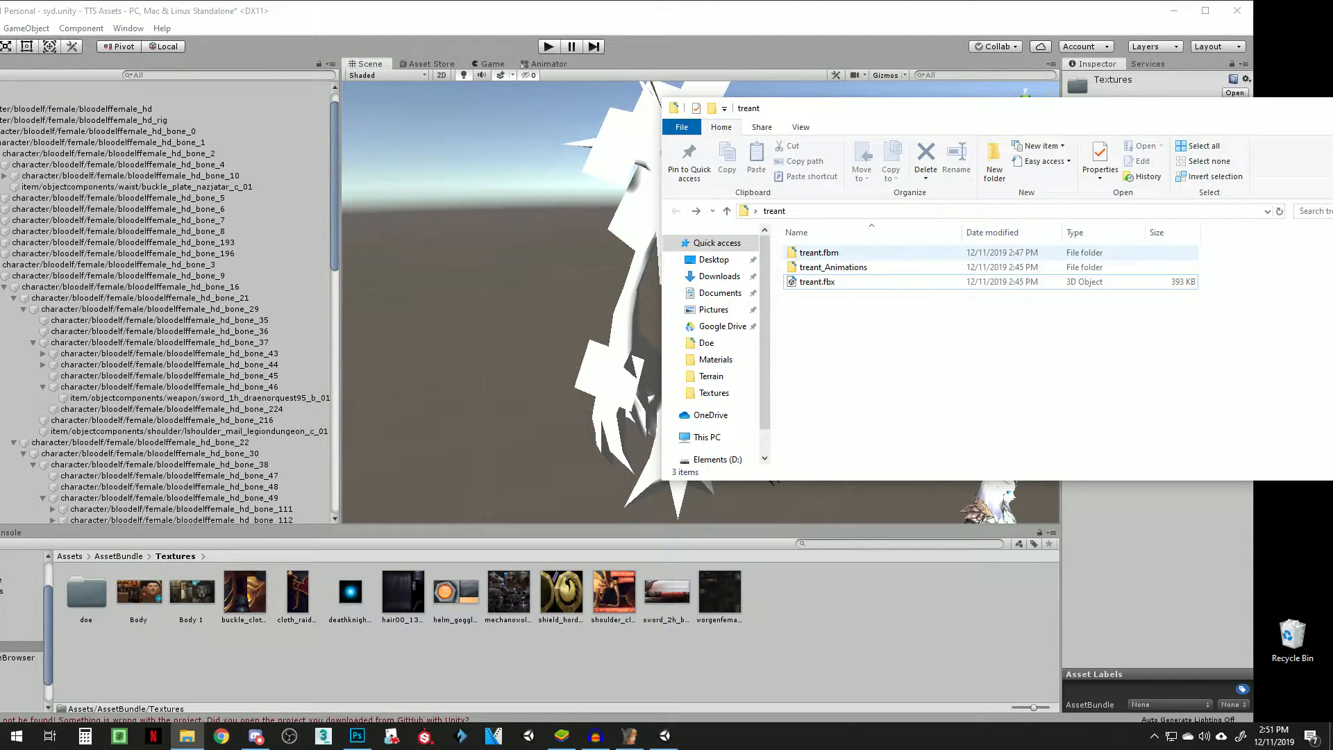
{"action": "left_click", "coordinate": [817, 282]}
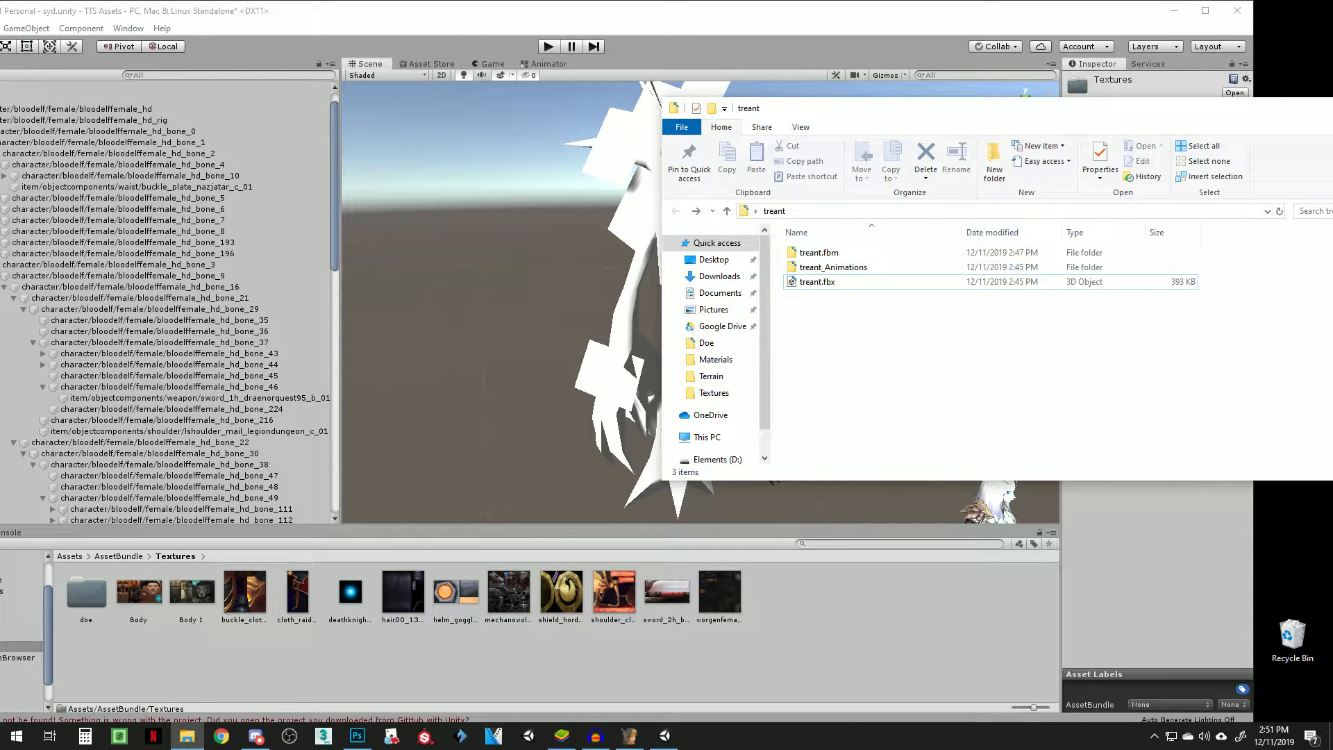
{"action": "left_click", "coordinate": [834, 267]}
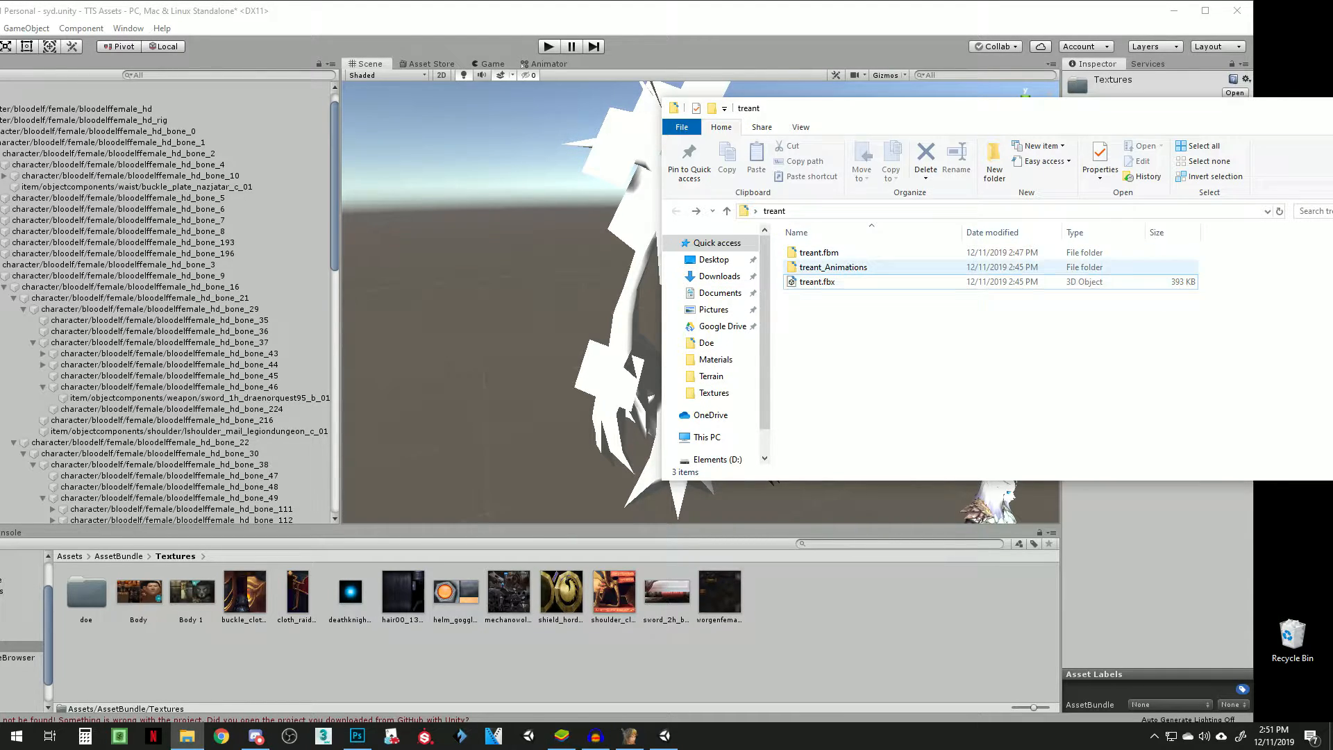
{"action": "double_click", "coordinate": [818, 251]}
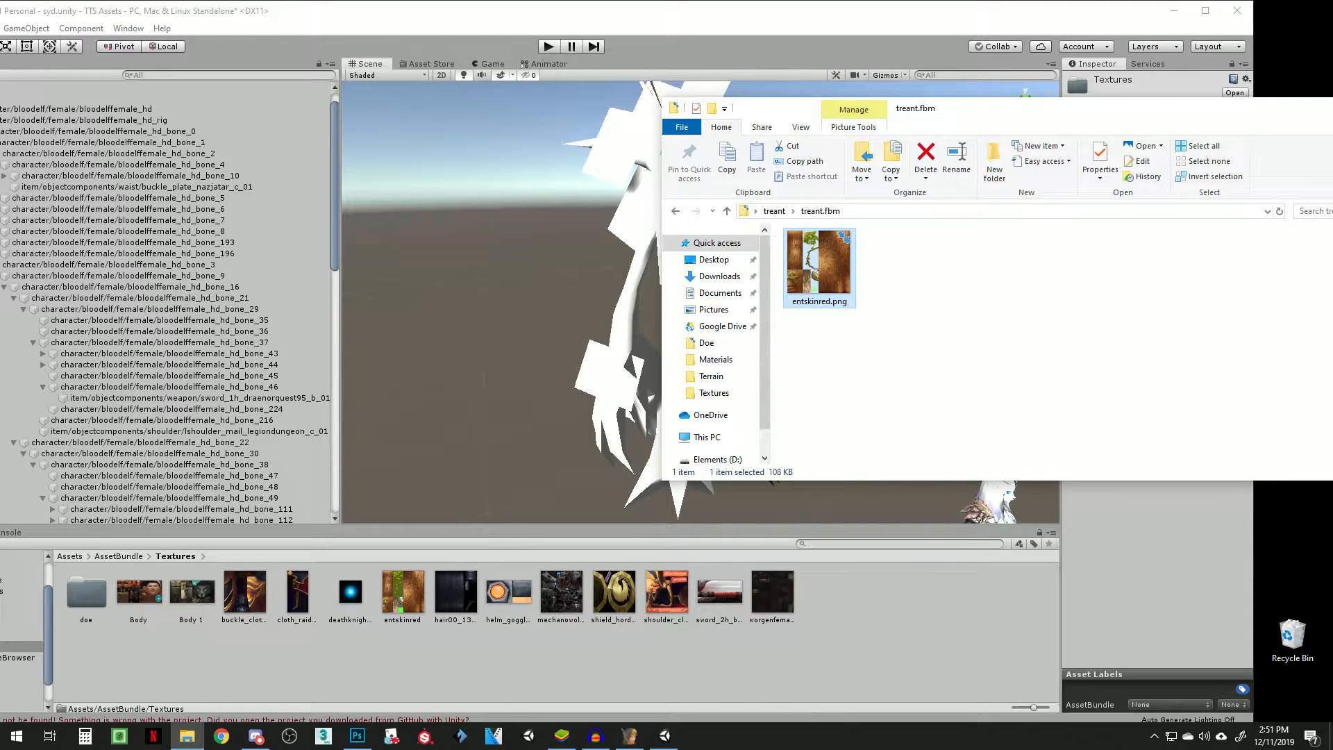
{"action": "left_click", "coordinate": [401, 590]}
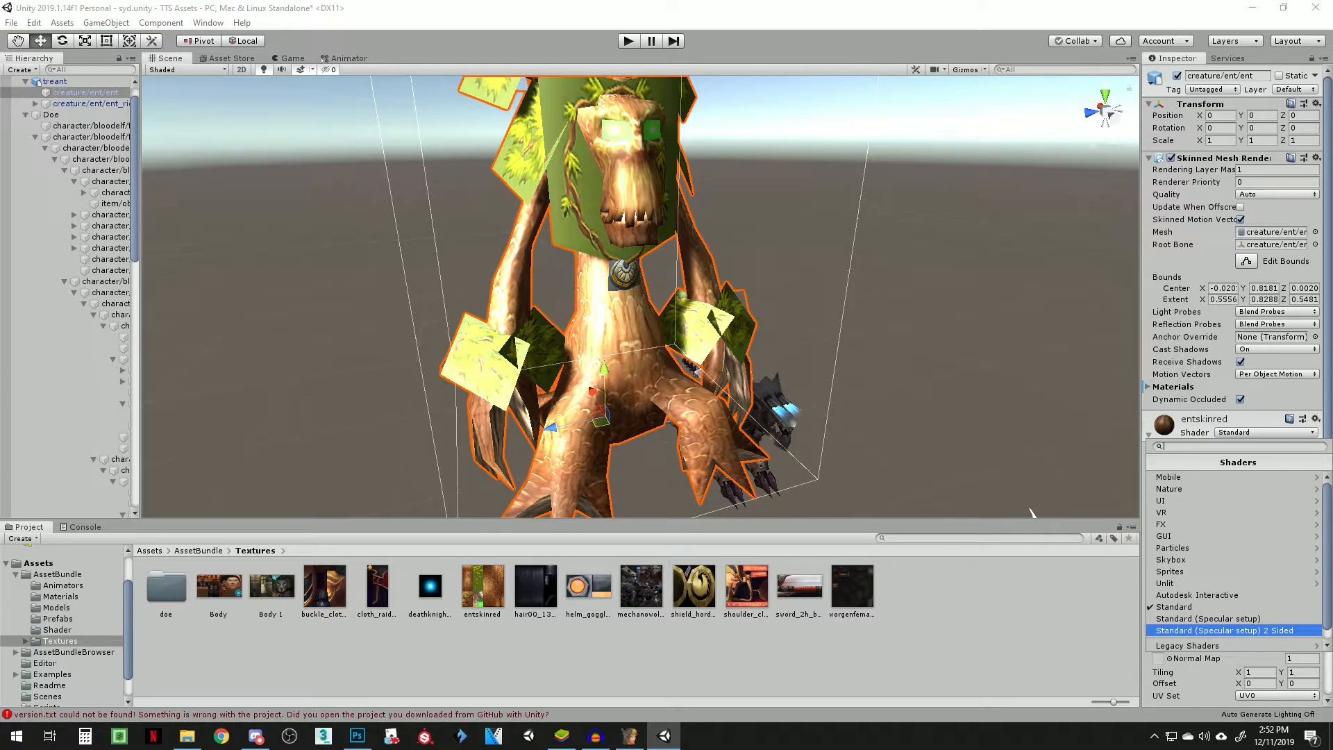
Step: Switch the entskinred material to Standard (Specular setup) with Cutout rendering mode
{"action": "left_click", "coordinate": [1207, 618]}
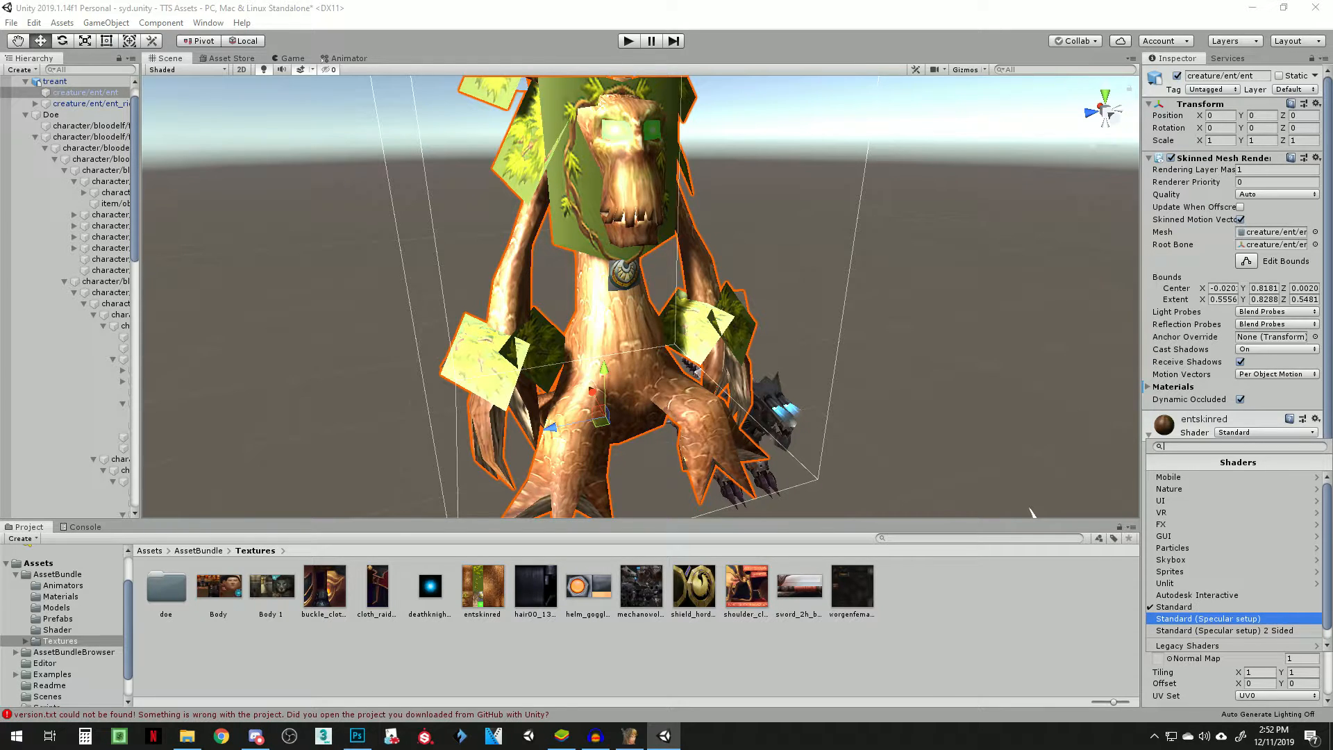
{"action": "left_click", "coordinate": [1207, 618]}
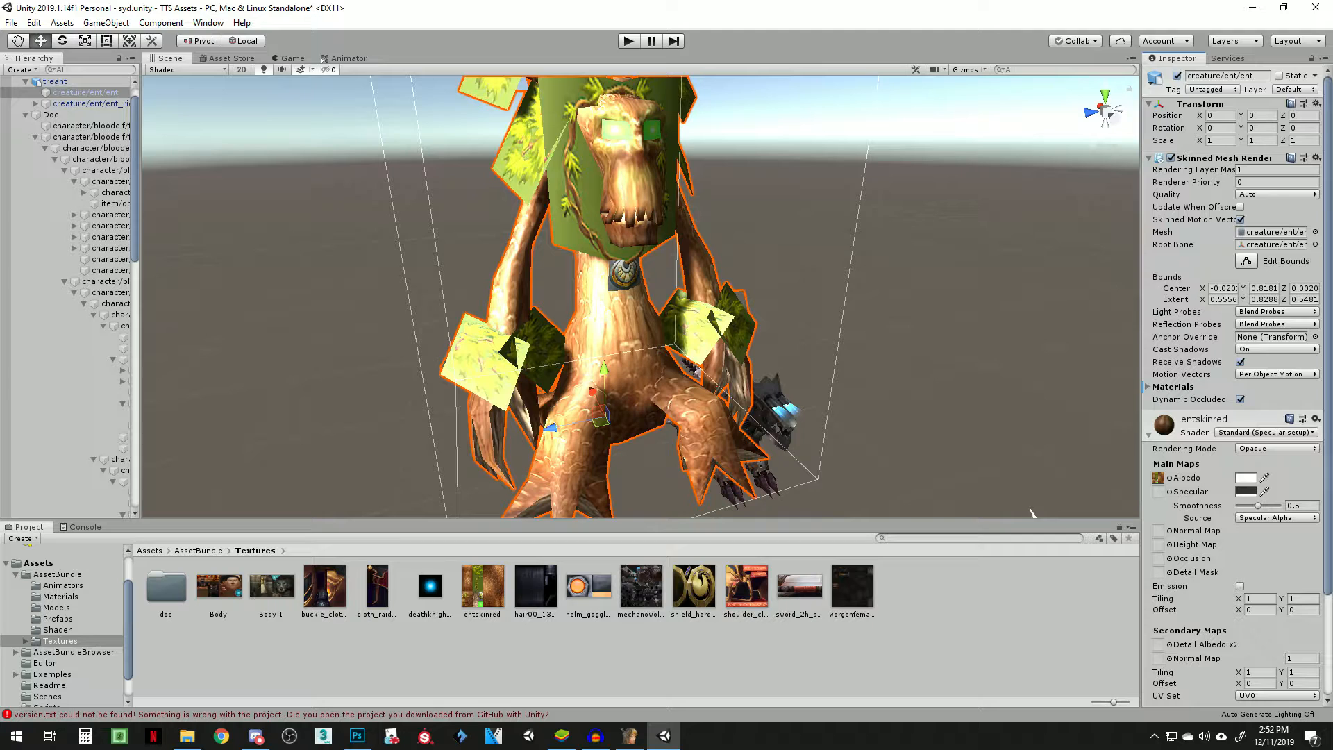
{"action": "left_click", "coordinate": [1274, 449]}
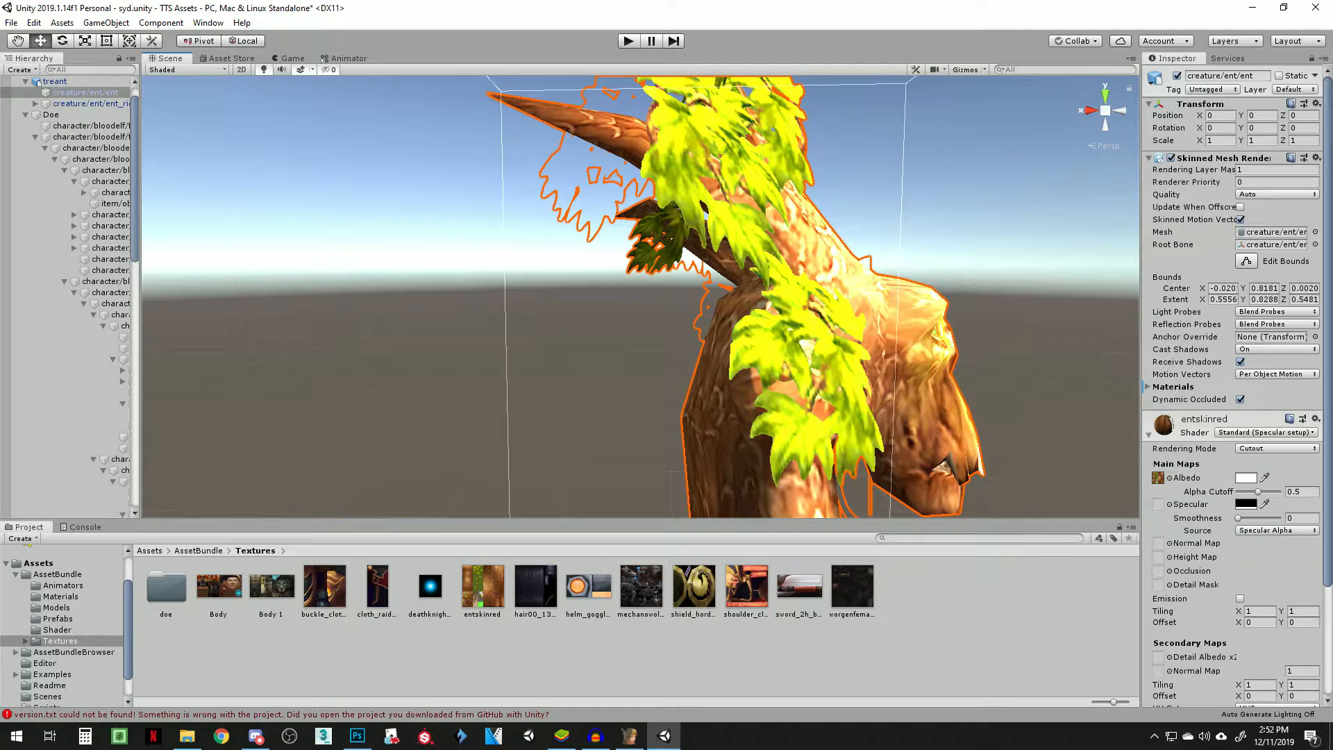
Step: Choose the 2 Sided specular shader variant so the leaves render from both sides
{"action": "left_click", "coordinate": [1266, 432]}
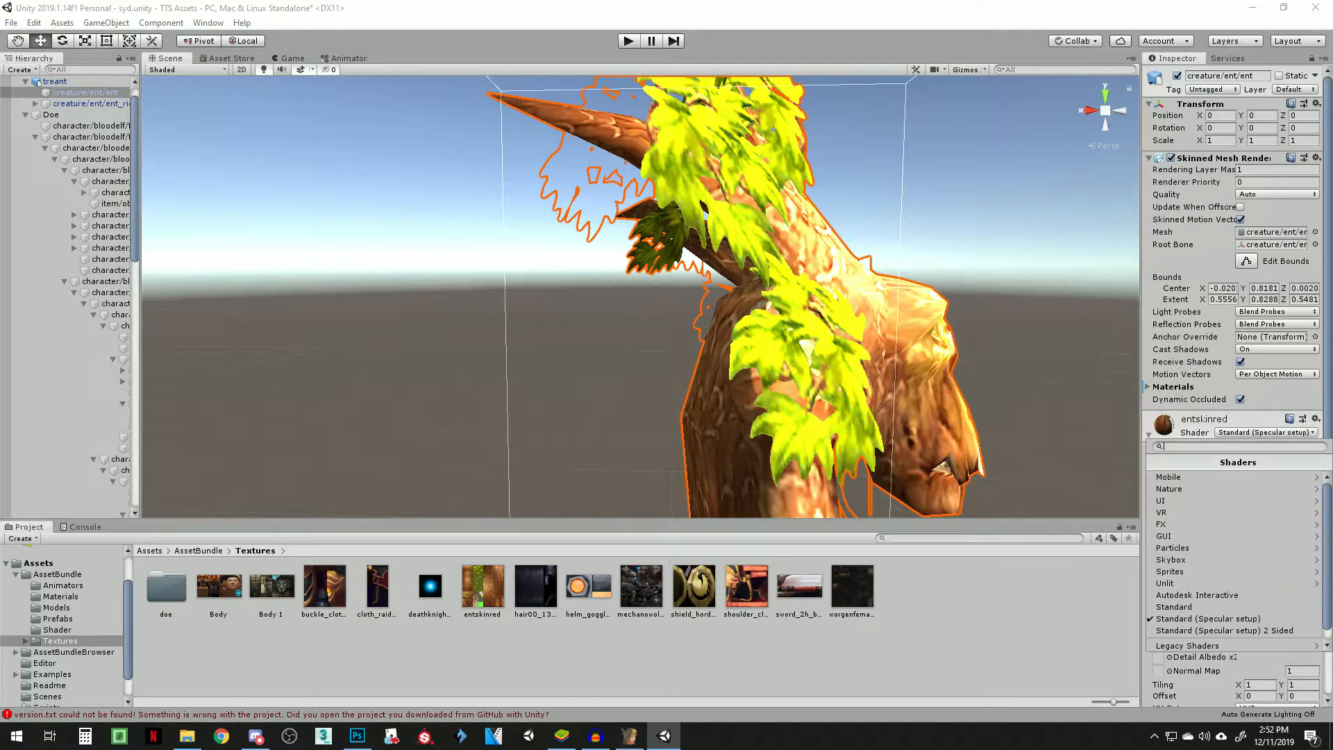
{"action": "left_click", "coordinate": [1227, 631]}
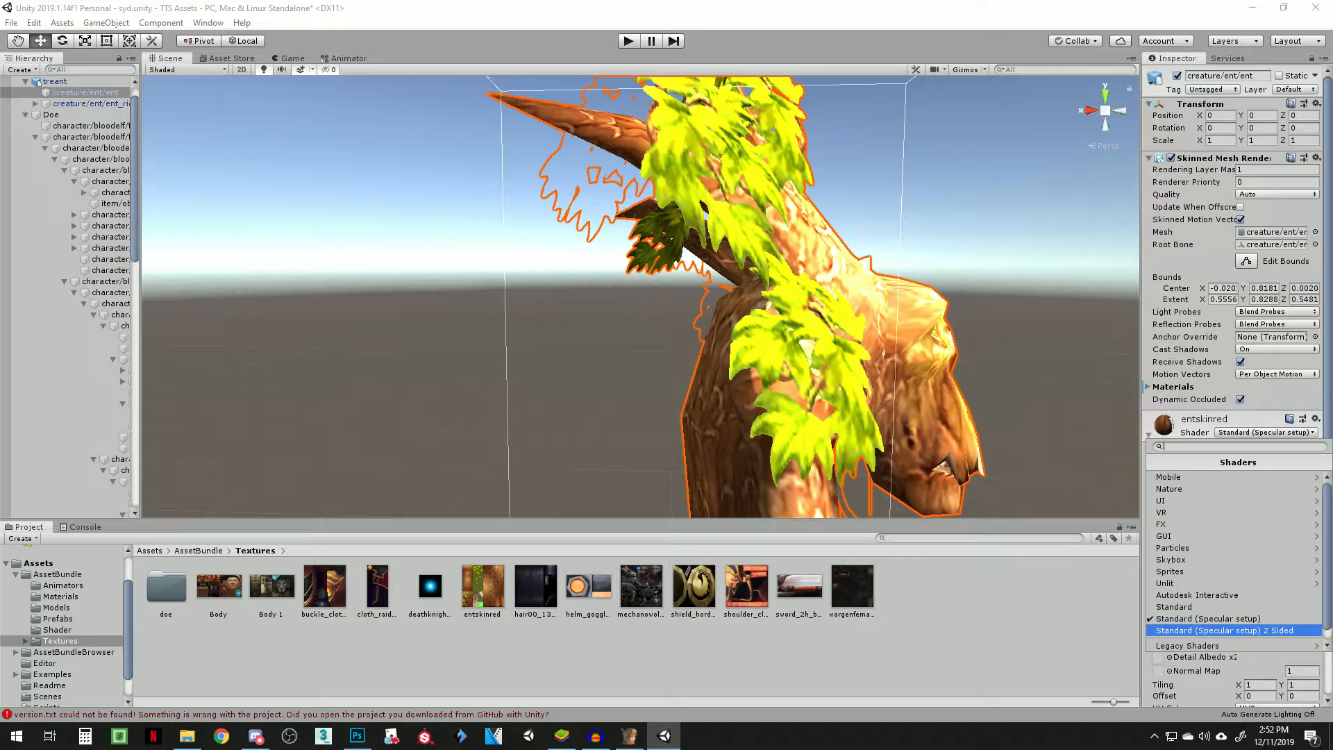
{"action": "left_click", "coordinate": [1225, 631]}
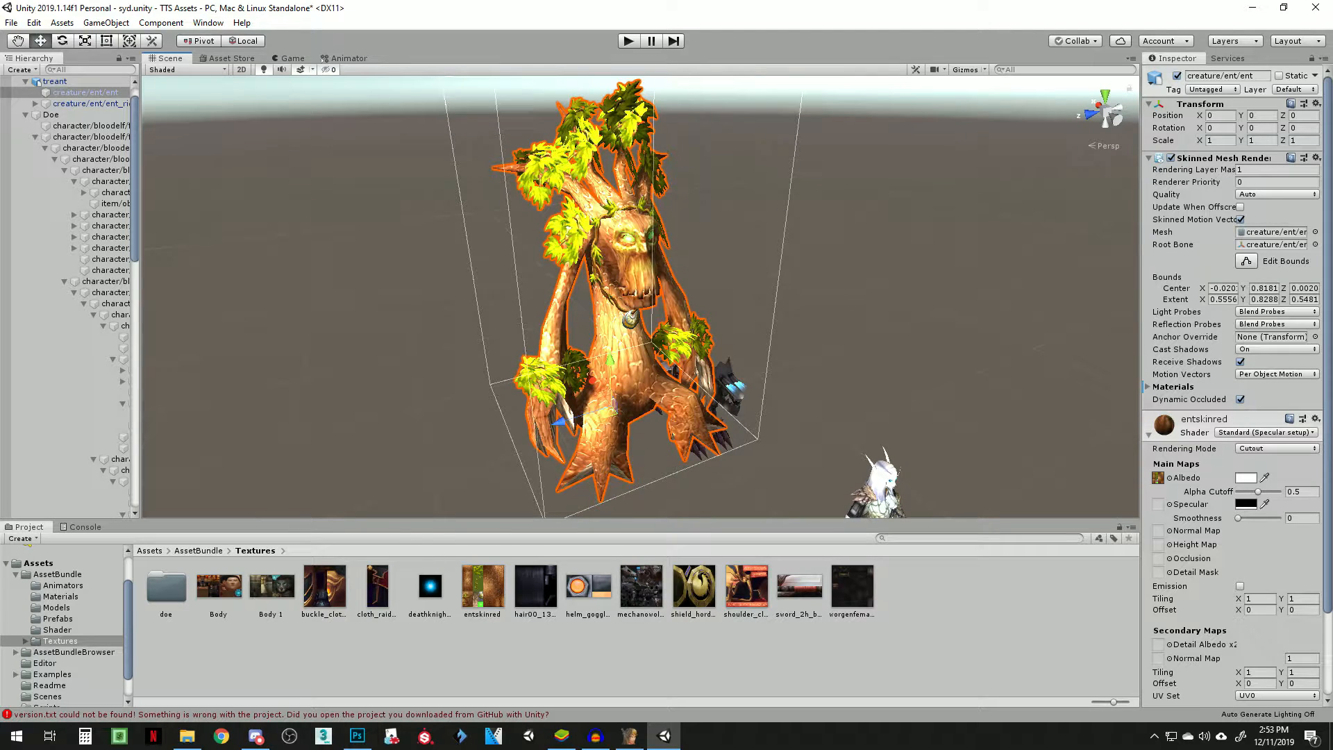
Step: Drag the treant Stand FBX from the treant_Animations folder into Unity's Animators folder
{"action": "left_click", "coordinate": [63, 585]}
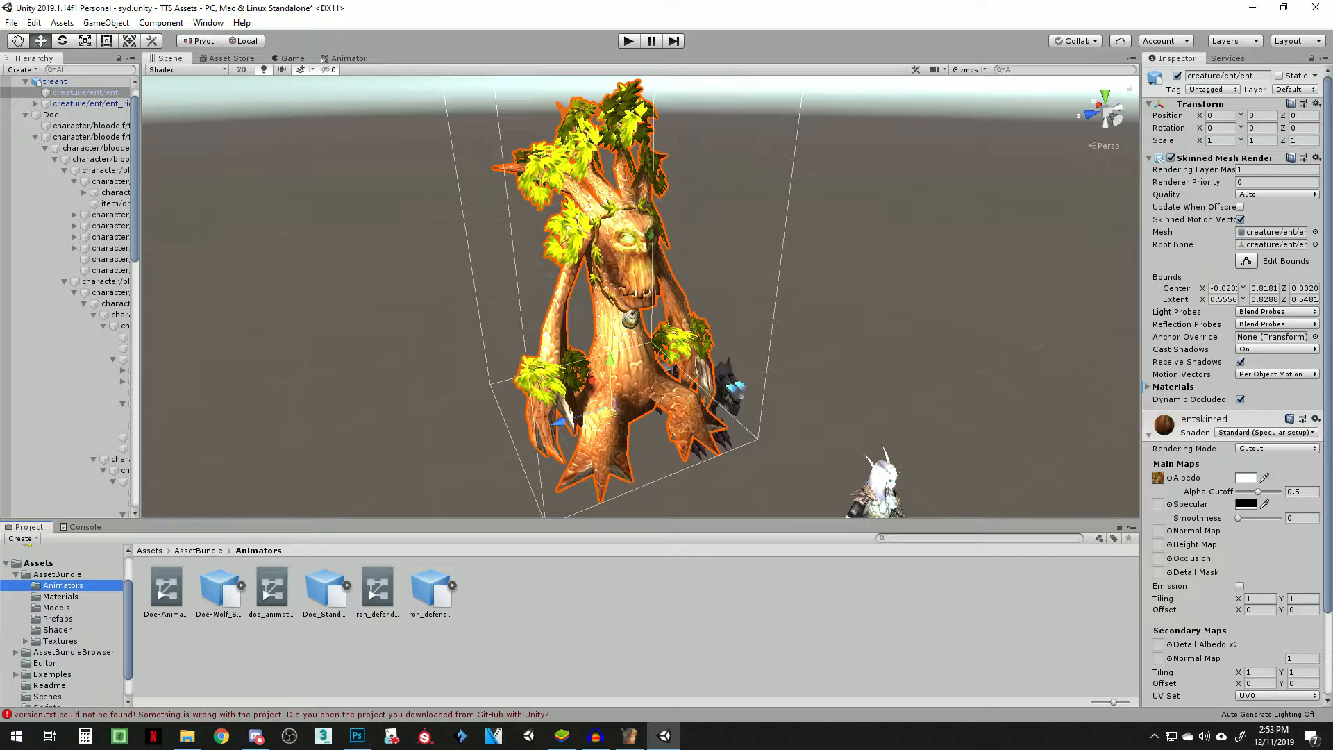
{"action": "left_click", "coordinate": [186, 736]}
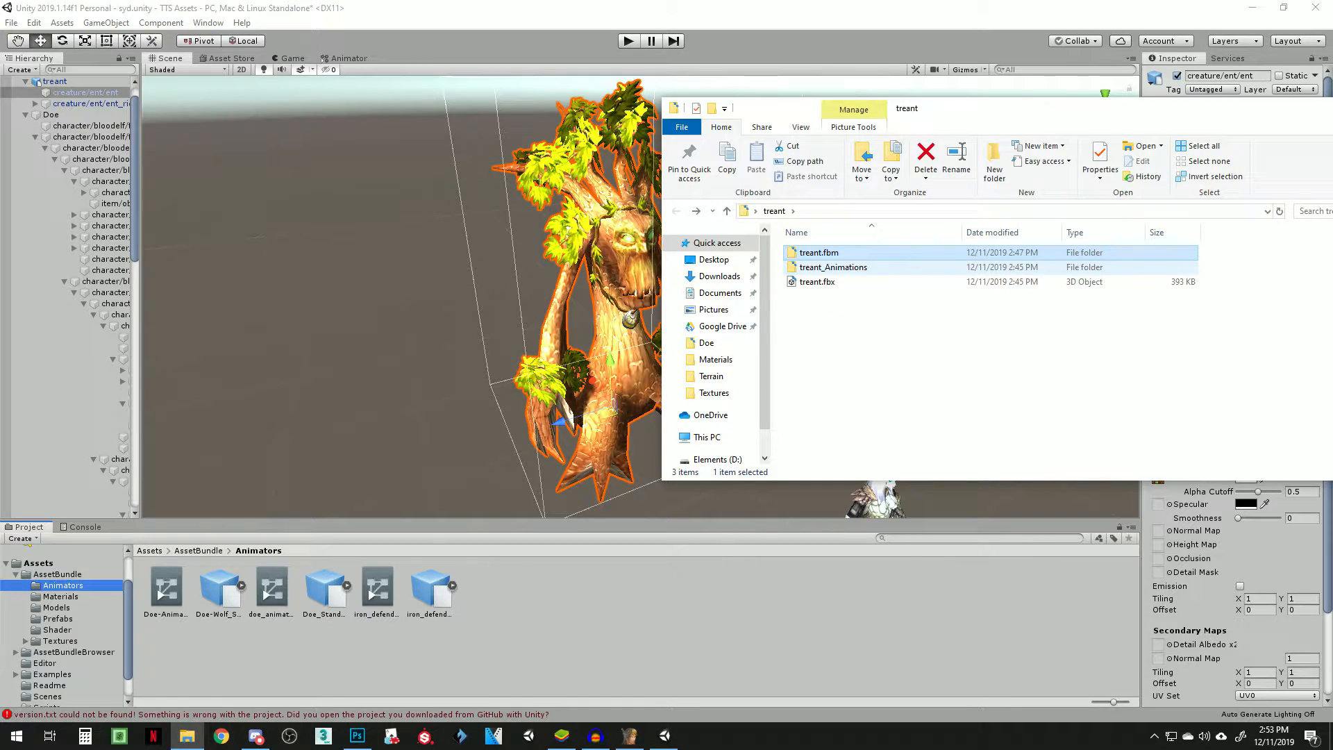
{"action": "double_click", "coordinate": [832, 267]}
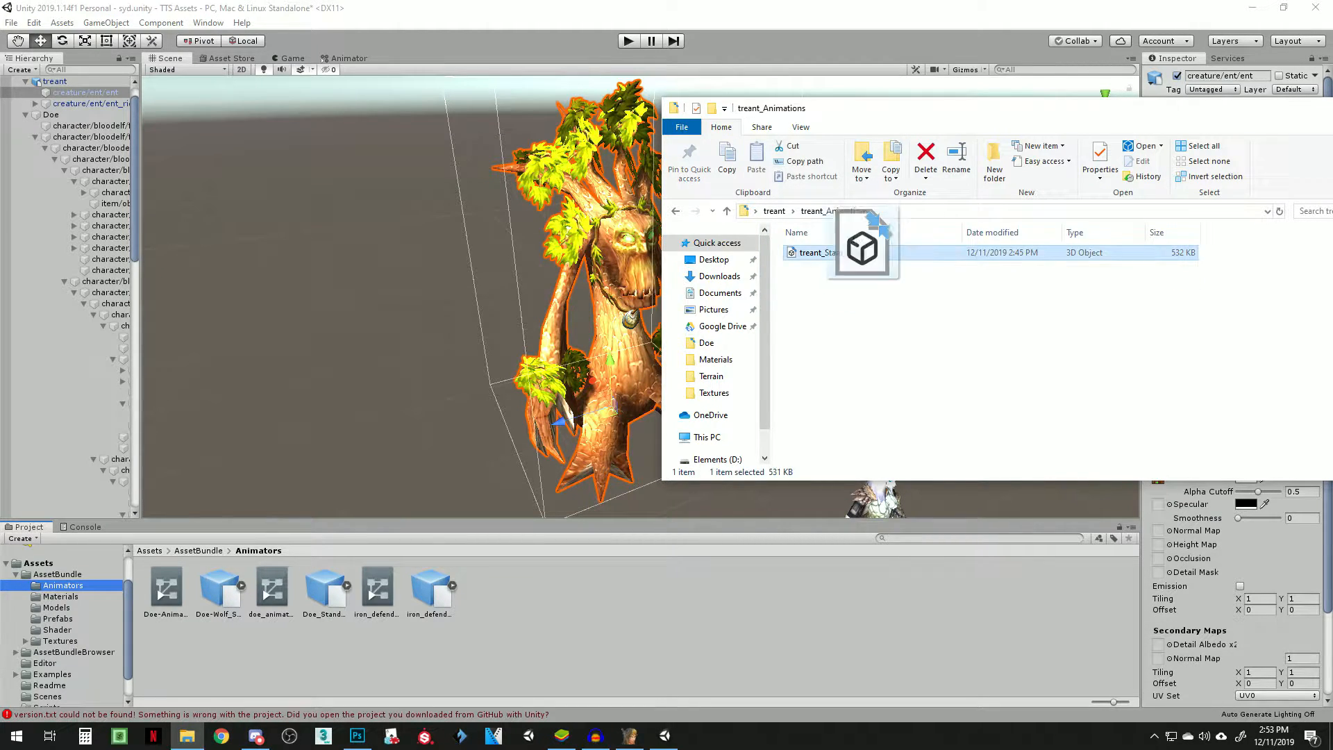
{"action": "left_click_drag", "start_coordinate": [832, 253], "coordinate": [482, 587]}
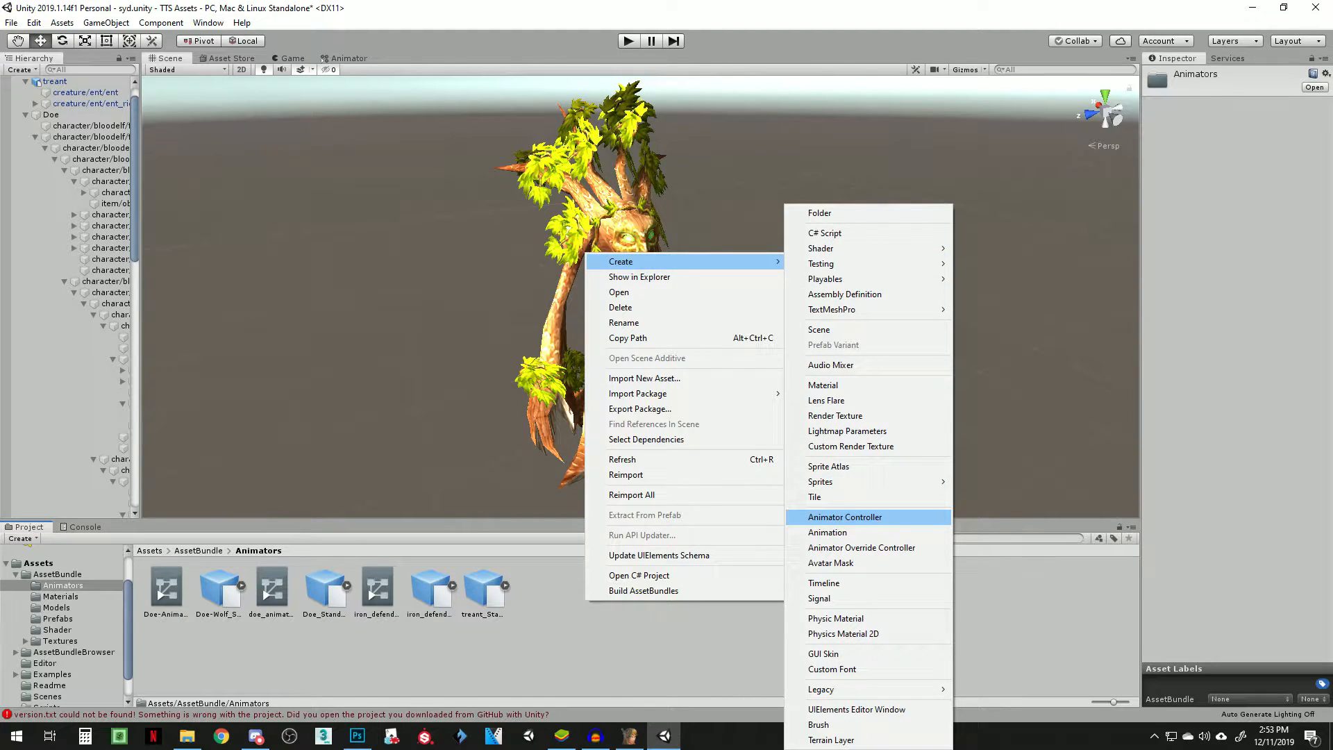
Step: Create an Animator Controller named treant_animator, then expand the stand asset's contents
{"action": "left_click", "coordinate": [843, 517]}
{"action": "type", "text": "tre"}
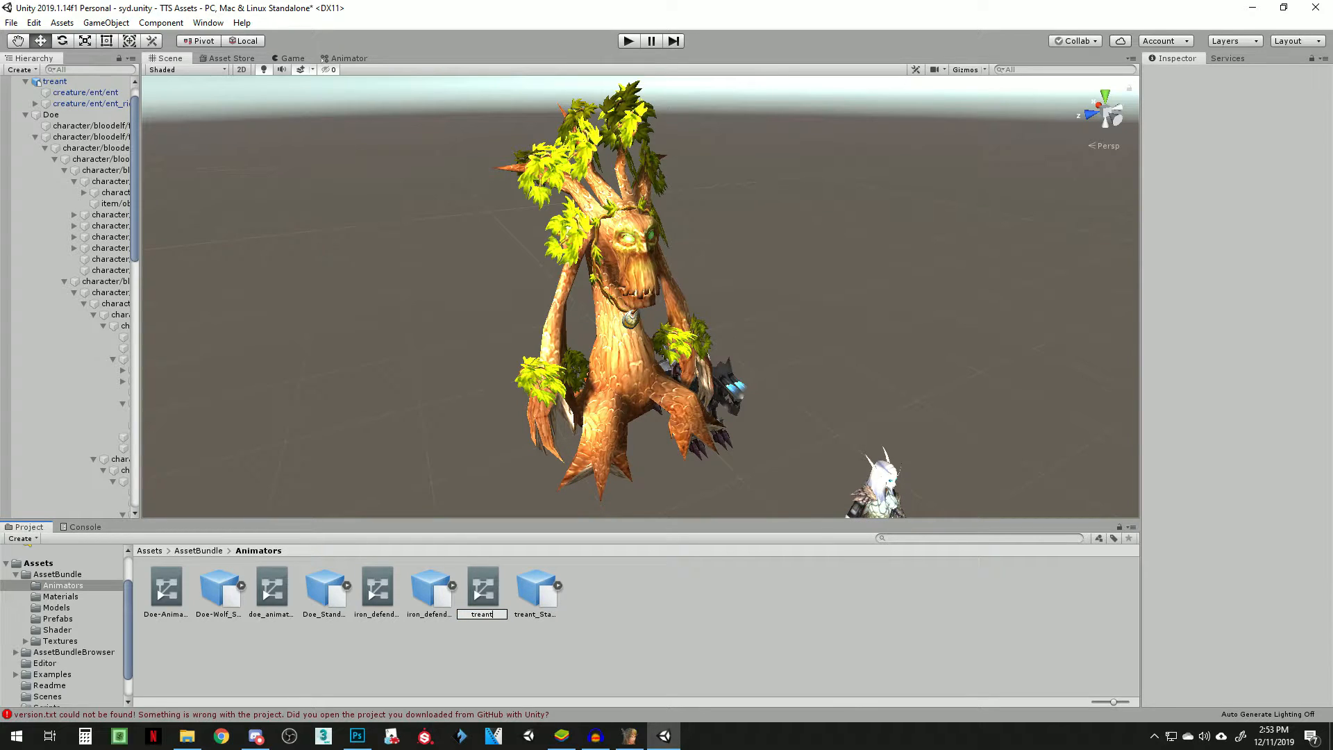
{"action": "type", "text": "ant_animator"}
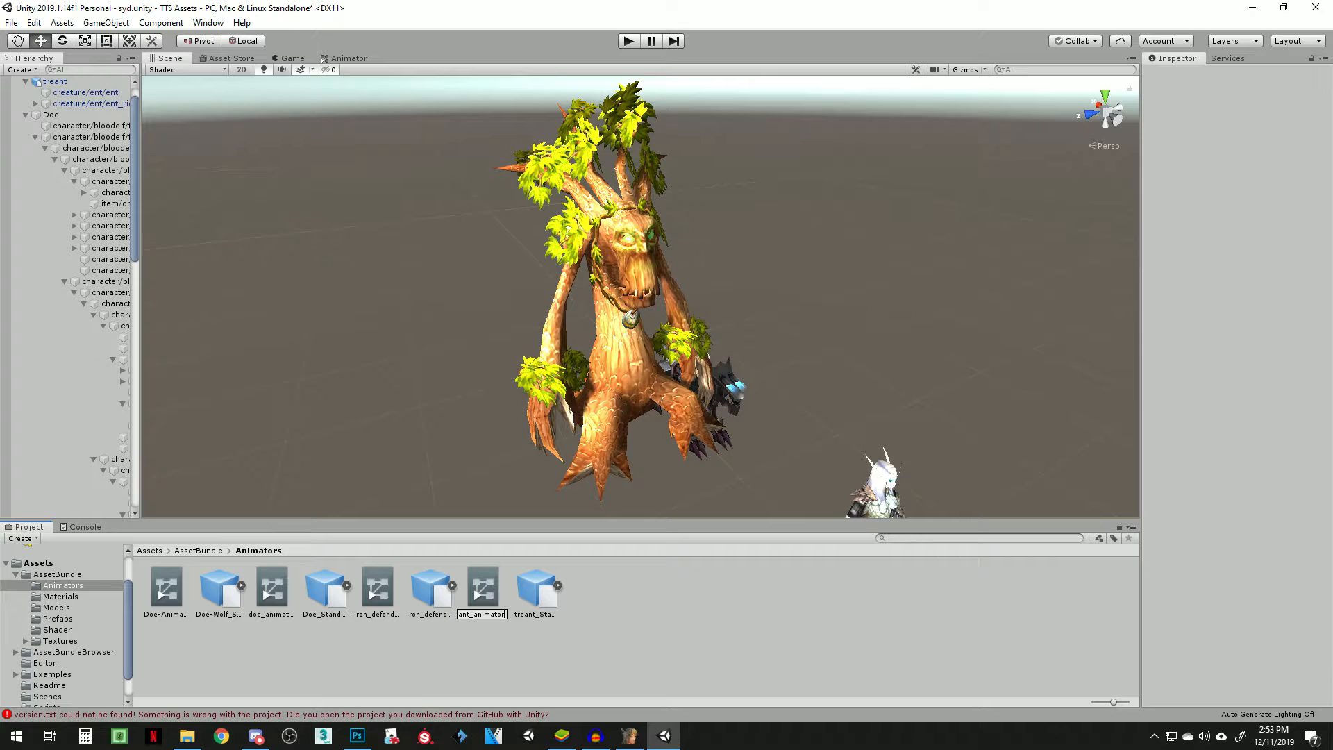
{"action": "left_click", "coordinate": [482, 586]}
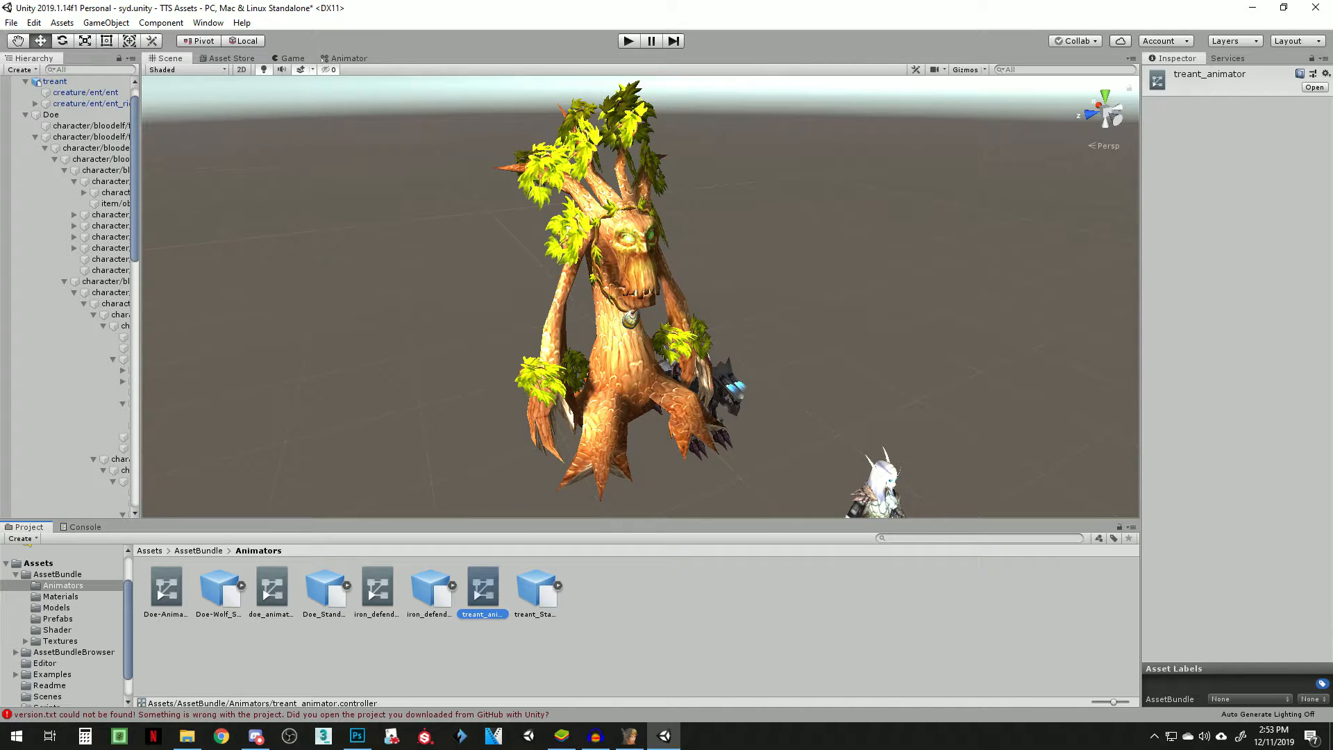
{"action": "left_click", "coordinate": [52, 81]}
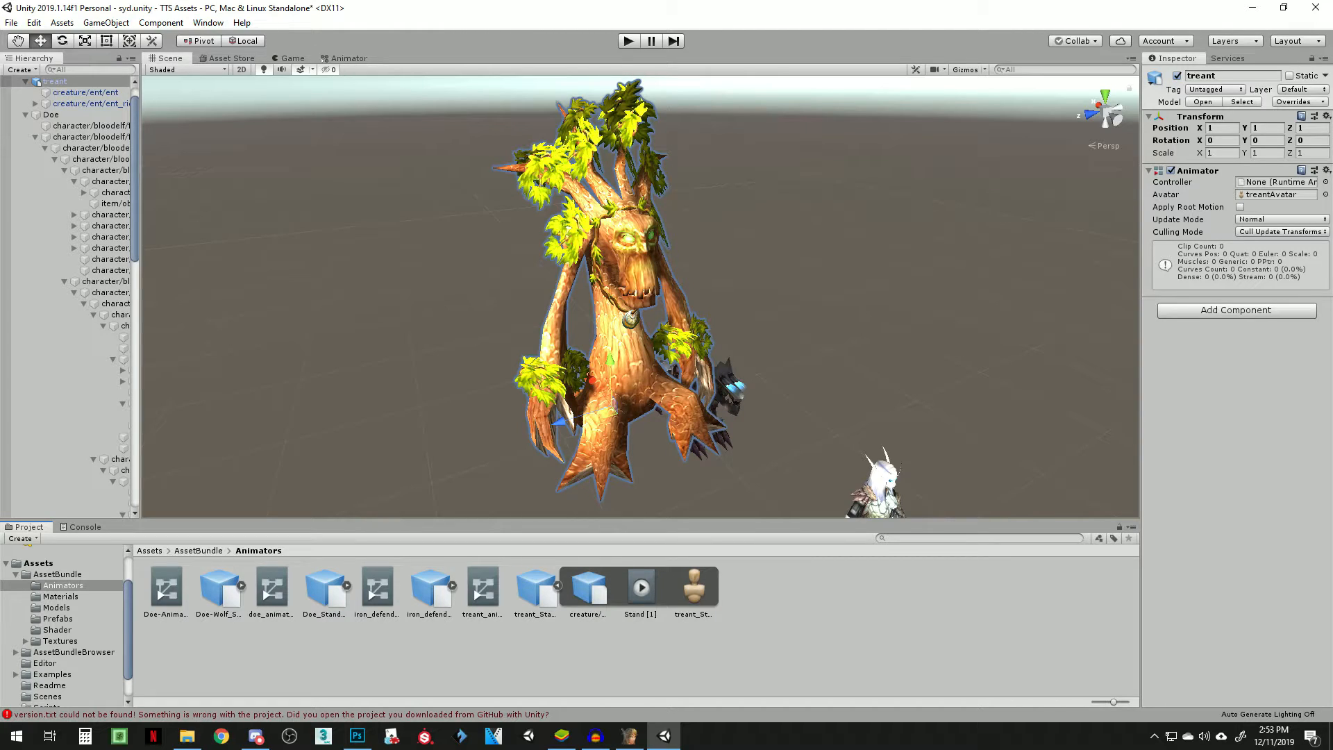
Step: Assign the stand avatar to the treant and open the treant_animator controller in the Animator window
{"action": "left_click", "coordinate": [1275, 194]}
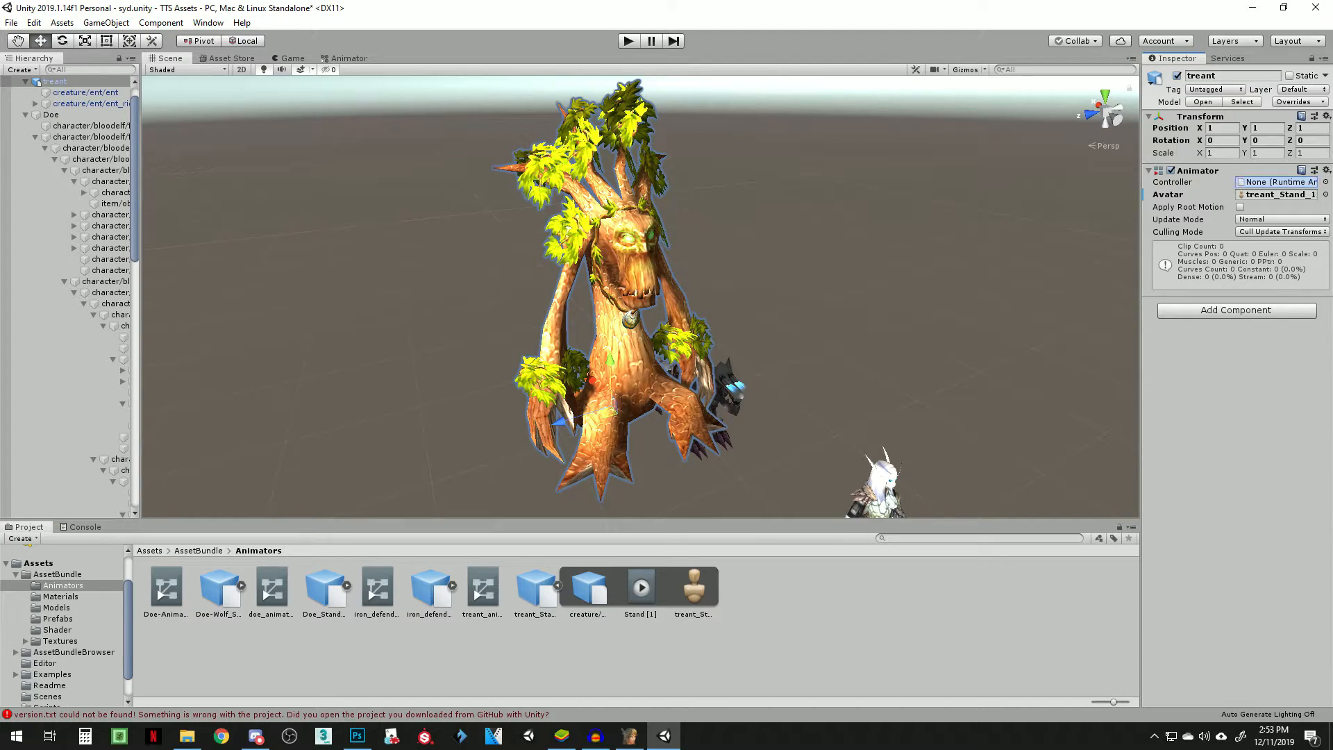
{"action": "left_click", "coordinate": [1275, 181]}
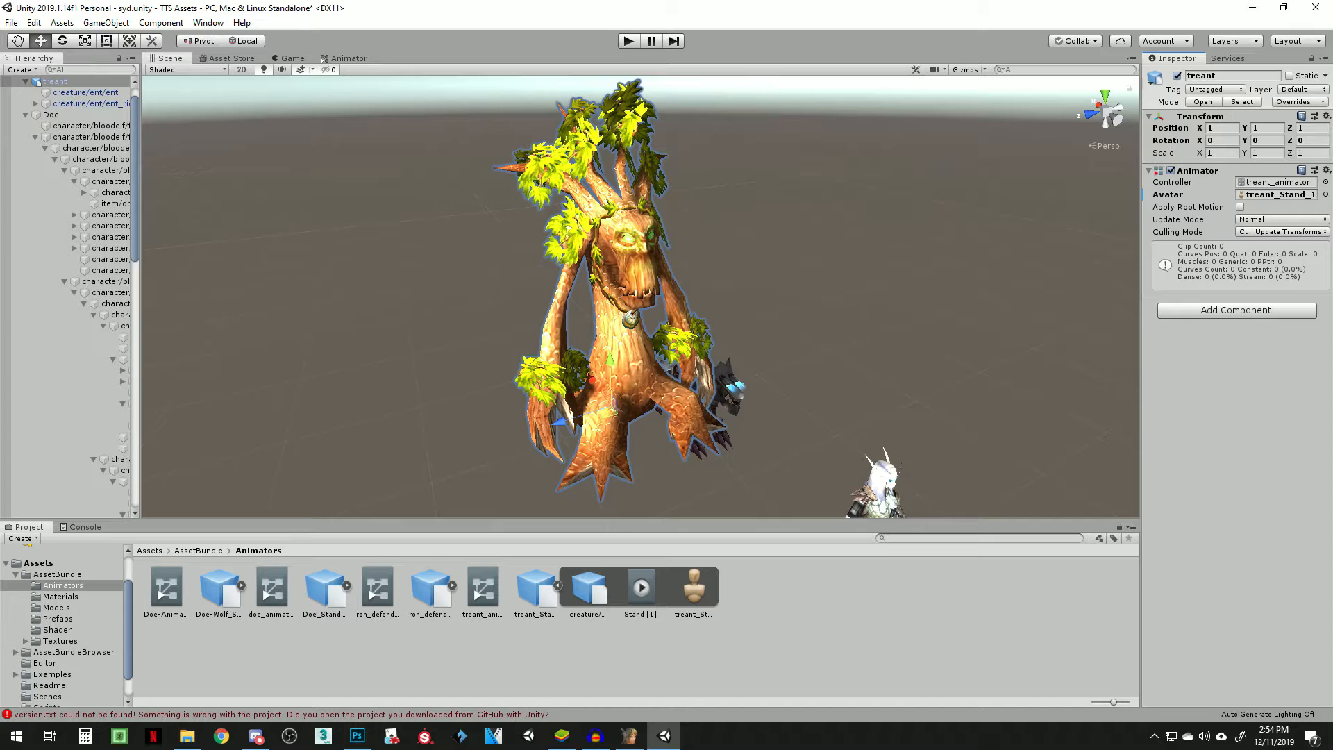
{"action": "left_click", "coordinate": [482, 586]}
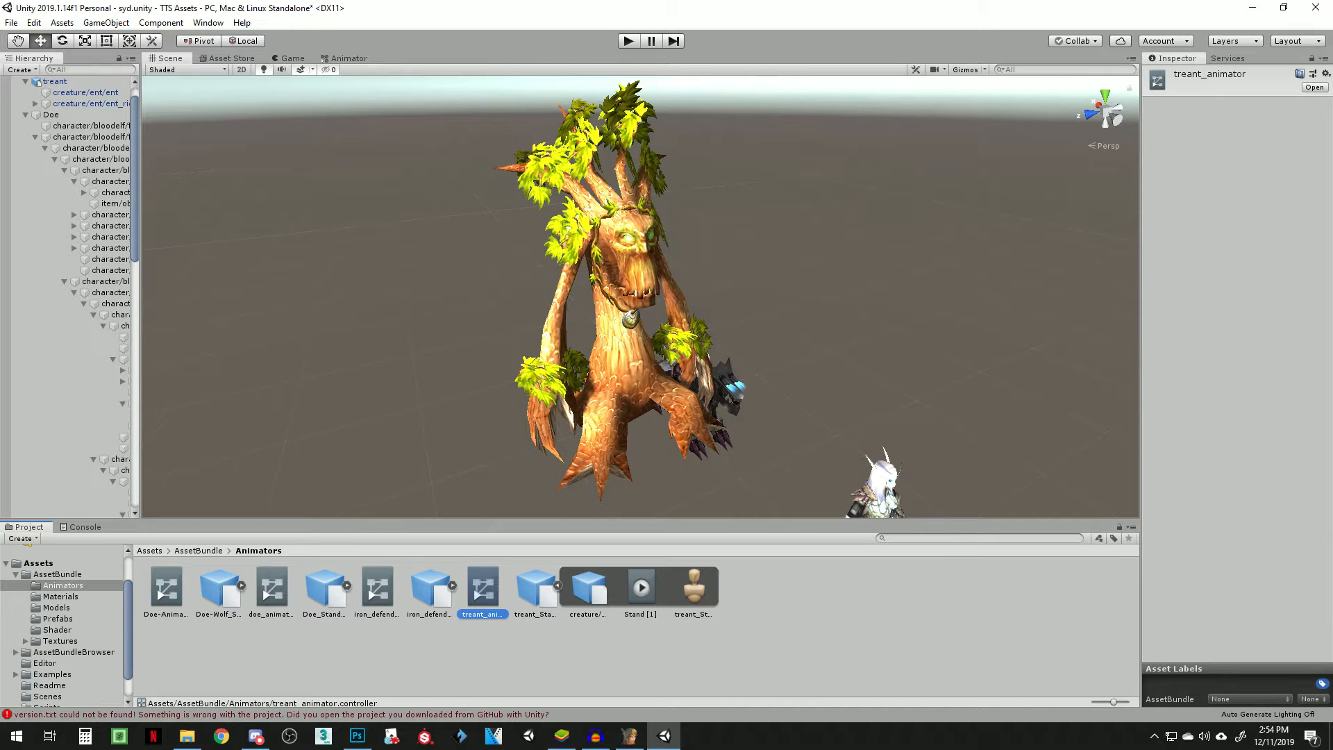
{"action": "left_click", "coordinate": [348, 58]}
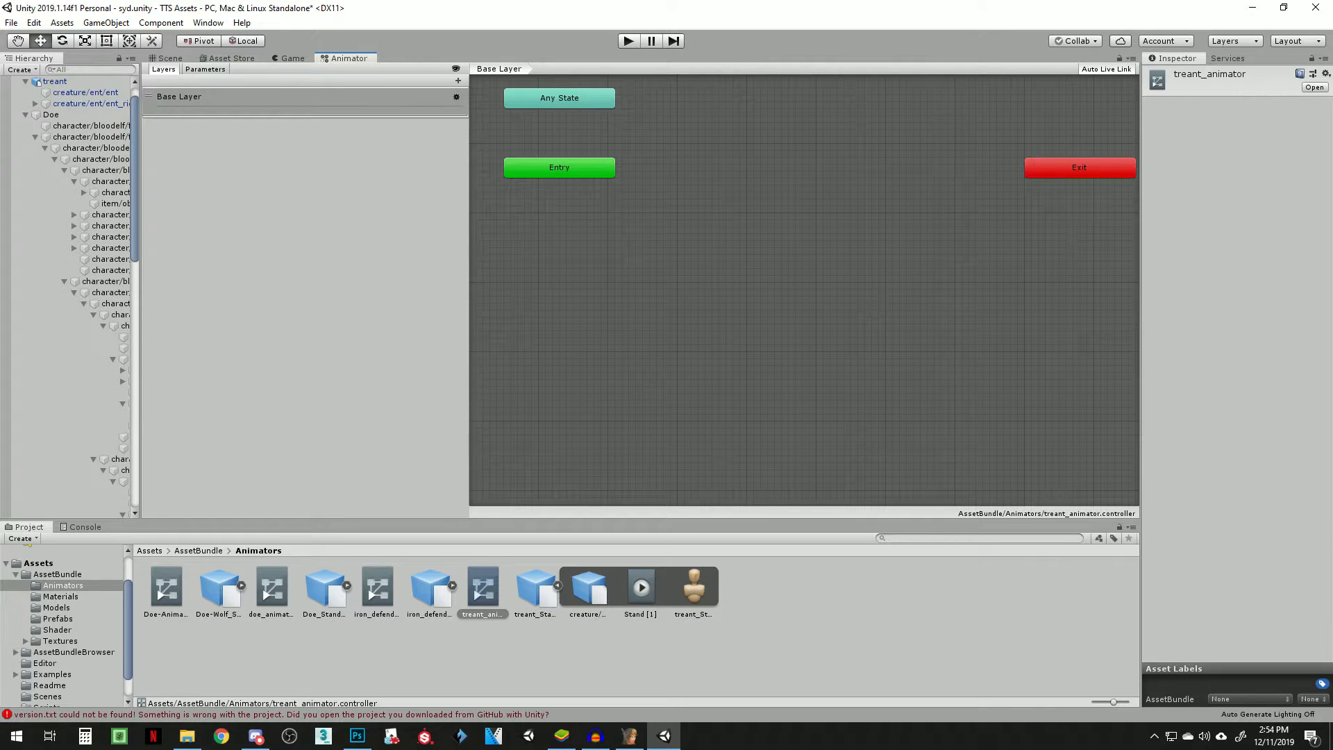
Step: Drop the Stand [1] clip into the graph as default state, then select the treant_Stand_1 asset
{"action": "left_click_drag", "start_coordinate": [640, 586], "coordinate": [735, 177]}
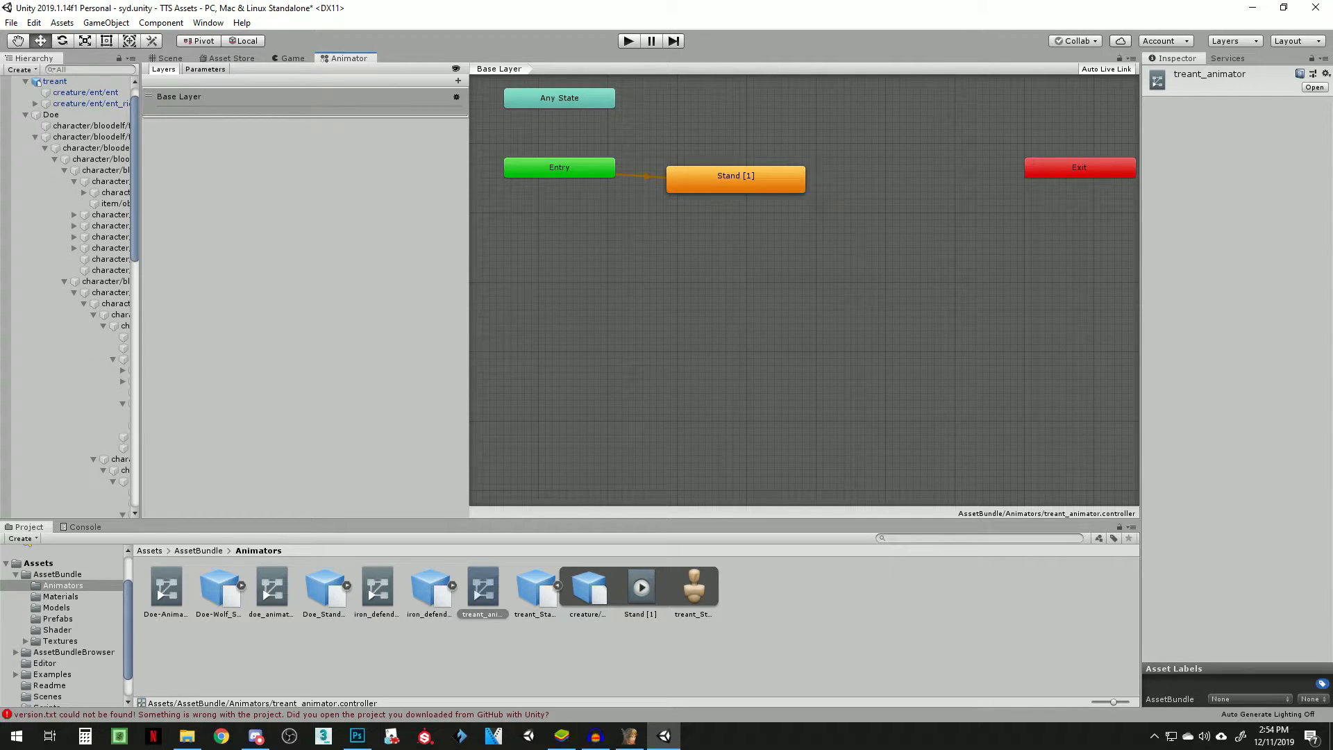
{"action": "left_click", "coordinate": [735, 176]}
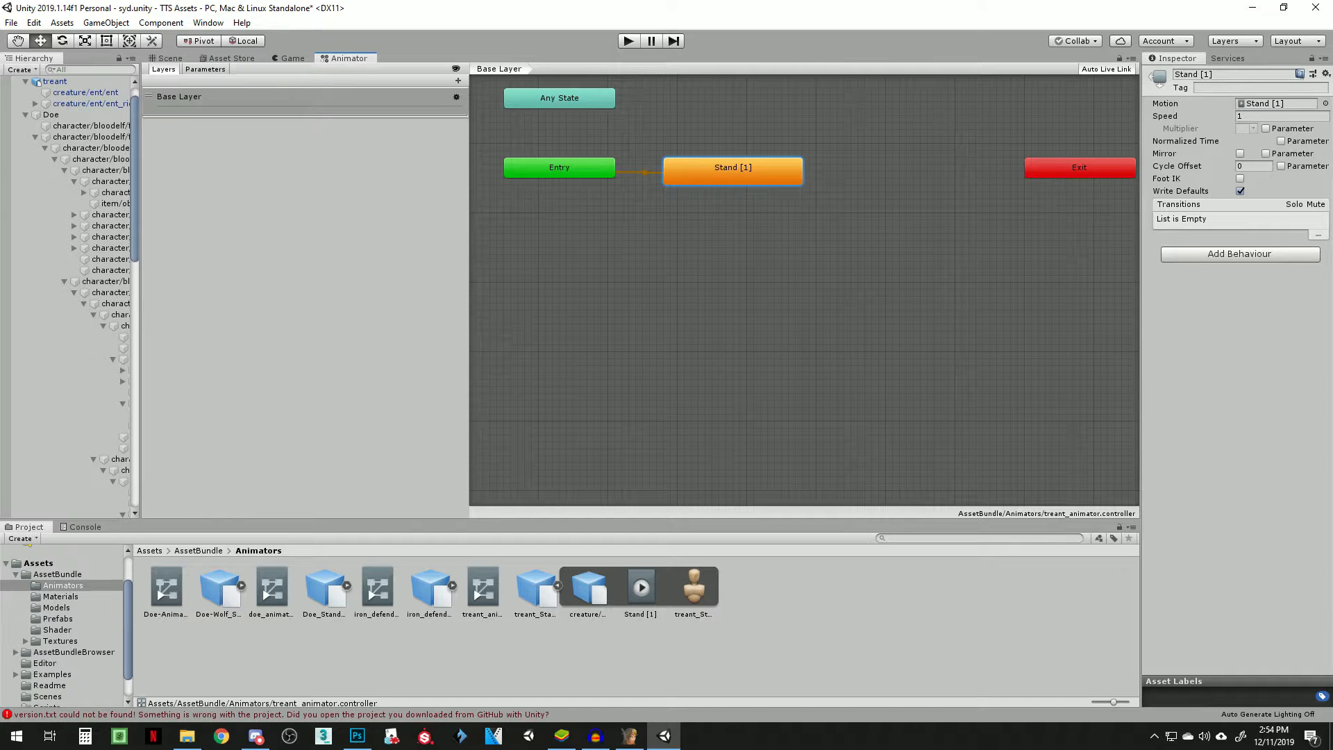
{"action": "left_click", "coordinate": [169, 58]}
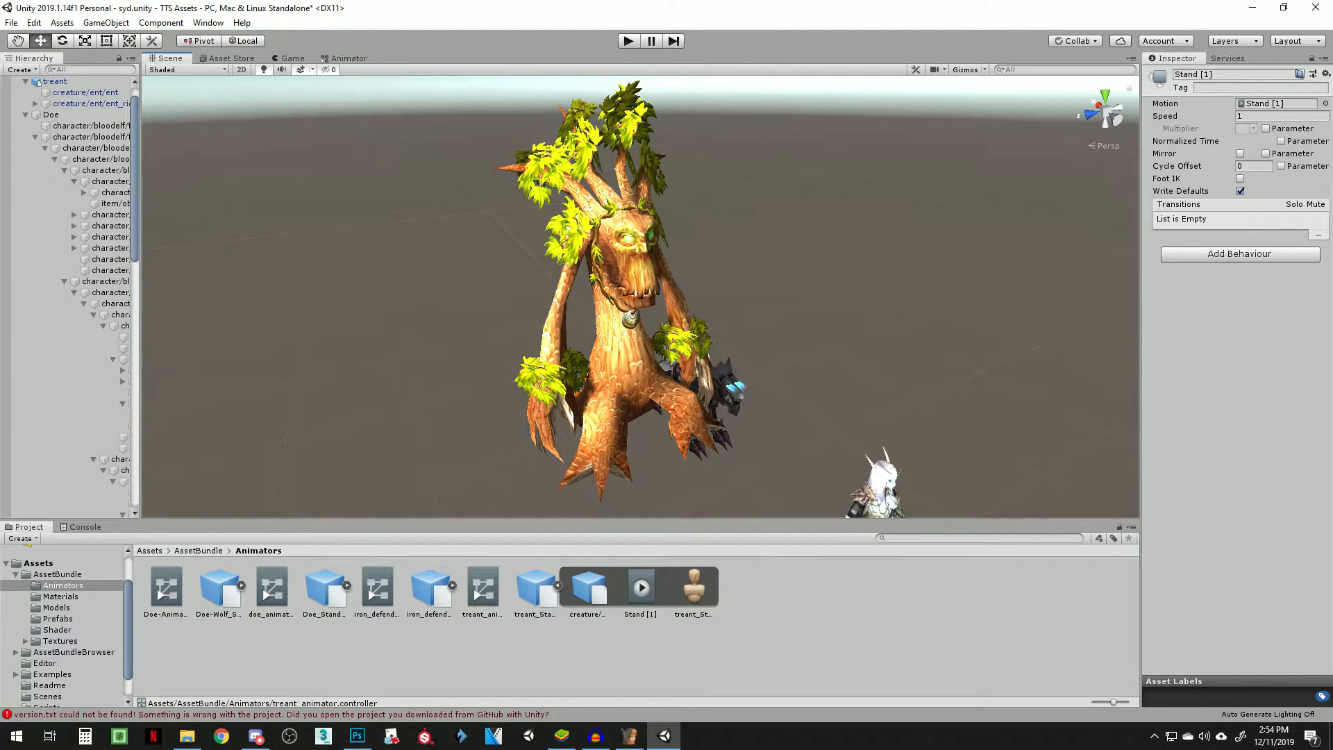
{"action": "left_click", "coordinate": [535, 585]}
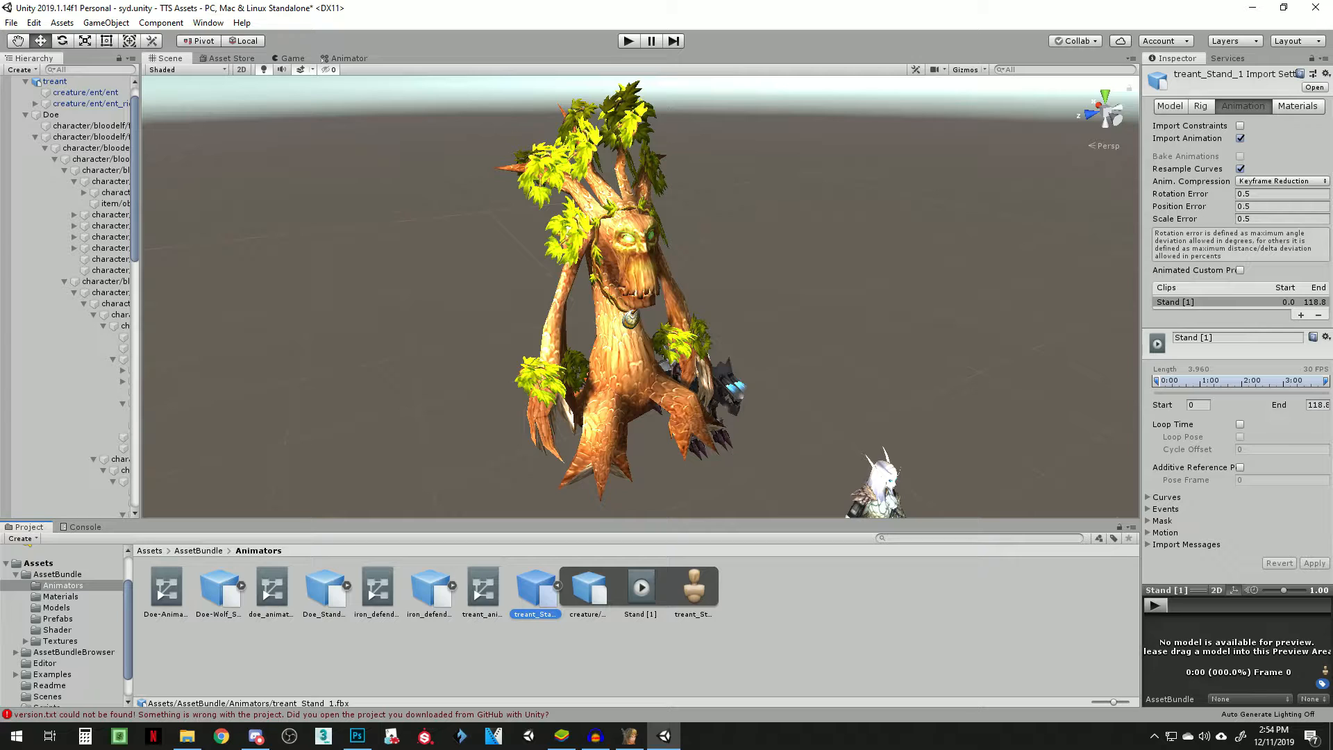
Step: Tick Loop Time for the Stand [1] clip, apply it and test in Play mode
{"action": "left_click", "coordinate": [1239, 425]}
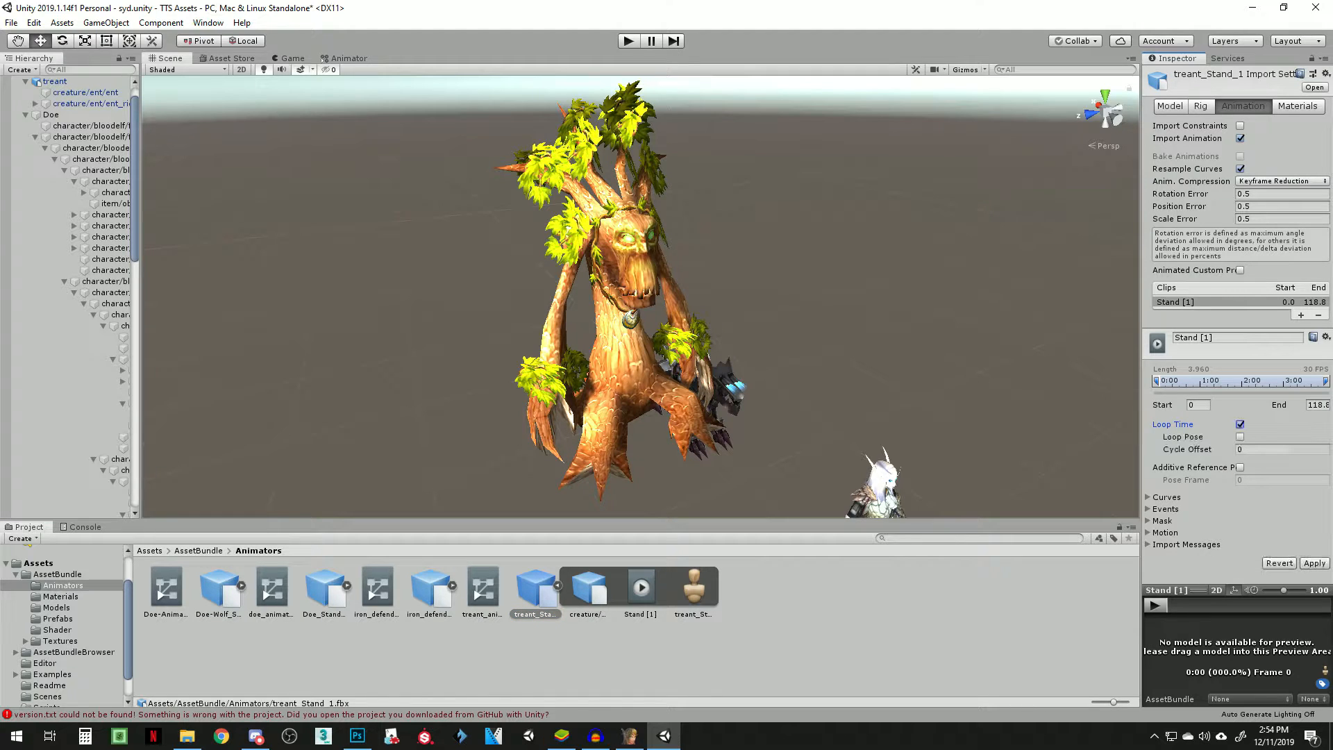
{"action": "left_click", "coordinate": [1168, 106]}
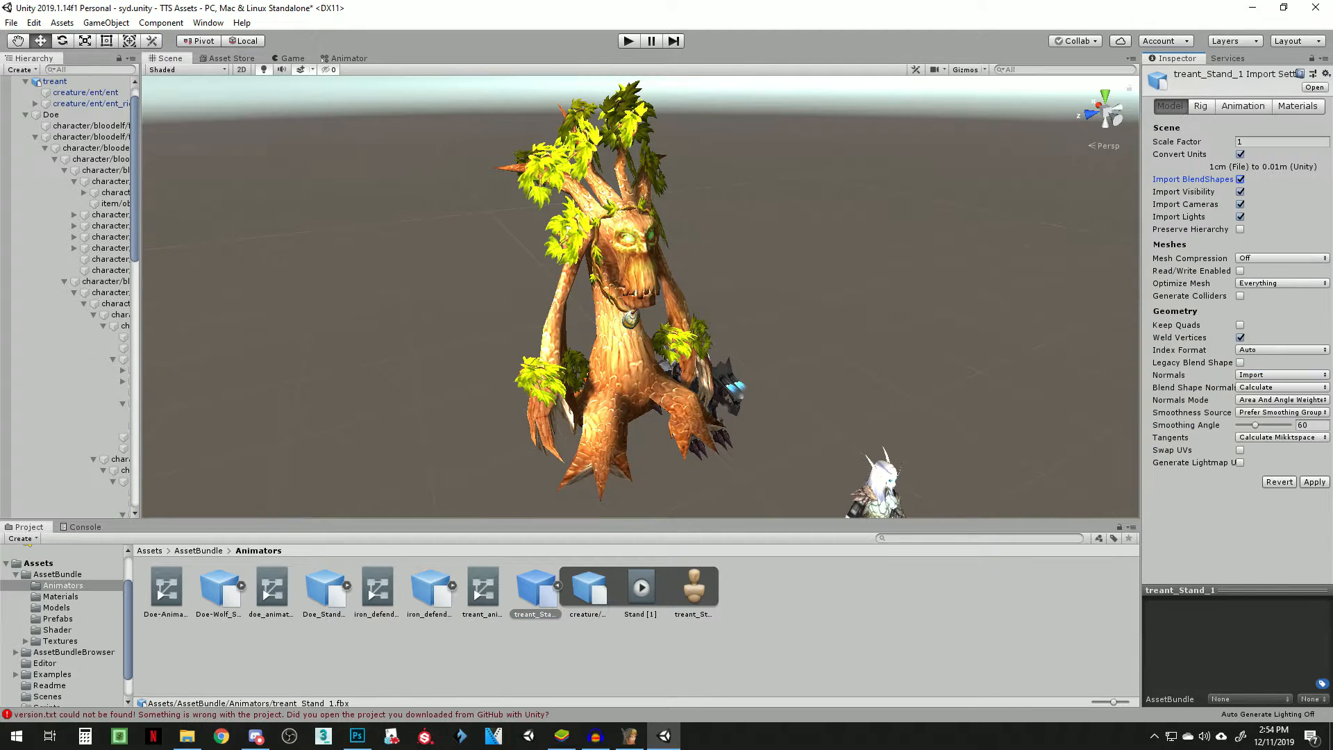
{"action": "left_click", "coordinate": [1241, 106]}
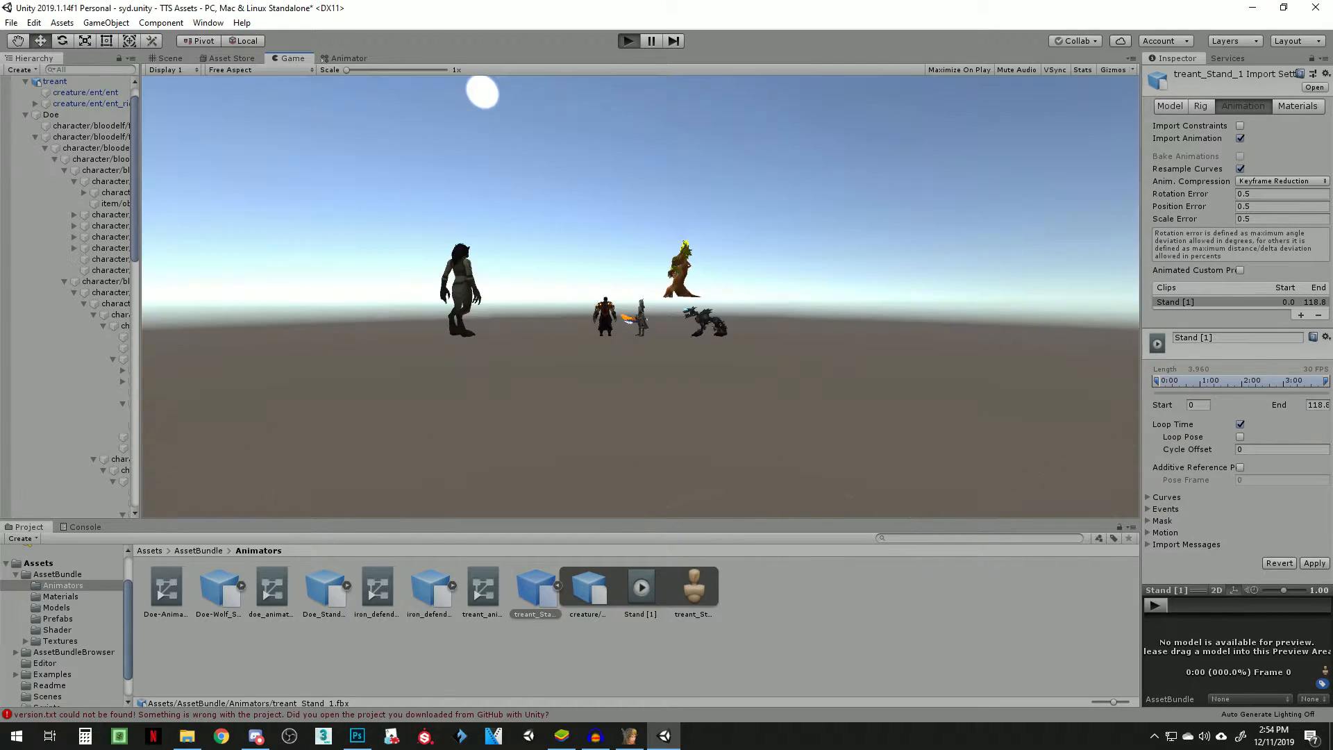
{"action": "left_click", "coordinate": [168, 58]}
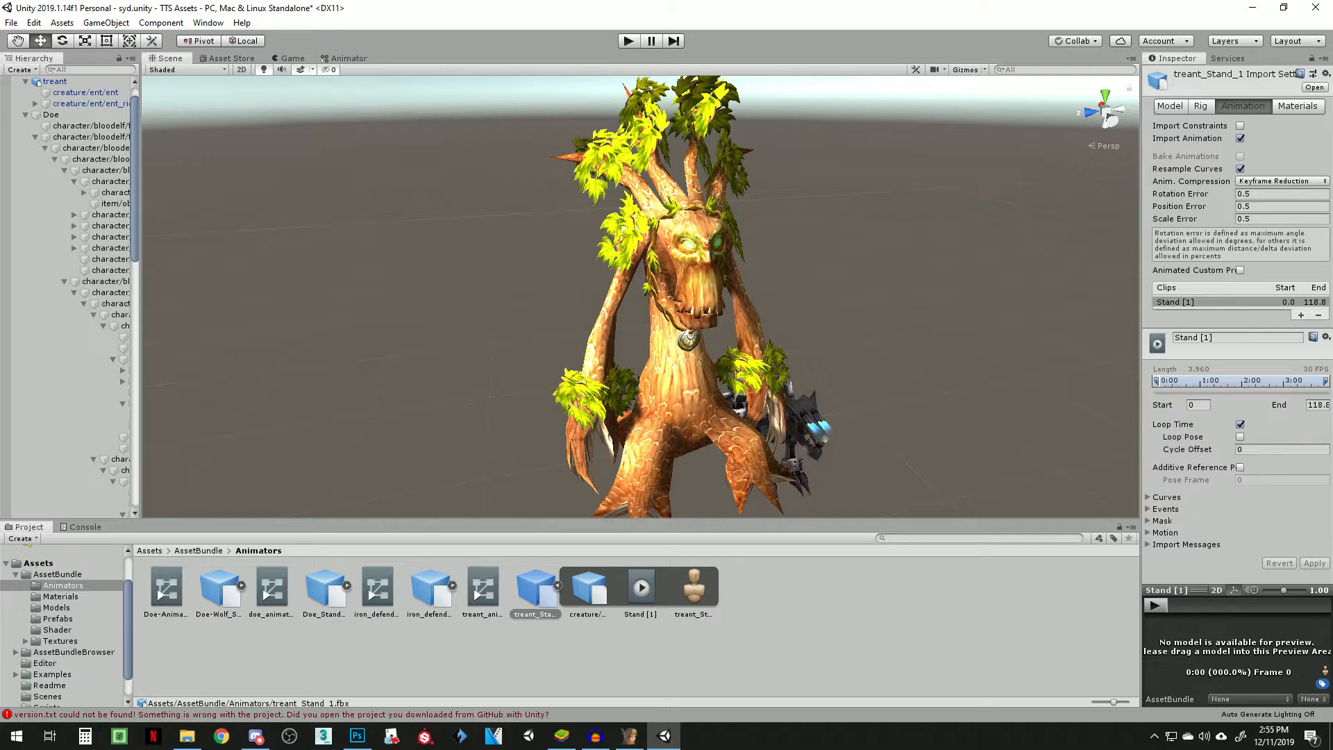
{"action": "left_click", "coordinate": [57, 573]}
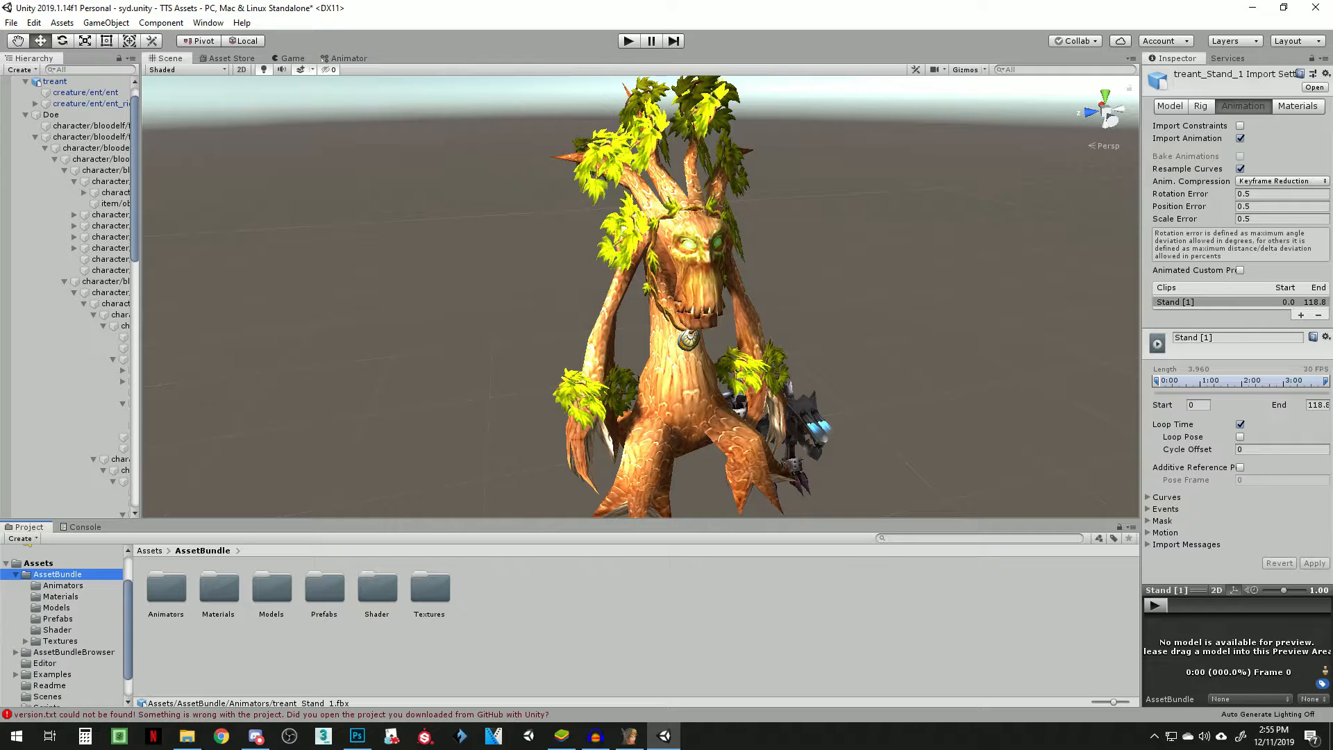
Step: Drag the treant from the Hierarchy into AssetBundle/Prefabs as an Original Prefab
{"action": "left_click", "coordinate": [323, 588]}
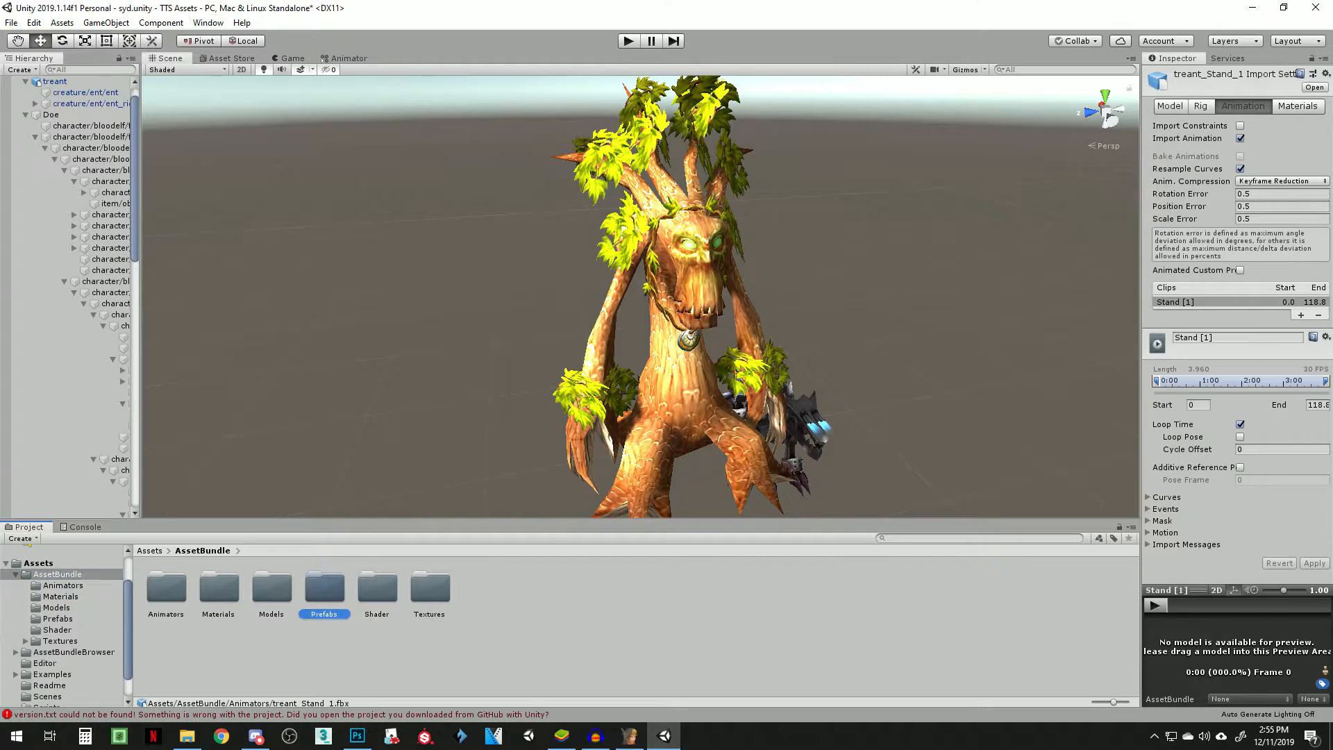
{"action": "double_click", "coordinate": [323, 587]}
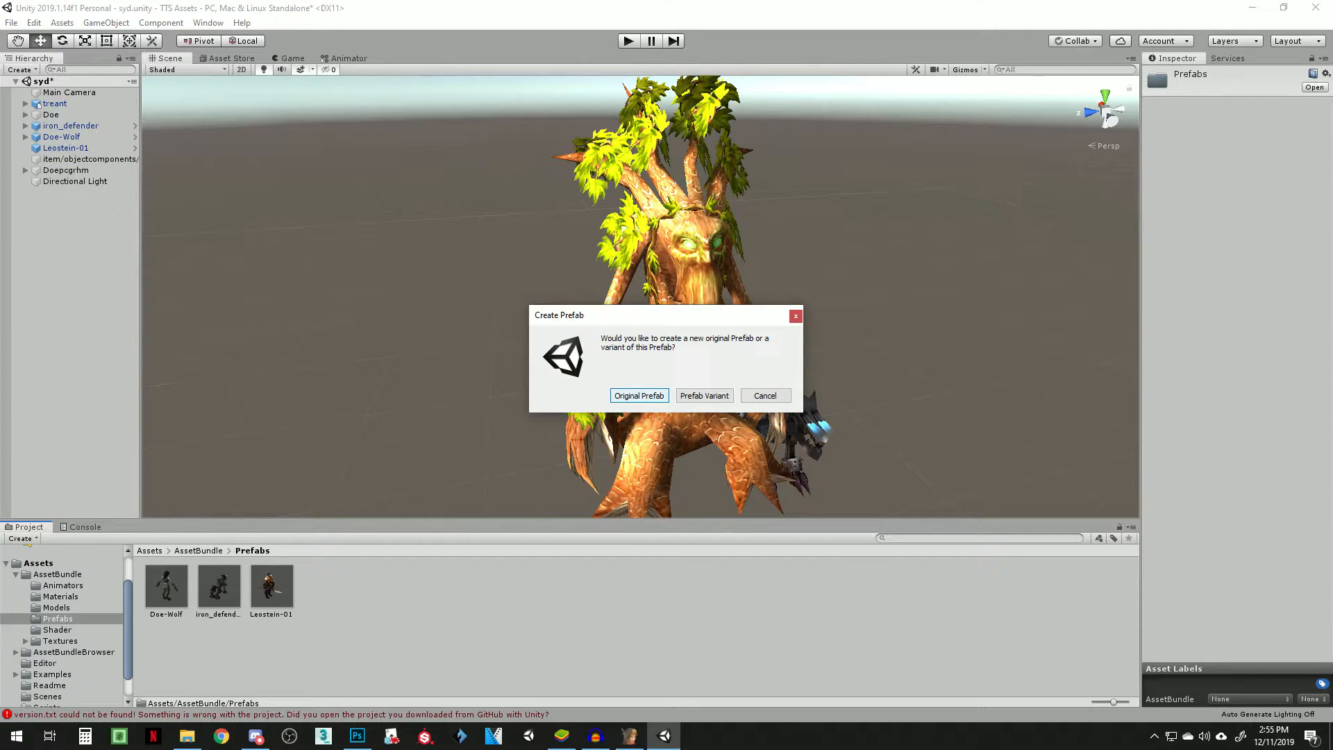
{"action": "left_click", "coordinate": [639, 396]}
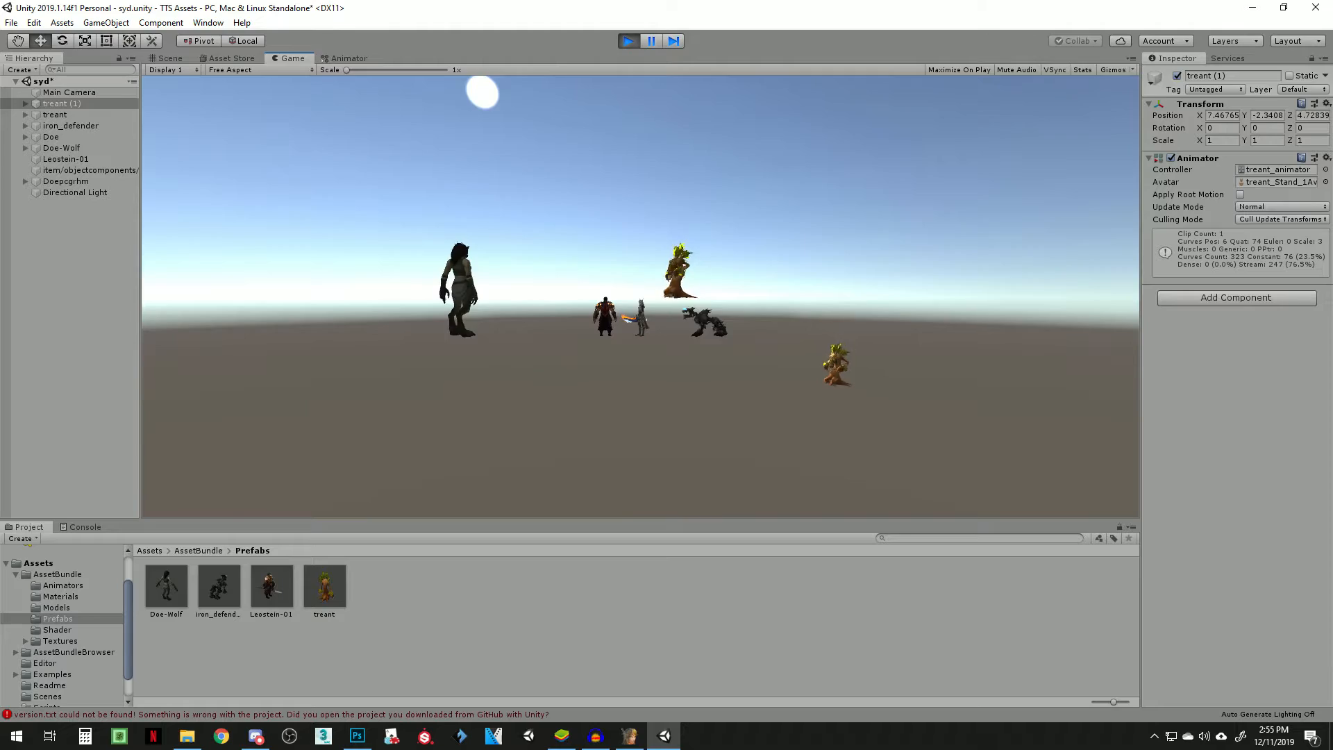
{"action": "left_click", "coordinate": [168, 58]}
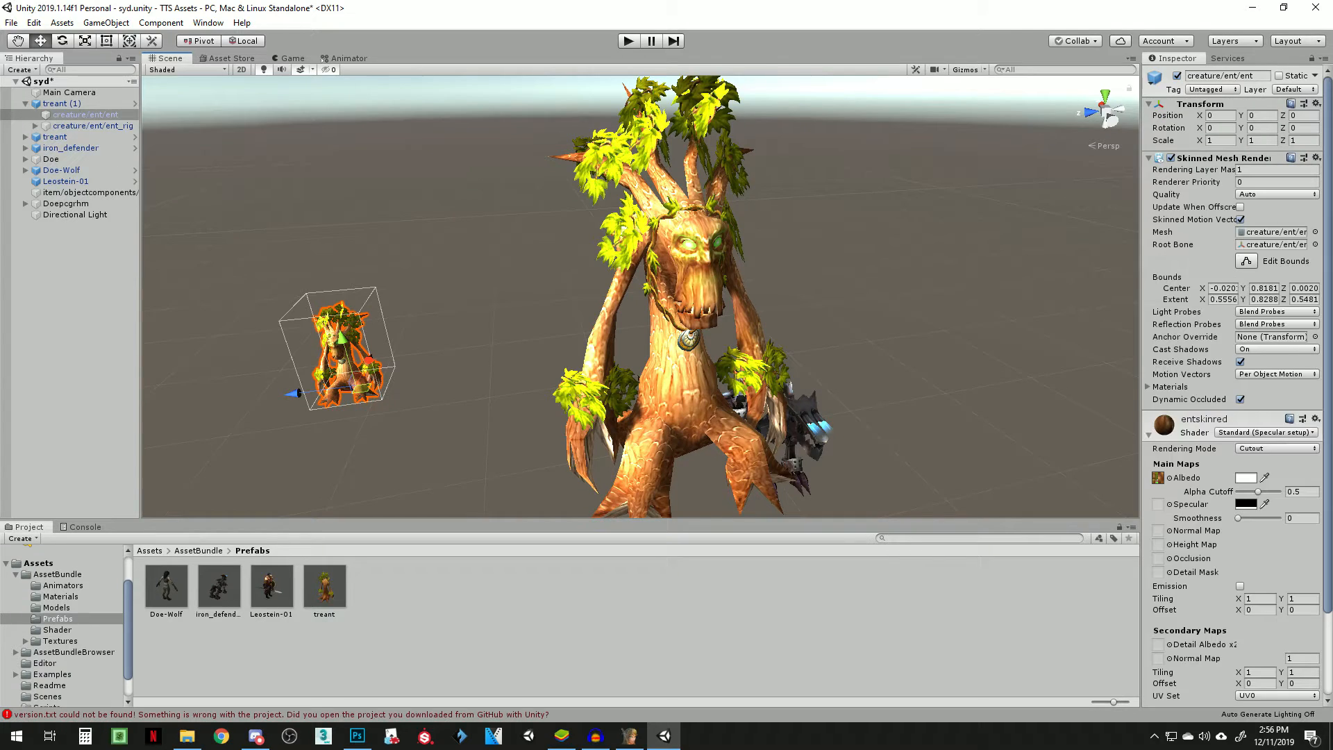
{"action": "left_click", "coordinate": [59, 103]}
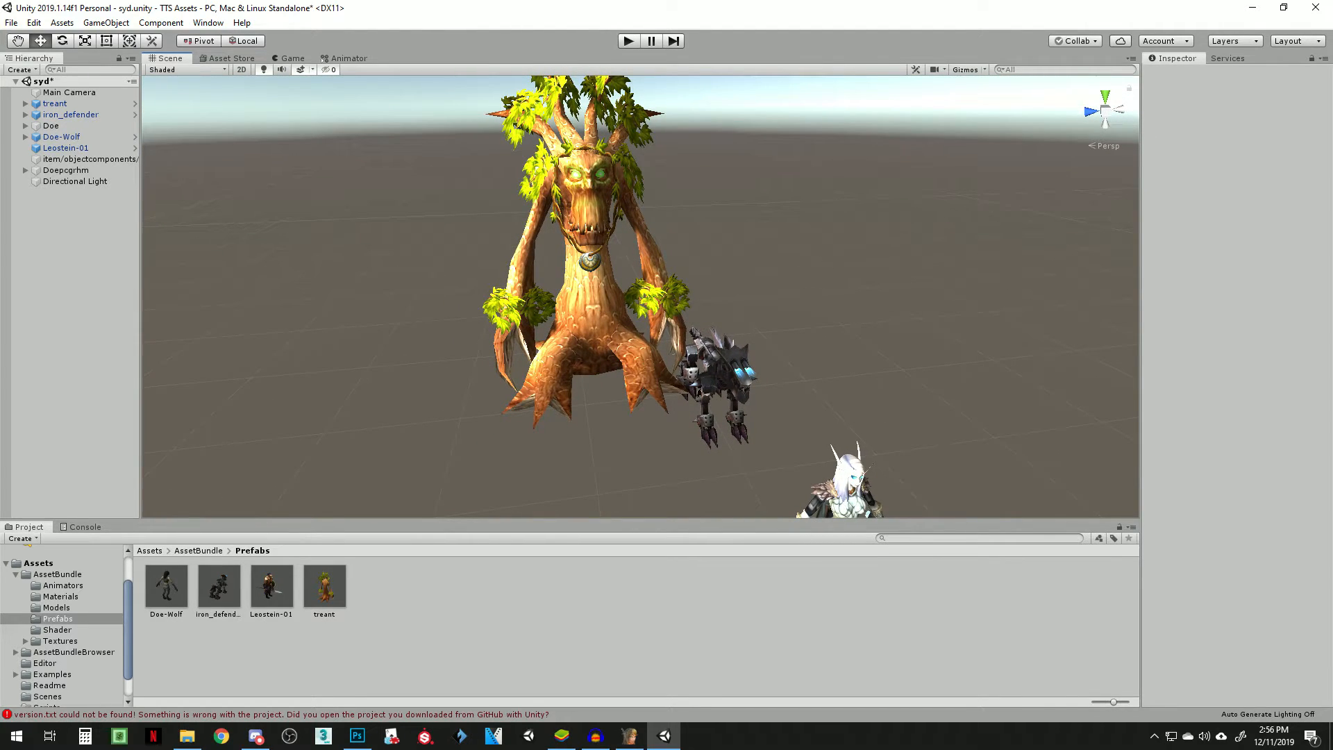
{"action": "left_click", "coordinate": [323, 586]}
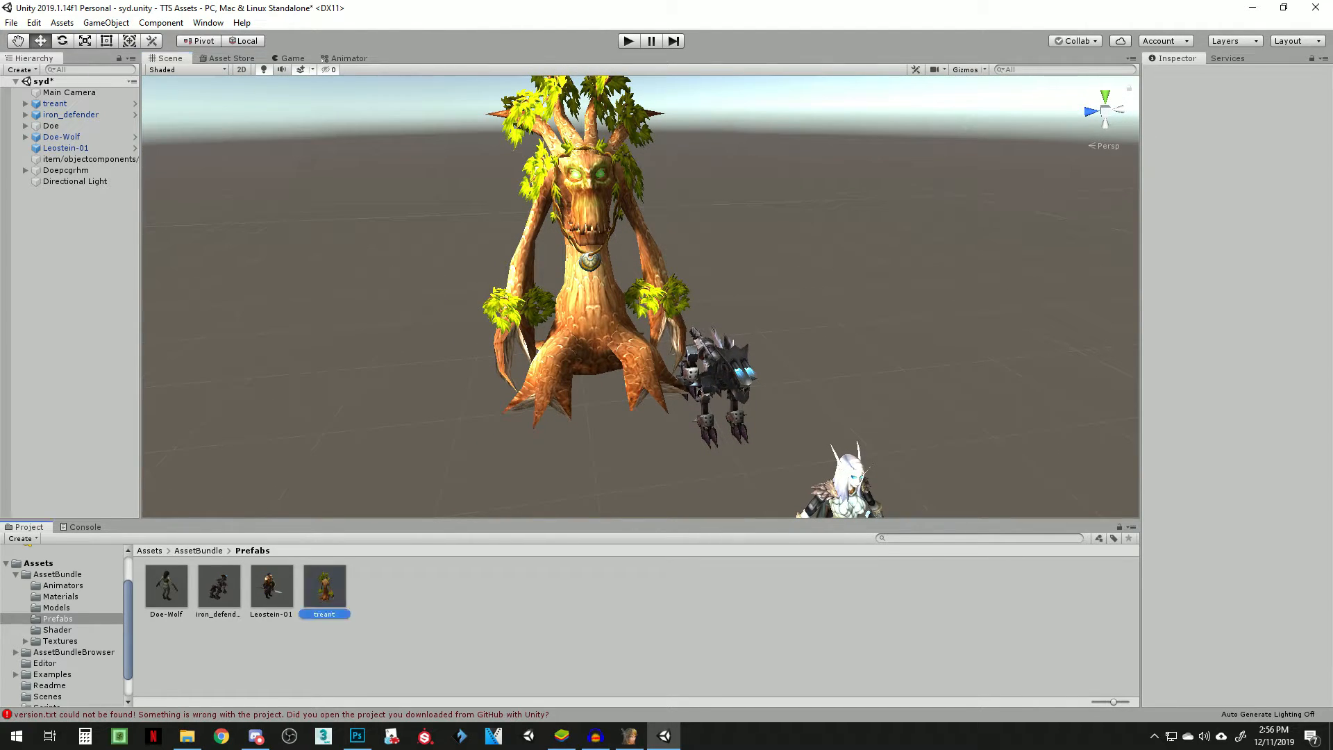
{"action": "left_click", "coordinate": [324, 586]}
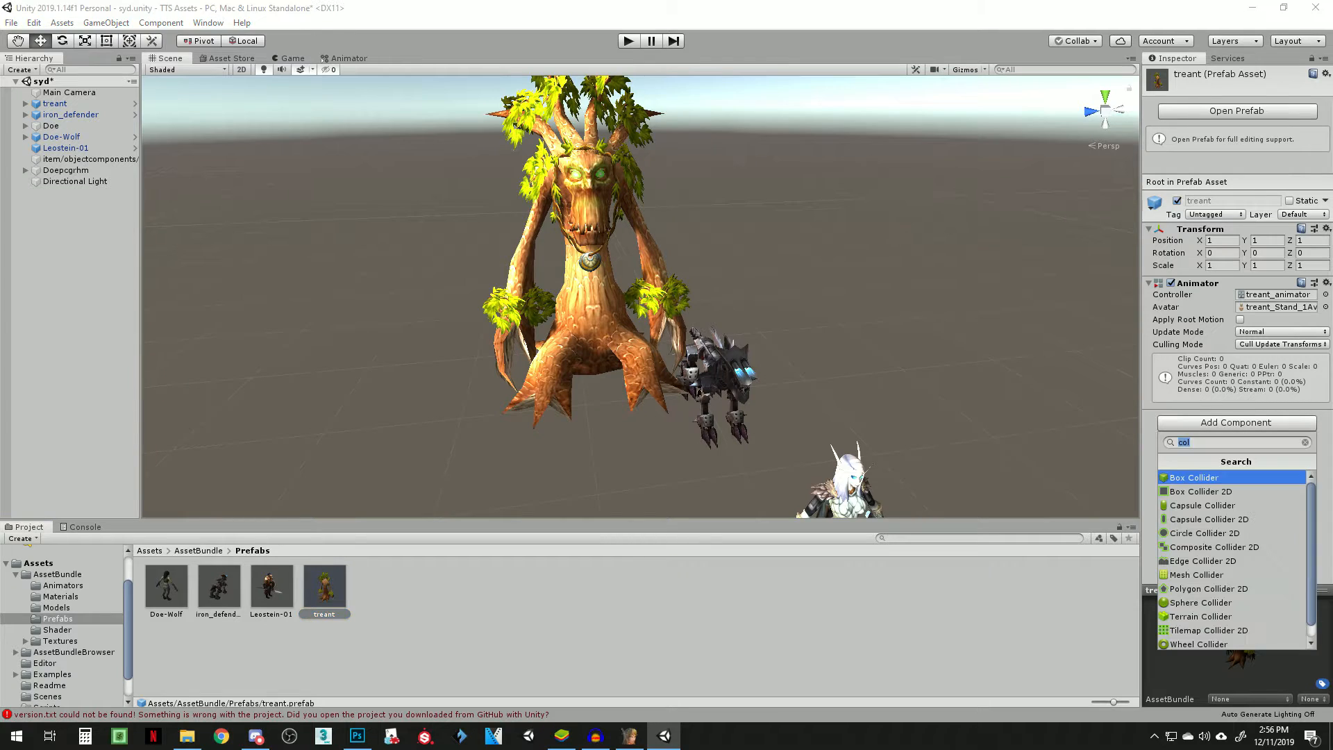
{"action": "left_click", "coordinate": [1195, 476]}
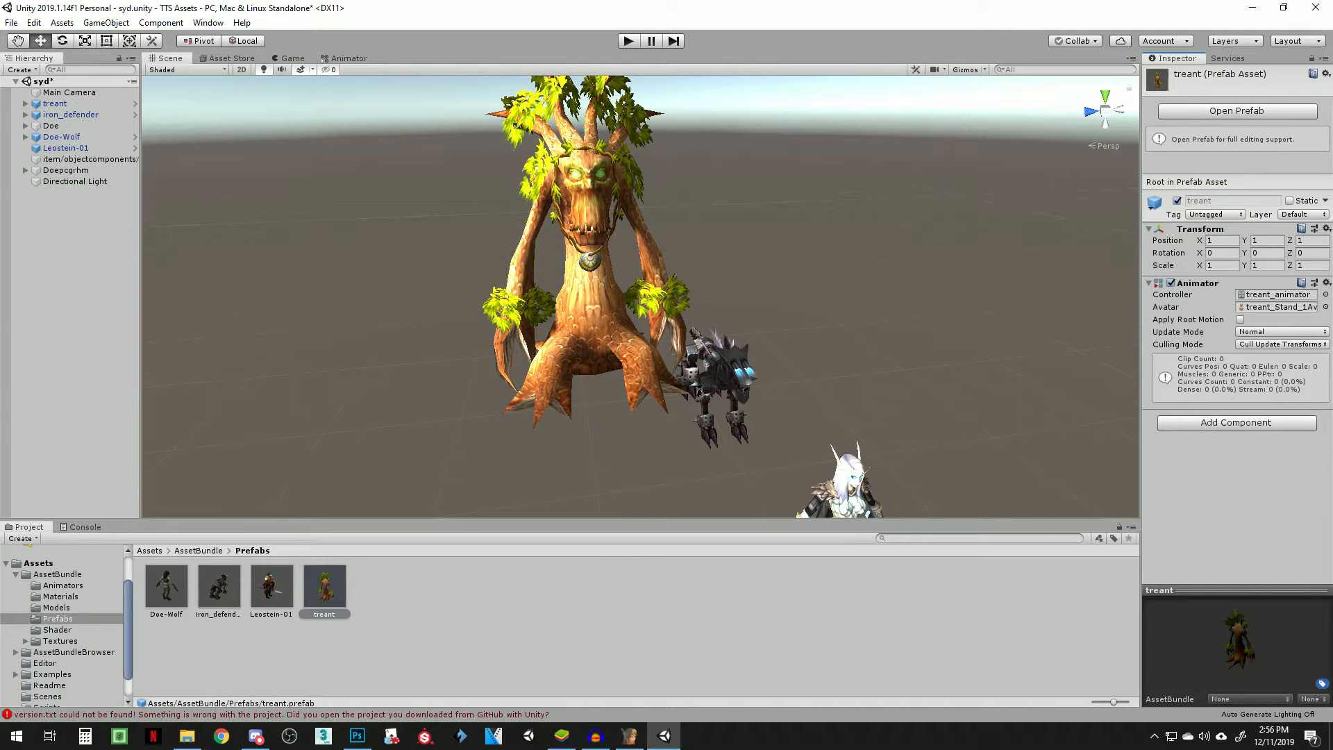
{"action": "left_click", "coordinate": [54, 102]}
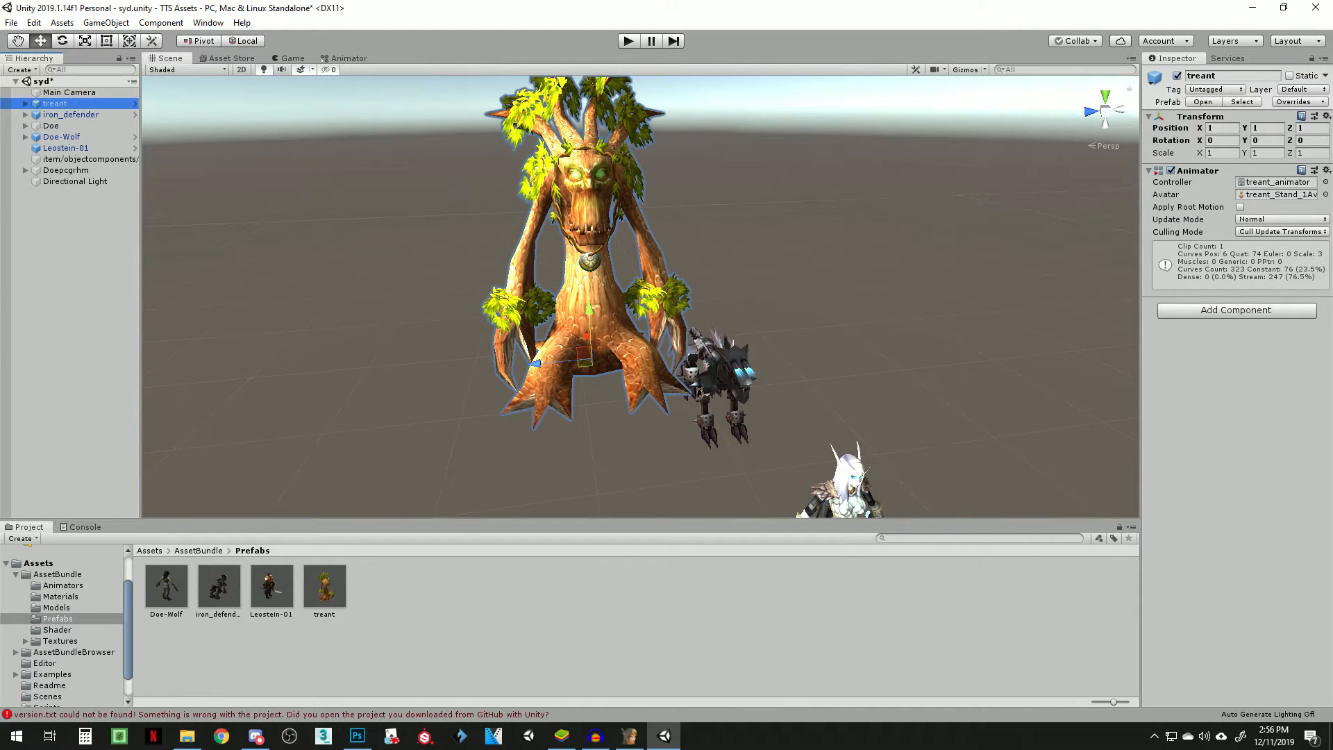
{"action": "left_click", "coordinate": [1235, 310]}
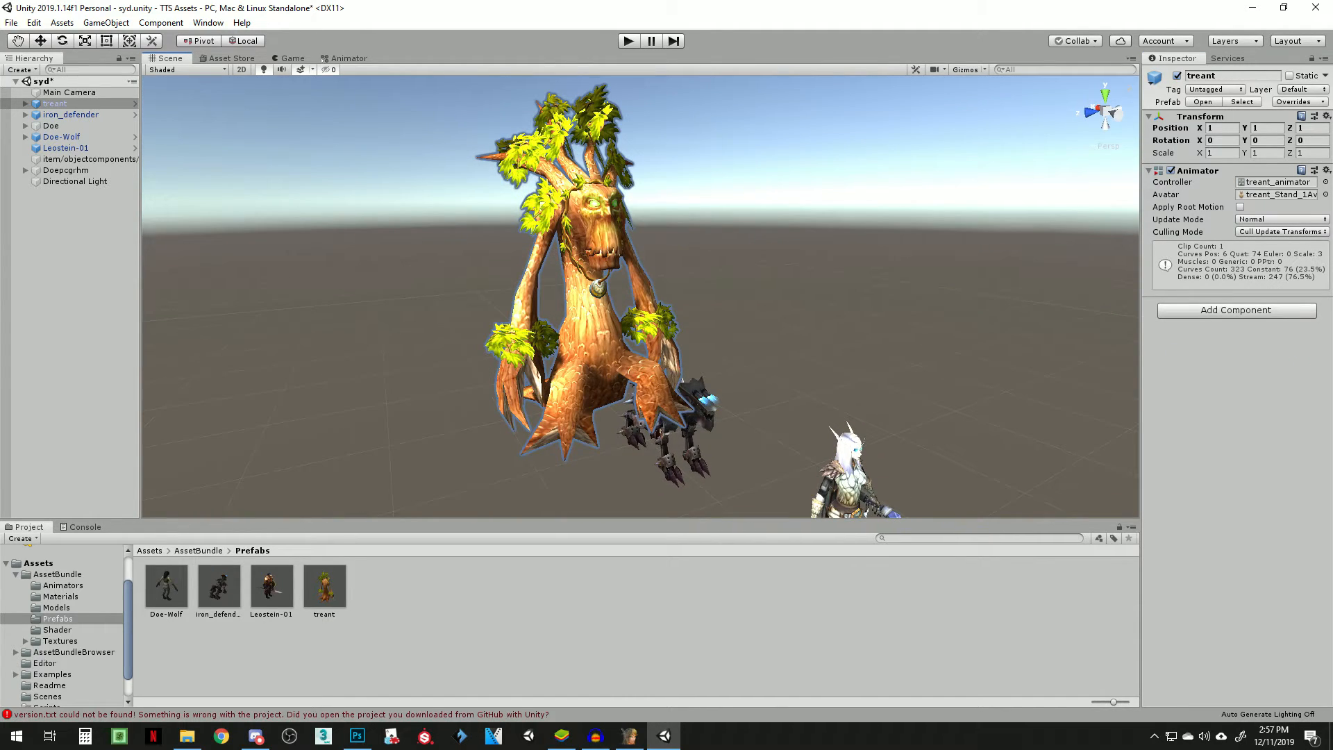
Step: Select the treant prefab, tag it with the 'treant' AssetBundle name and bring up its context menu
{"action": "left_click", "coordinate": [323, 584]}
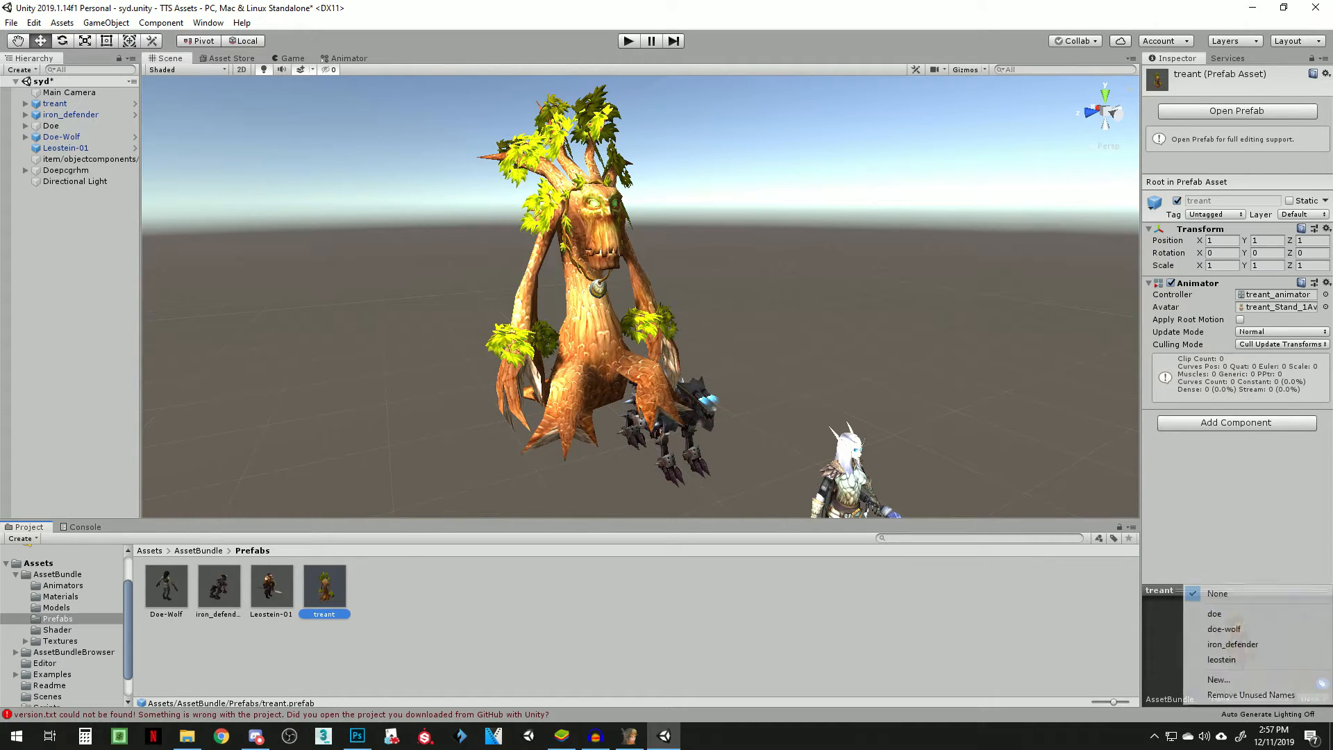
{"action": "mouse_move", "coordinate": [1250, 695]}
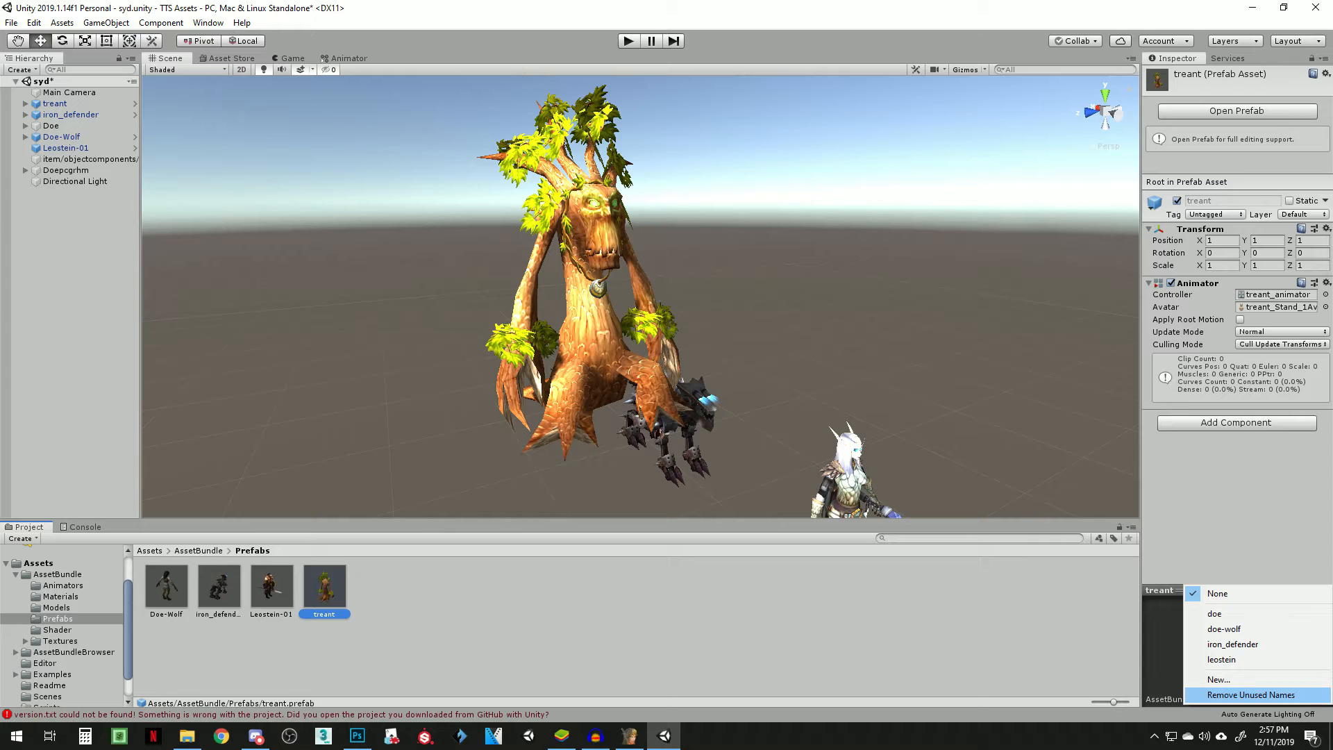
{"action": "mouse_move", "coordinate": [1220, 679]}
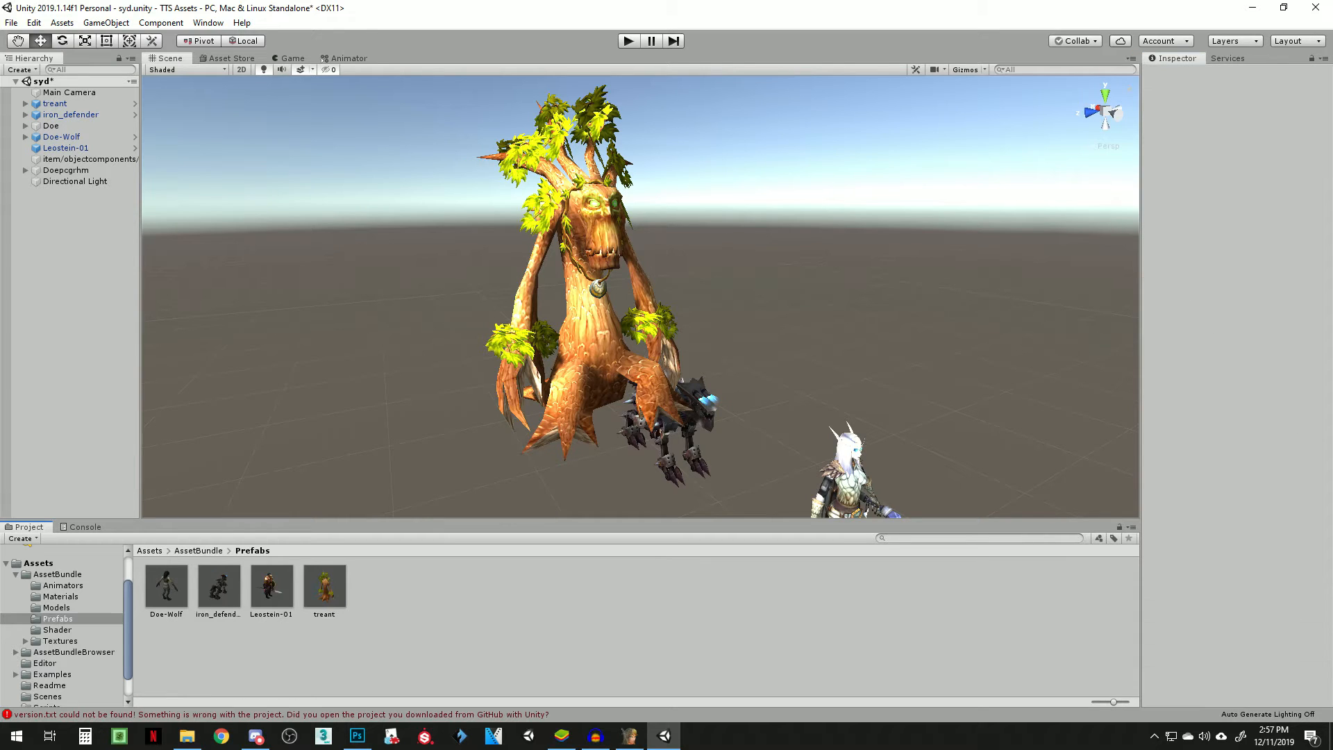
{"action": "left_click", "coordinate": [324, 586]}
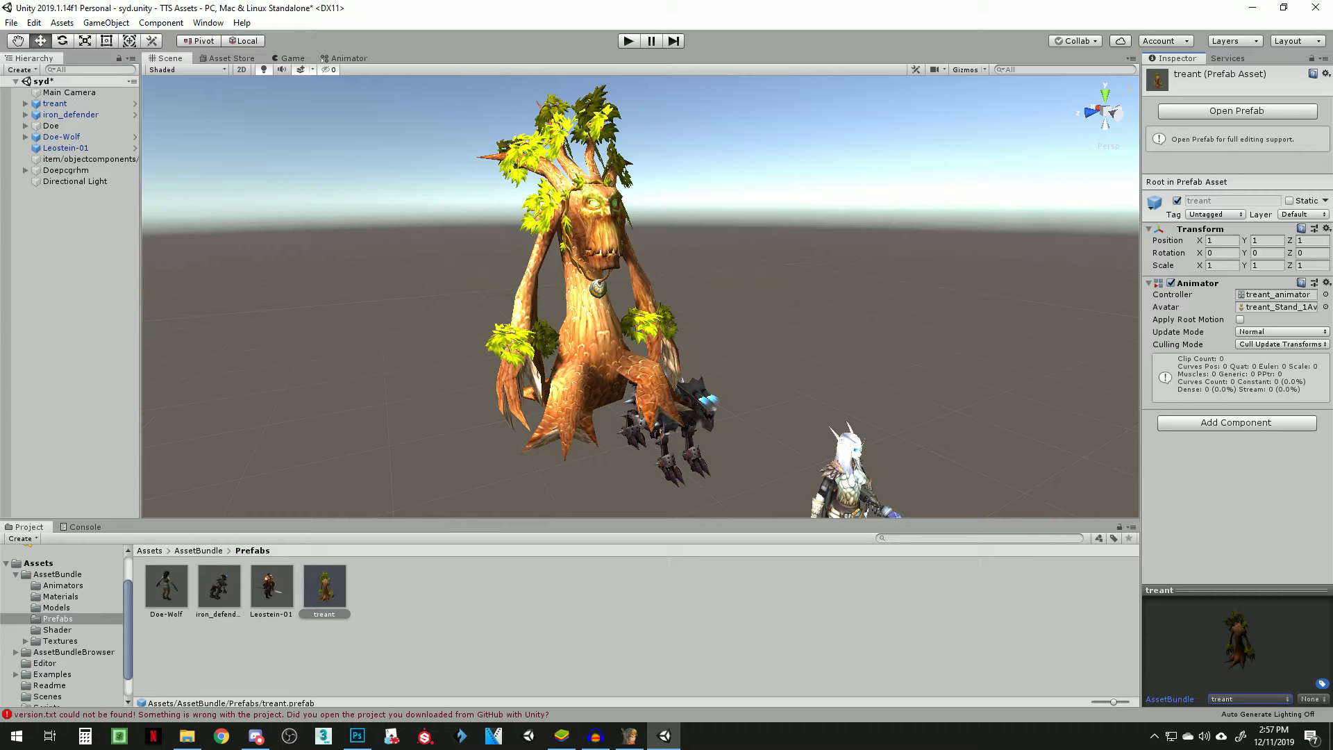
{"action": "left_click", "coordinate": [324, 614]}
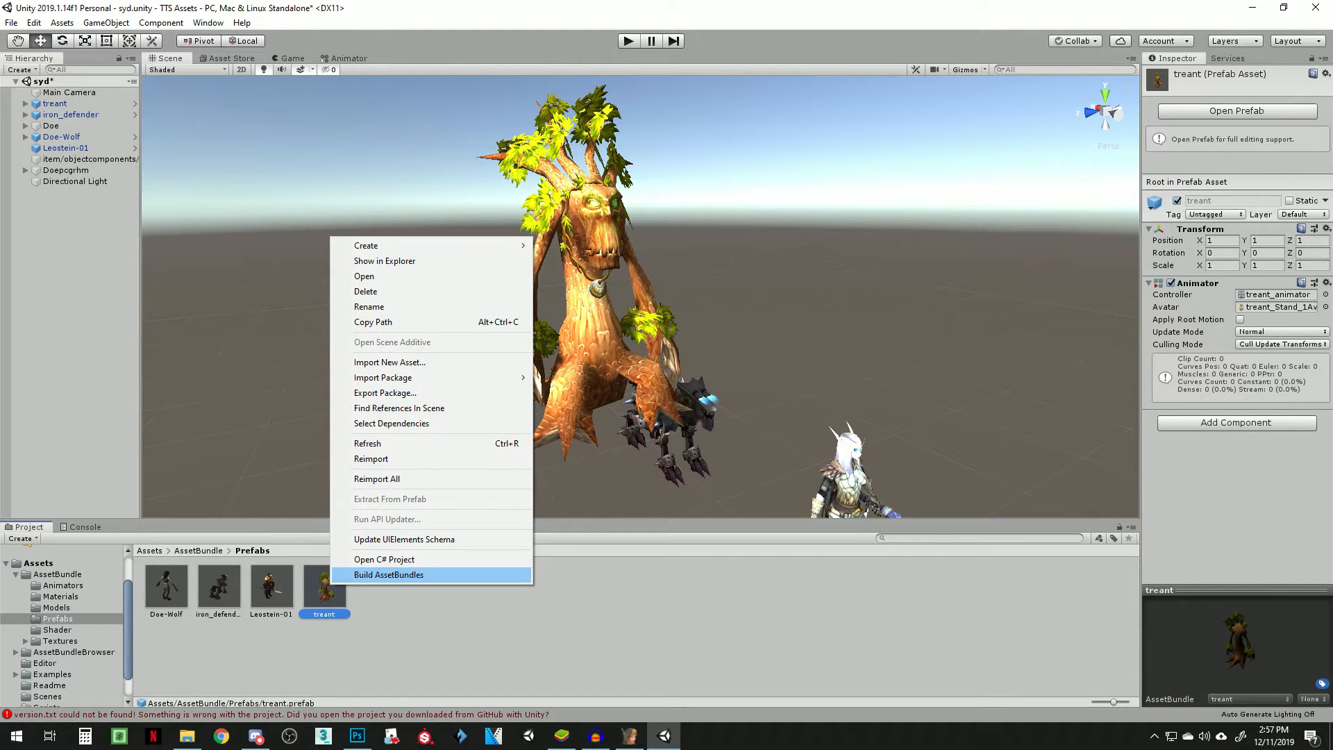
Step: Run Build AssetBundles to produce the treant.unity3d bundle file
{"action": "left_click", "coordinate": [389, 574]}
{"action": "type", "text": "treant"}
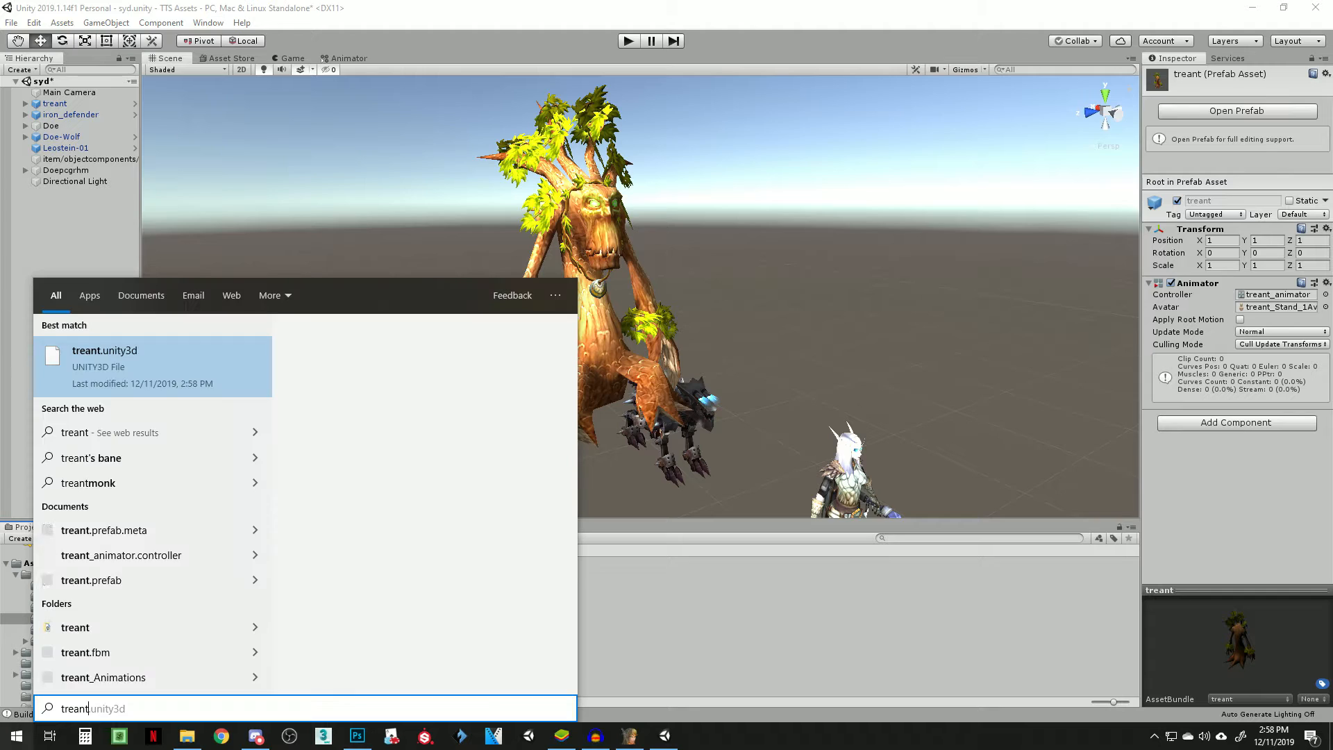
Step: Locate treant.unity3d in Windows Search and open its containing AssetBundles folder
{"action": "left_click", "coordinate": [104, 350]}
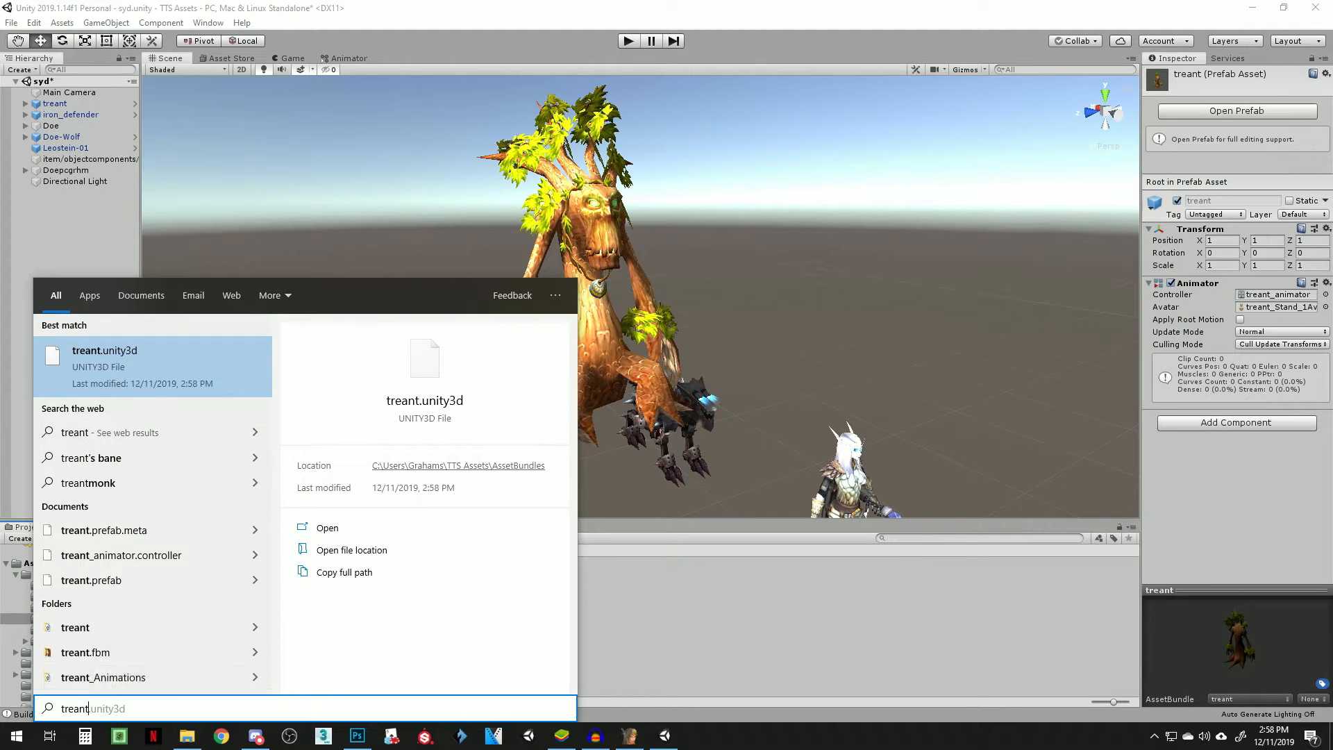
{"action": "mouse_move", "coordinate": [120, 554]}
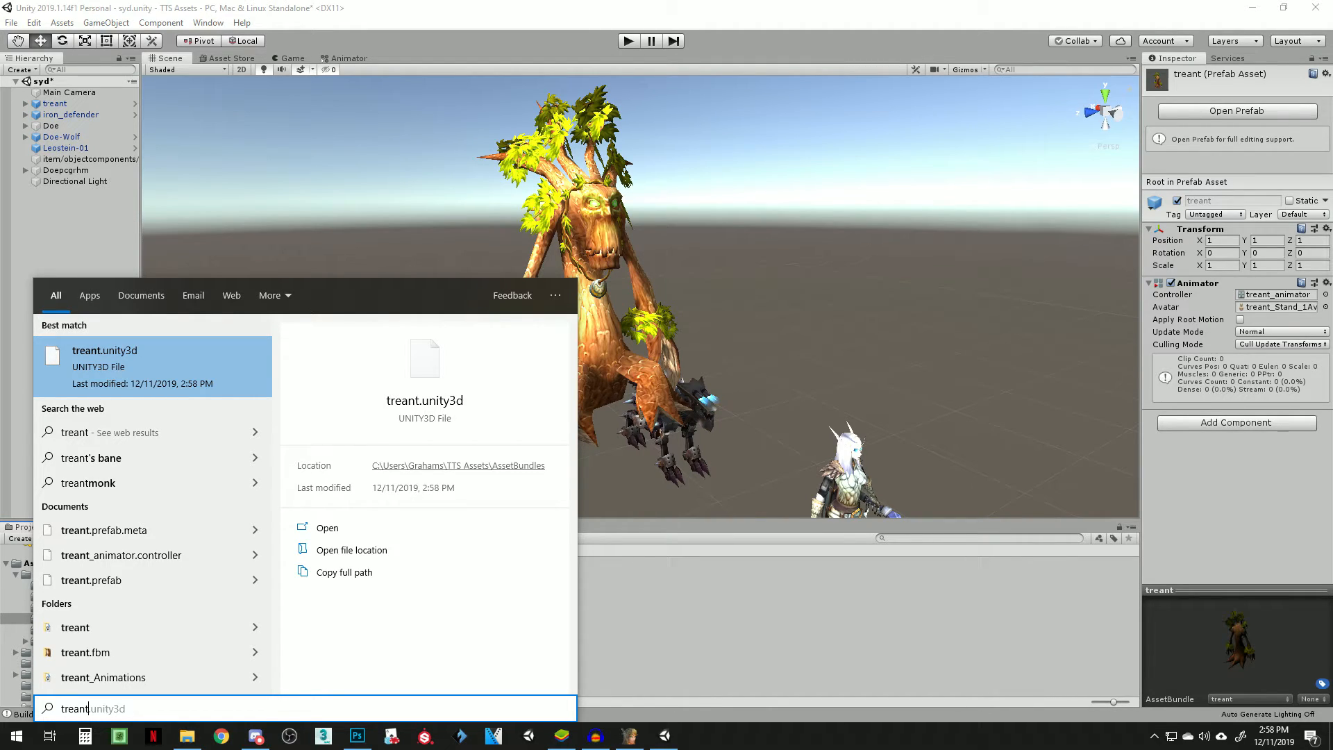
{"action": "type", "text": ".u"}
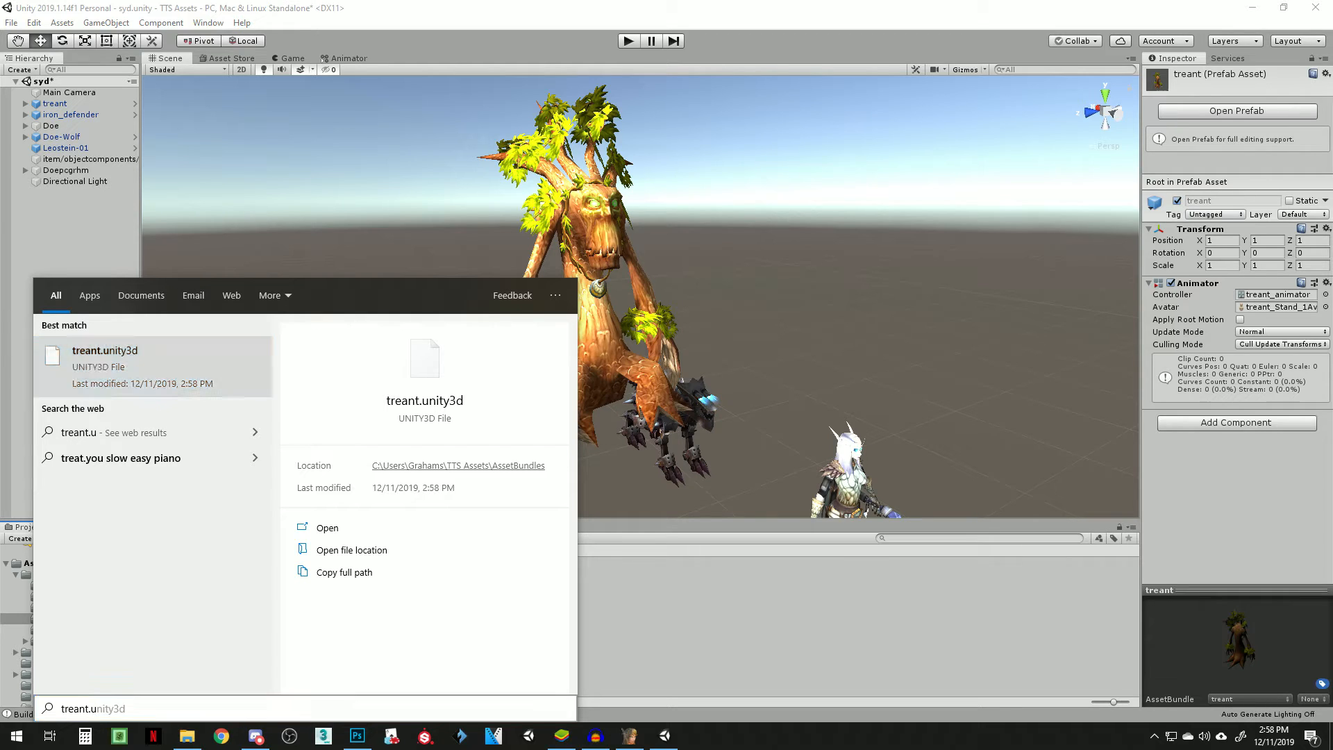
{"action": "right_click", "coordinate": [104, 351]}
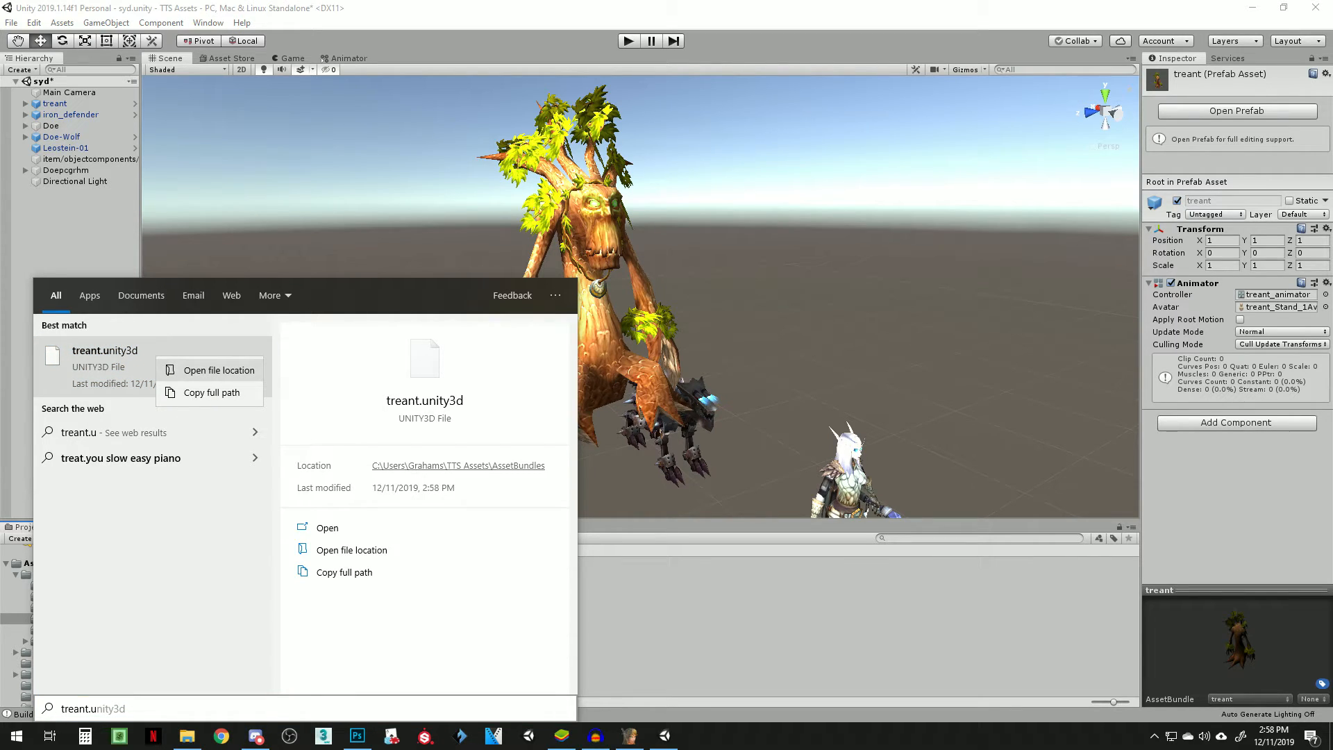
{"action": "mouse_move", "coordinate": [219, 369]}
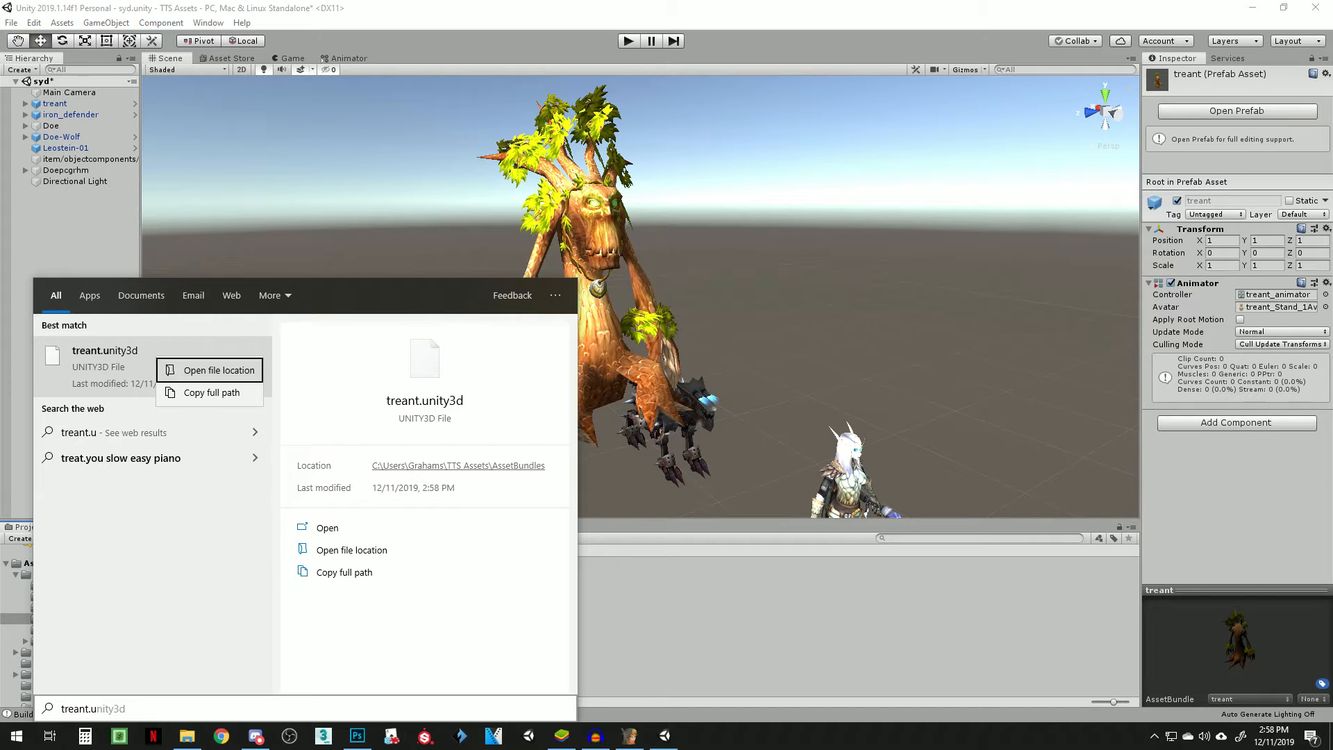
{"action": "left_click", "coordinate": [218, 370]}
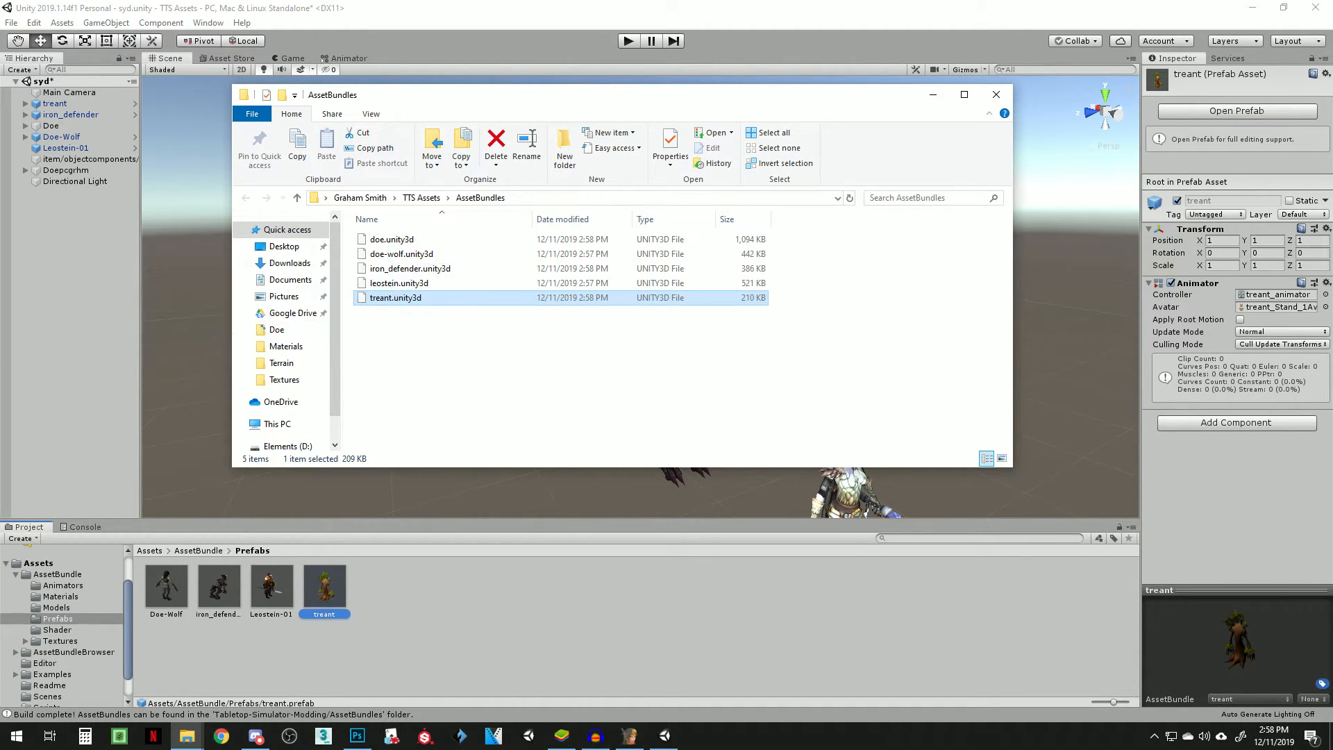
Step: Delete treant.unity3d from the AssetBundles folder and launch Tabletop Simulator from the taskbar
{"action": "left_click", "coordinate": [496, 144]}
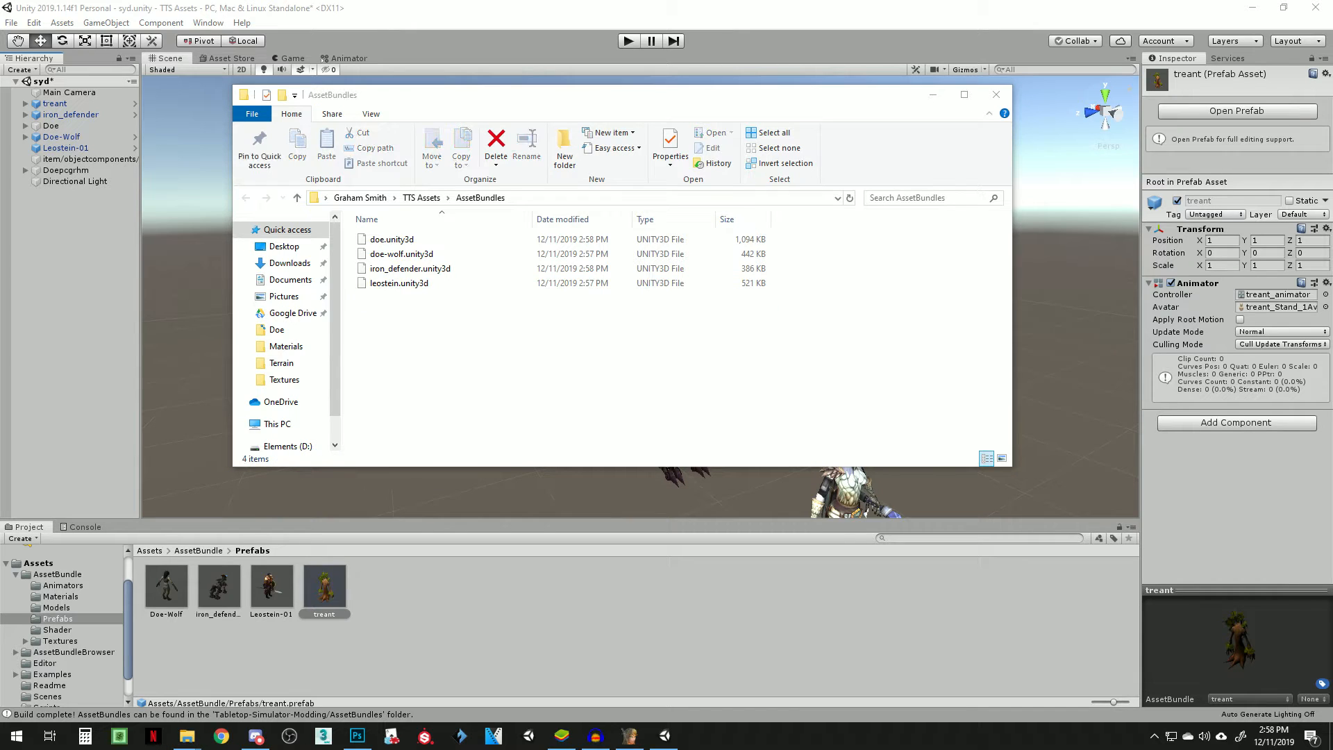
{"action": "left_click", "coordinate": [596, 198]}
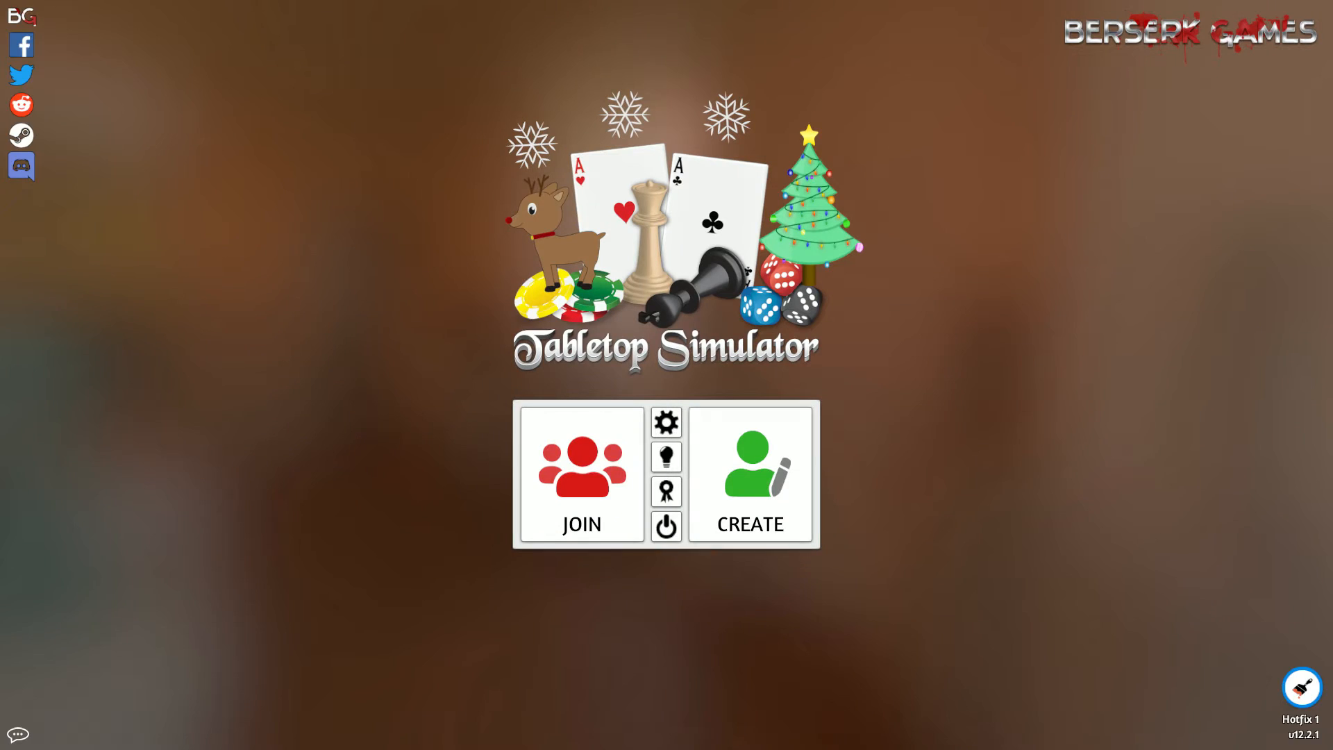
Step: Create a game and load the D&D Health Status save from Games > Save & Load
{"action": "left_click", "coordinate": [749, 474]}
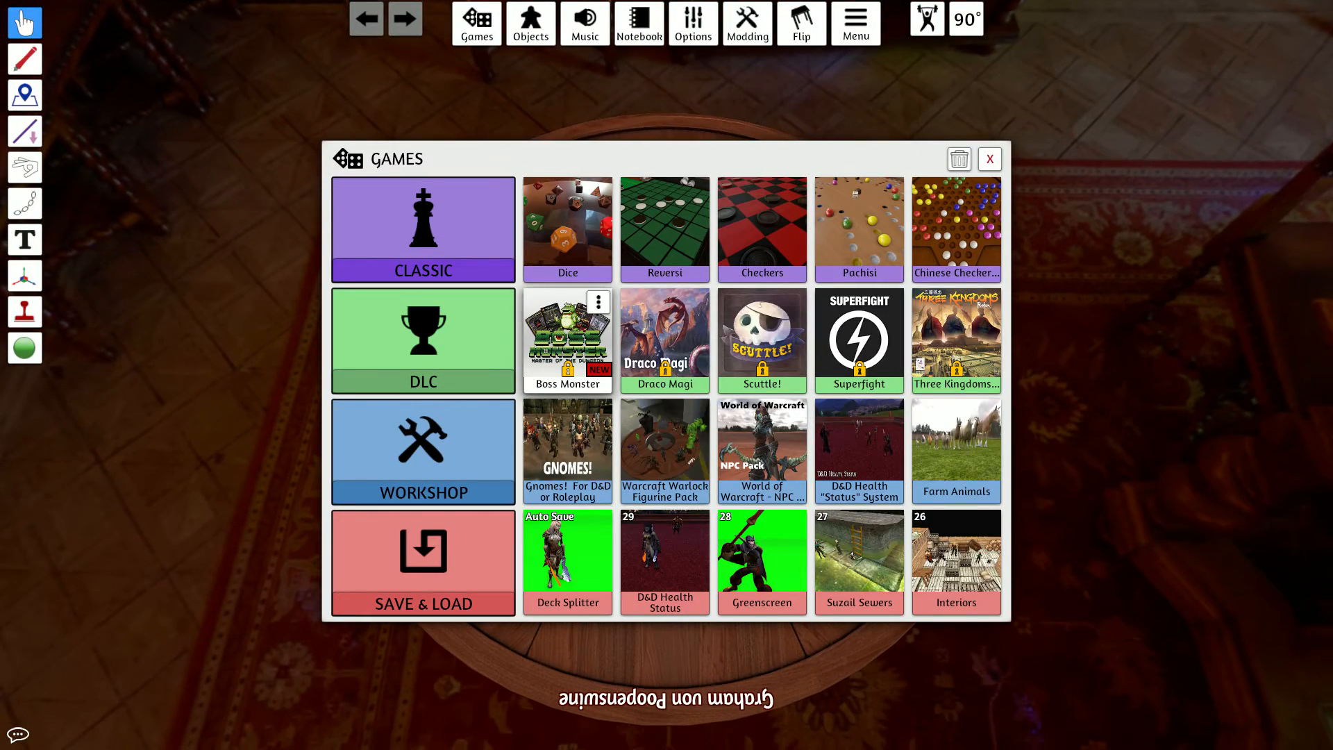
{"action": "left_click", "coordinate": [664, 557]}
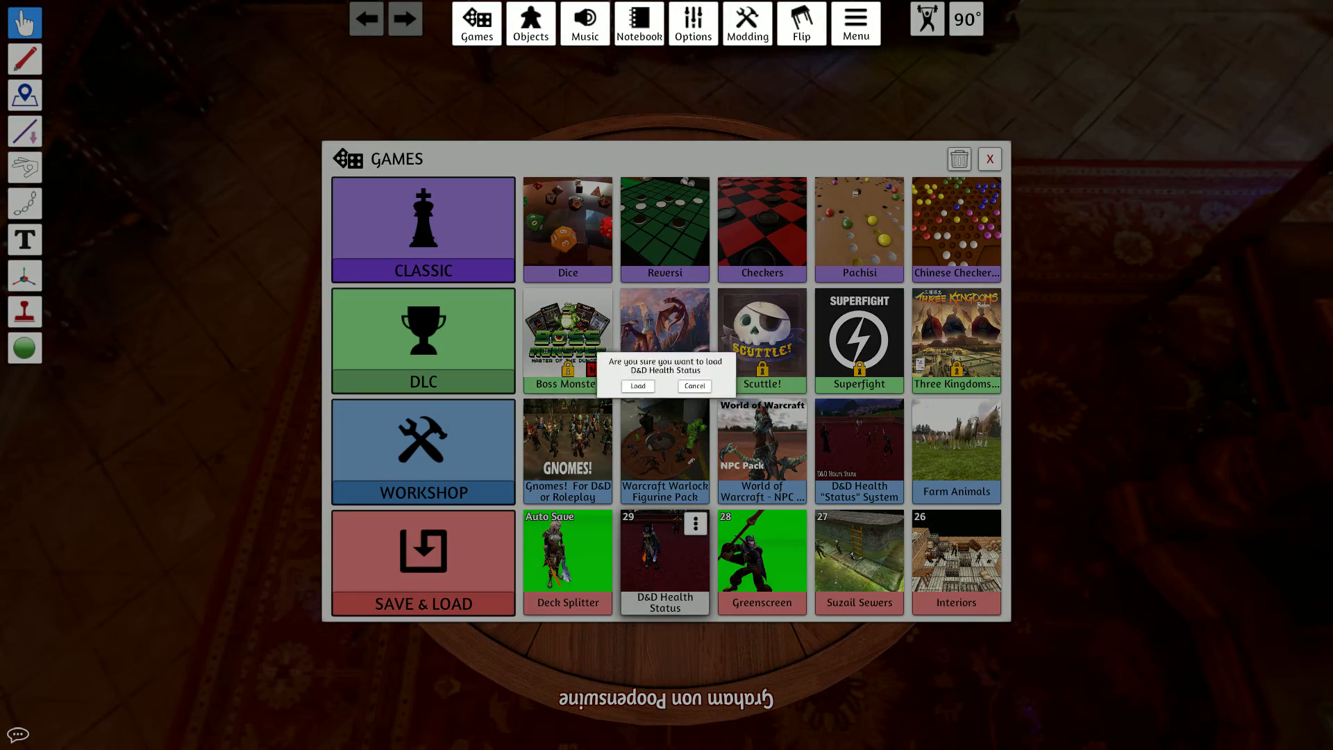
{"action": "left_click", "coordinate": [637, 385]}
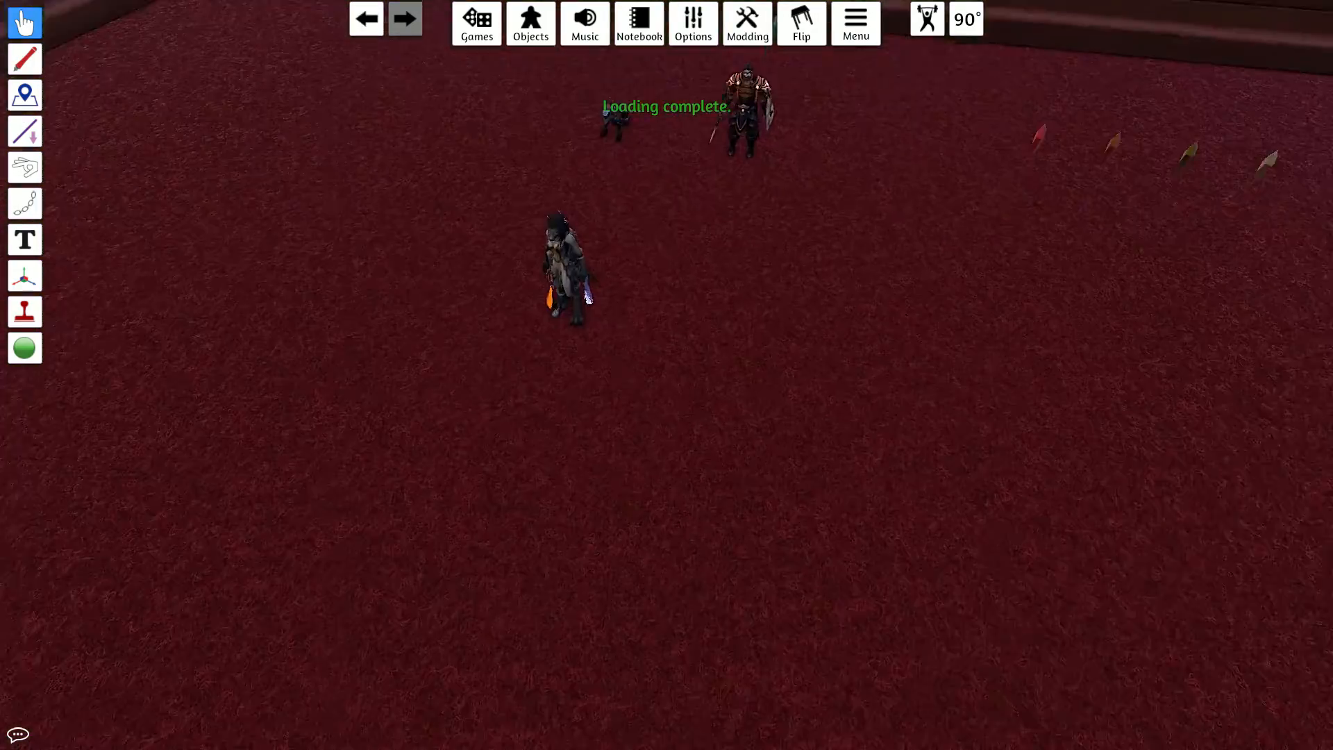
Step: Place a Custom AssetBundle object from Objects > Custom onto the table
{"action": "left_click", "coordinate": [529, 23]}
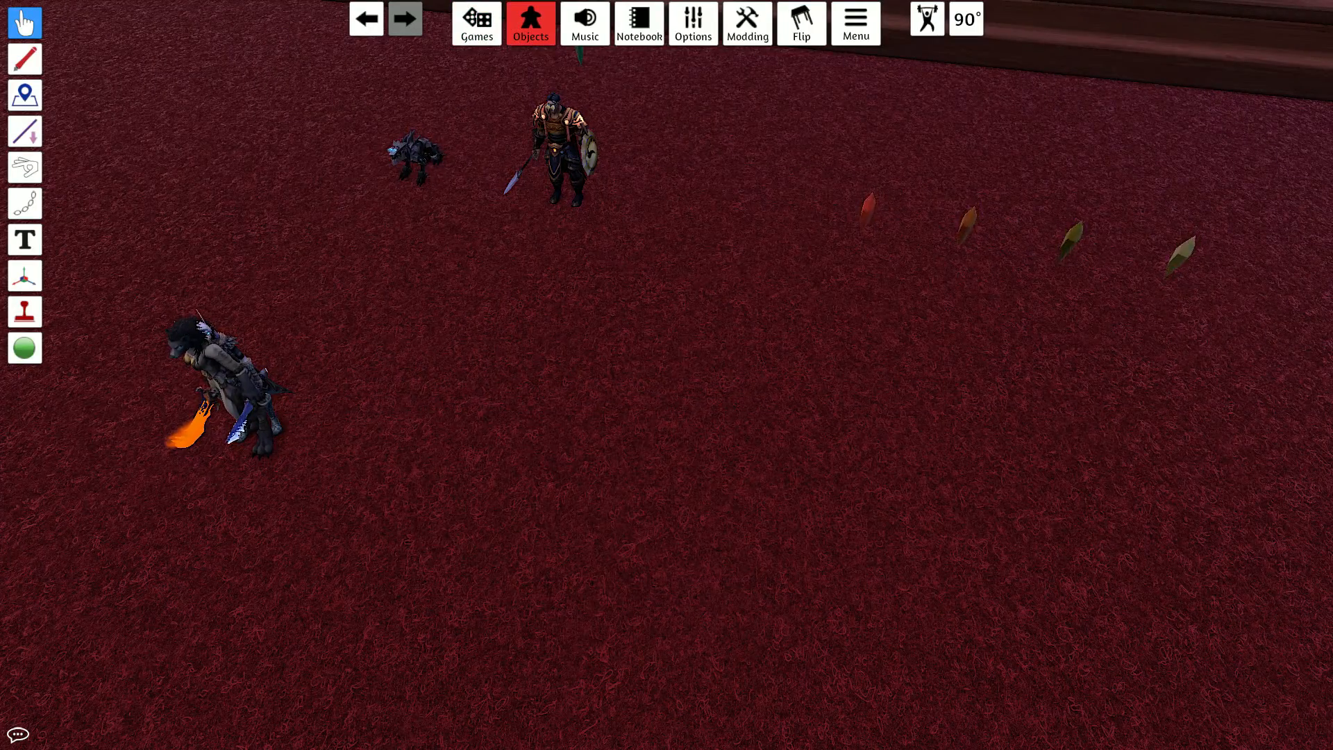
{"action": "left_click", "coordinate": [529, 24]}
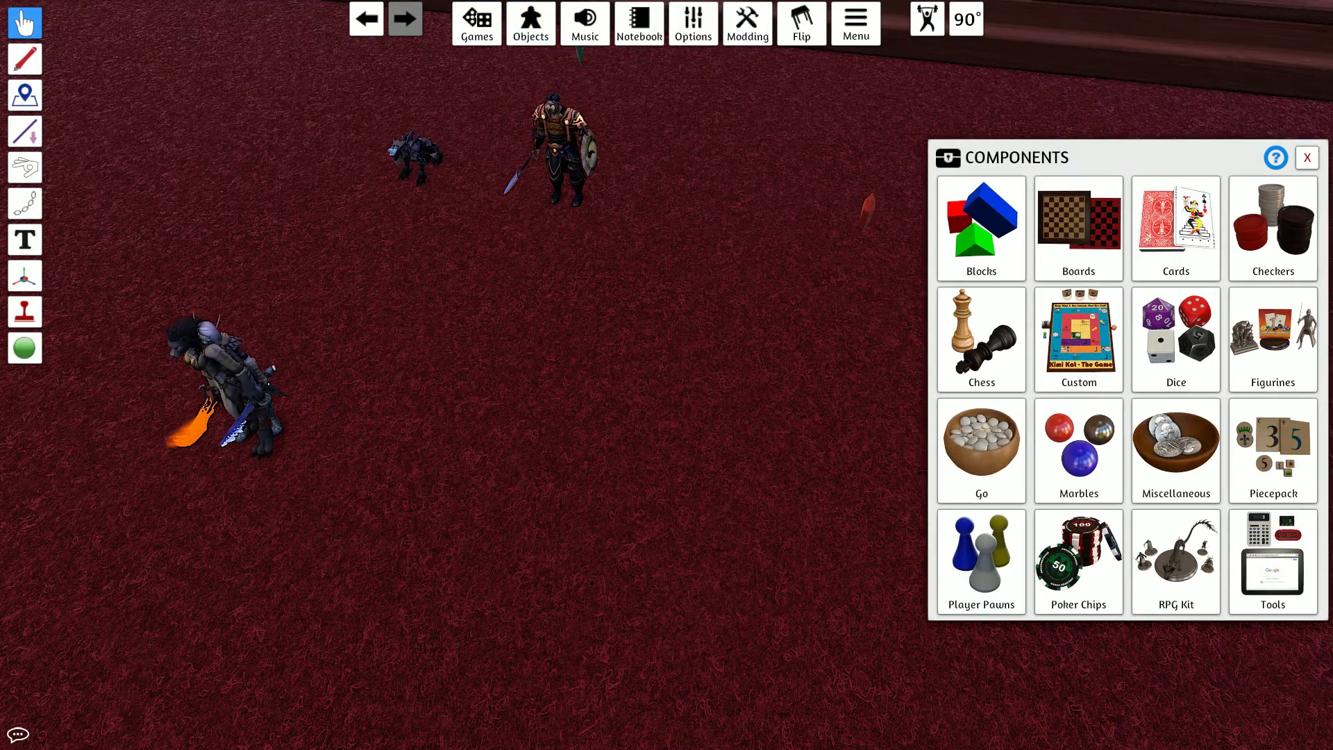
{"action": "left_click", "coordinate": [1078, 339]}
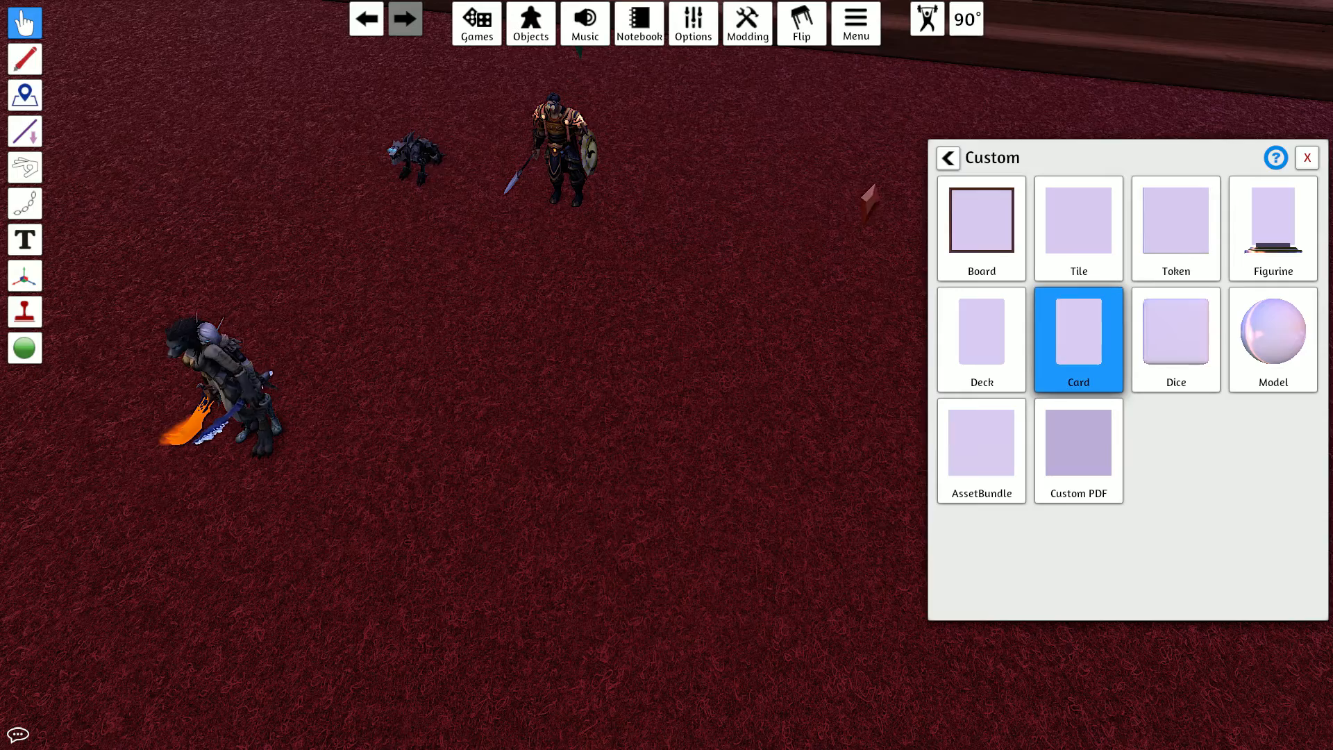
{"action": "left_click", "coordinate": [981, 443]}
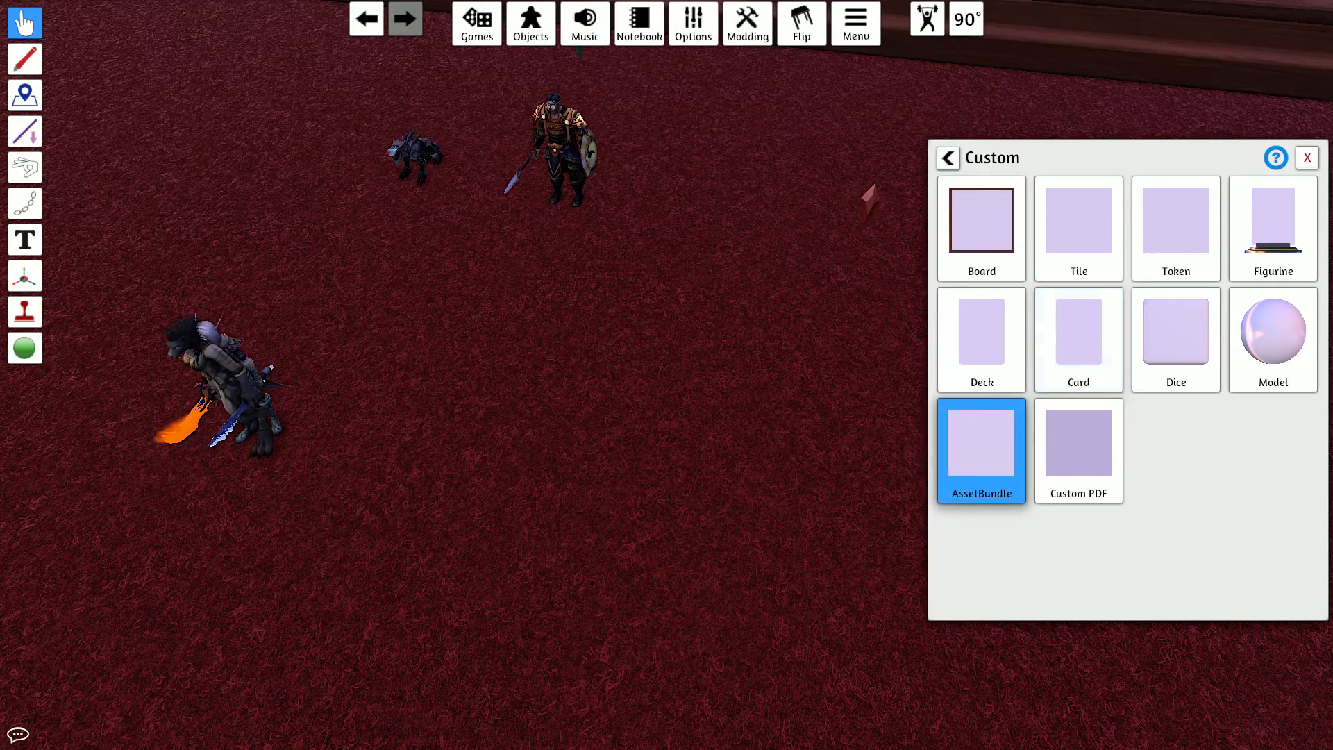
{"action": "left_click", "coordinate": [981, 450]}
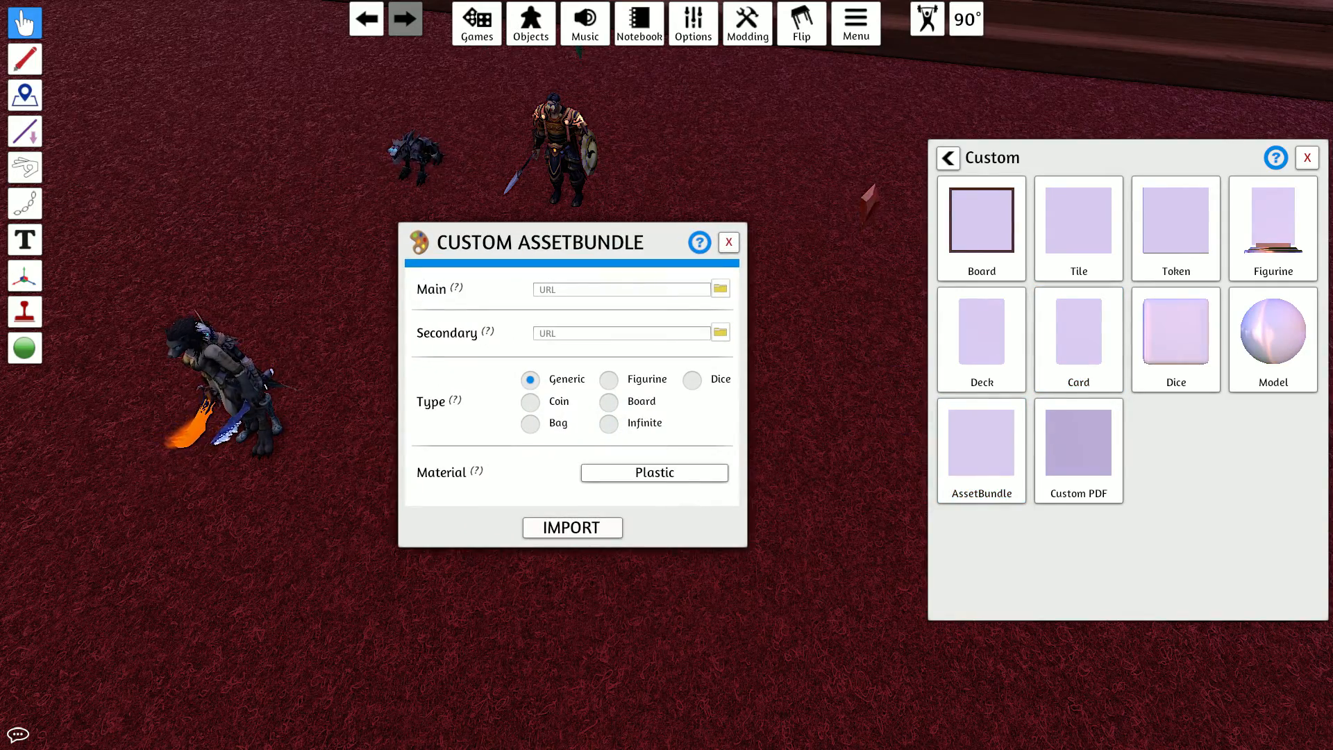
{"action": "mouse_move", "coordinate": [718, 289]}
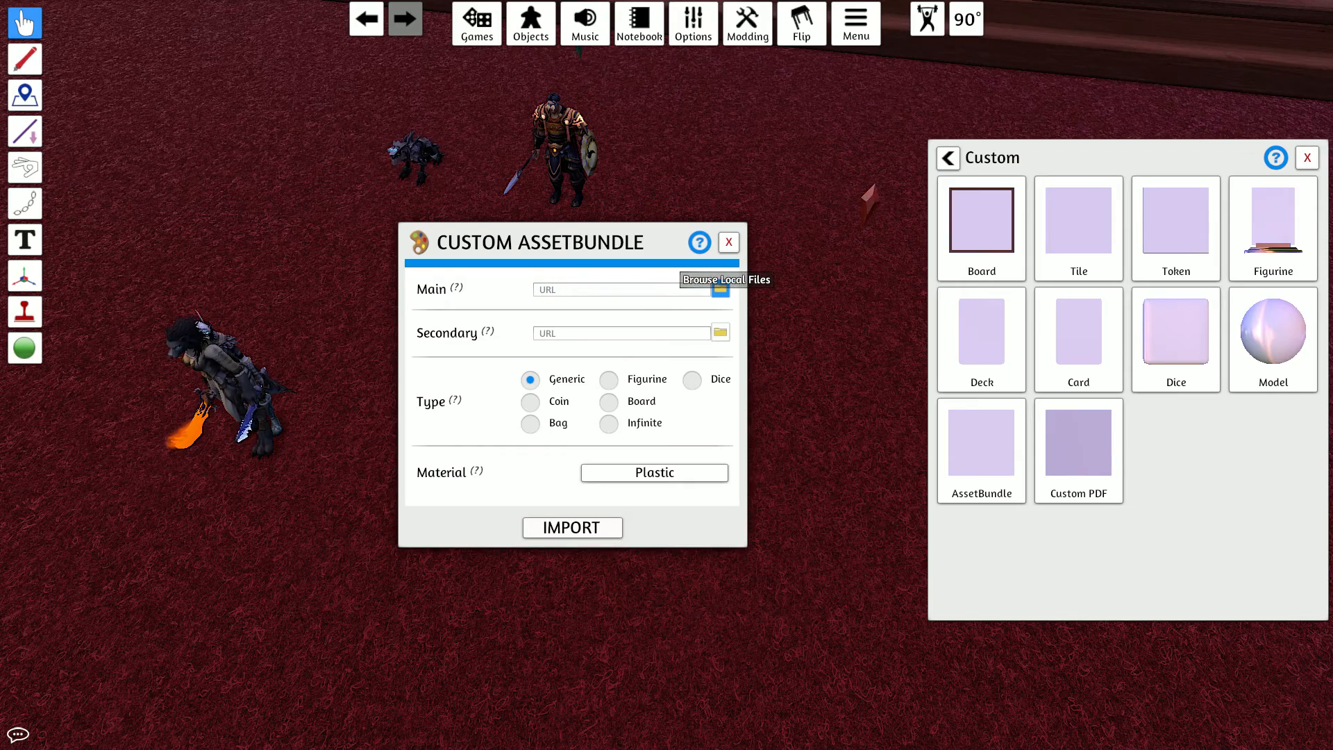
Step: Browse the local bundle for Main, upload it to Steam Cloud, and import the object
{"action": "left_click", "coordinate": [720, 289]}
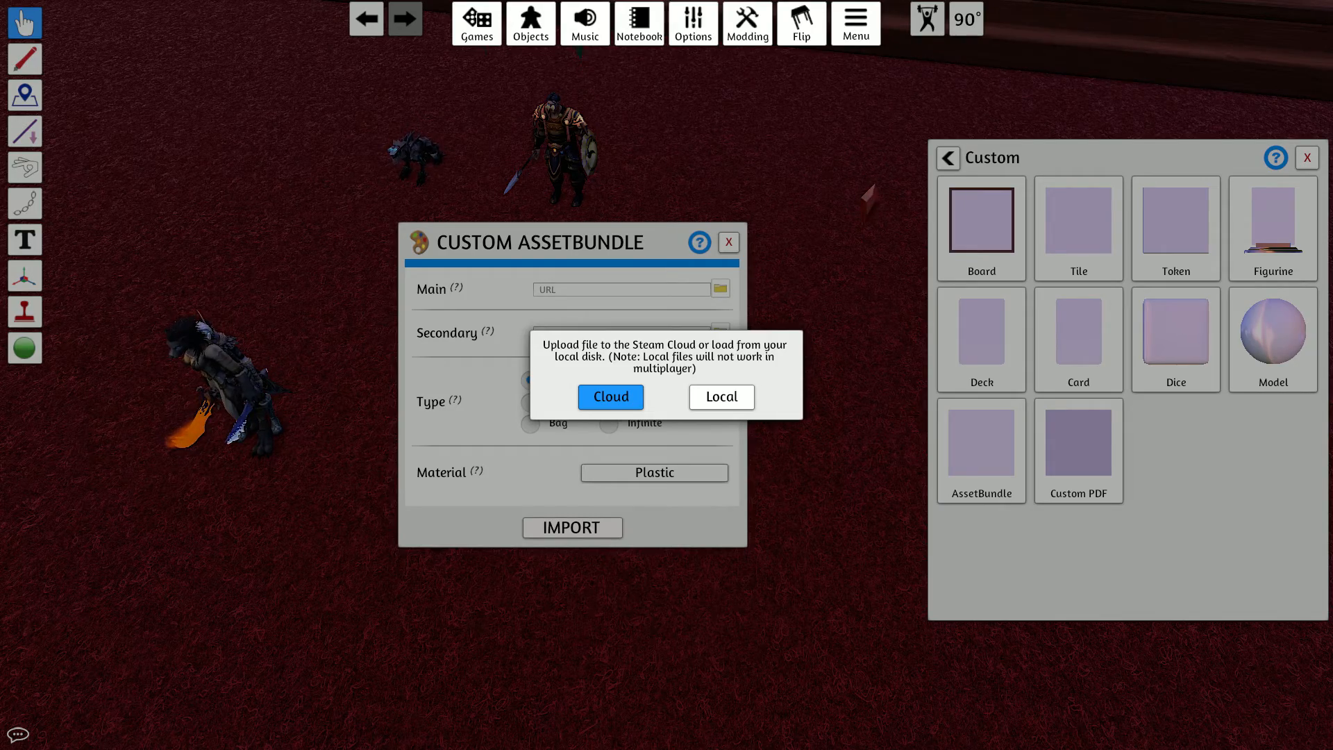
{"action": "left_click", "coordinate": [609, 396]}
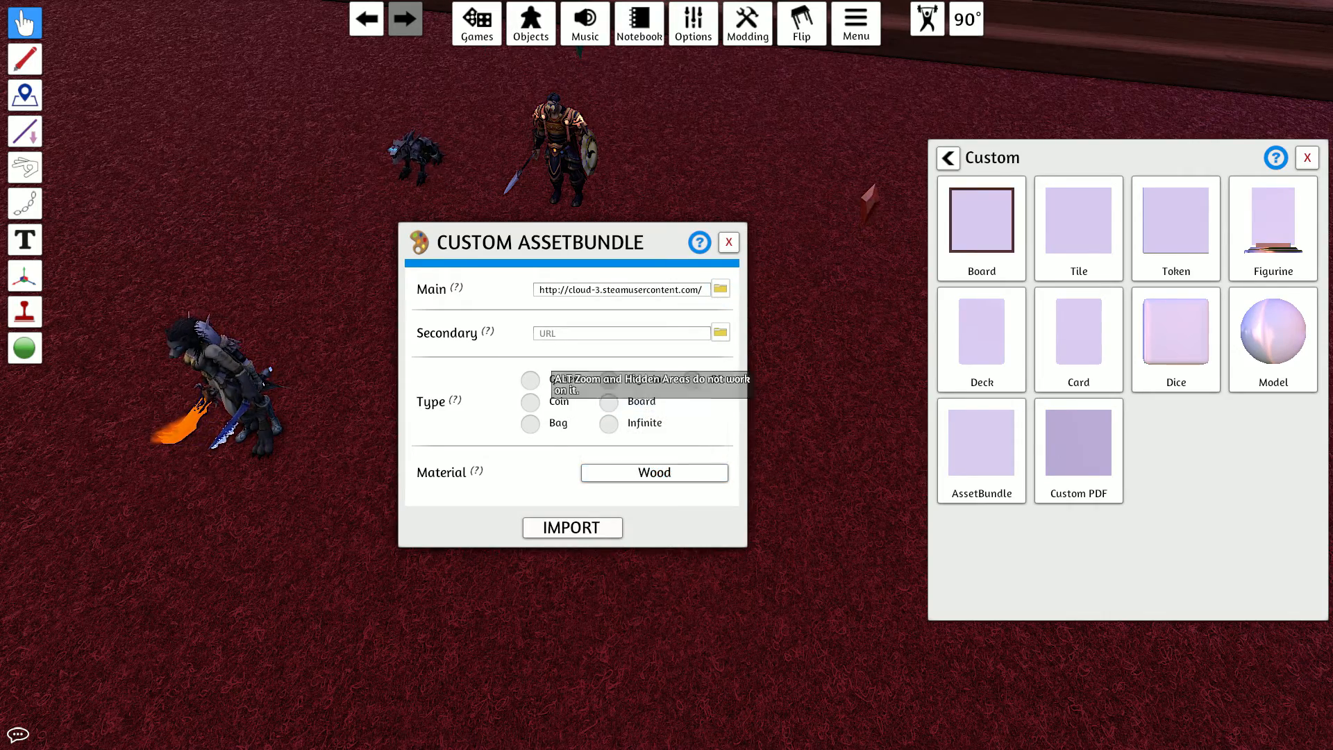
{"action": "left_click", "coordinate": [728, 241]}
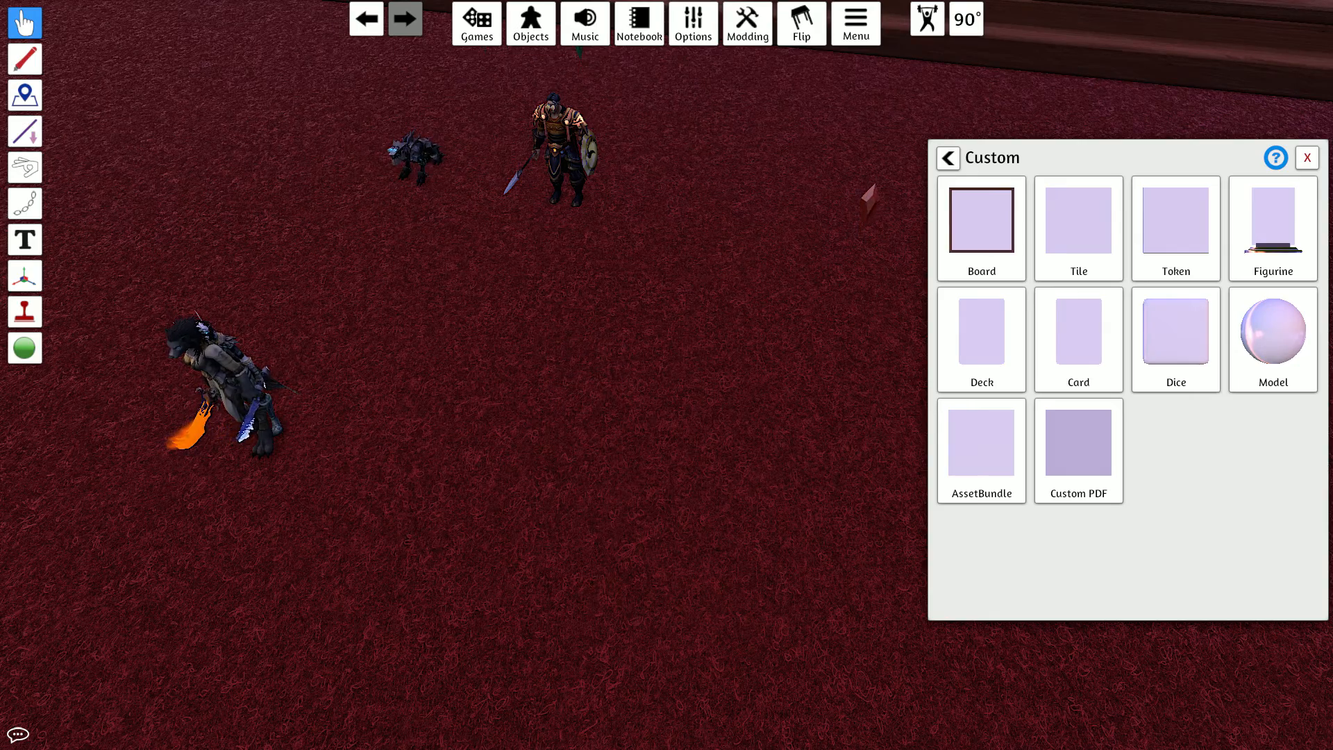